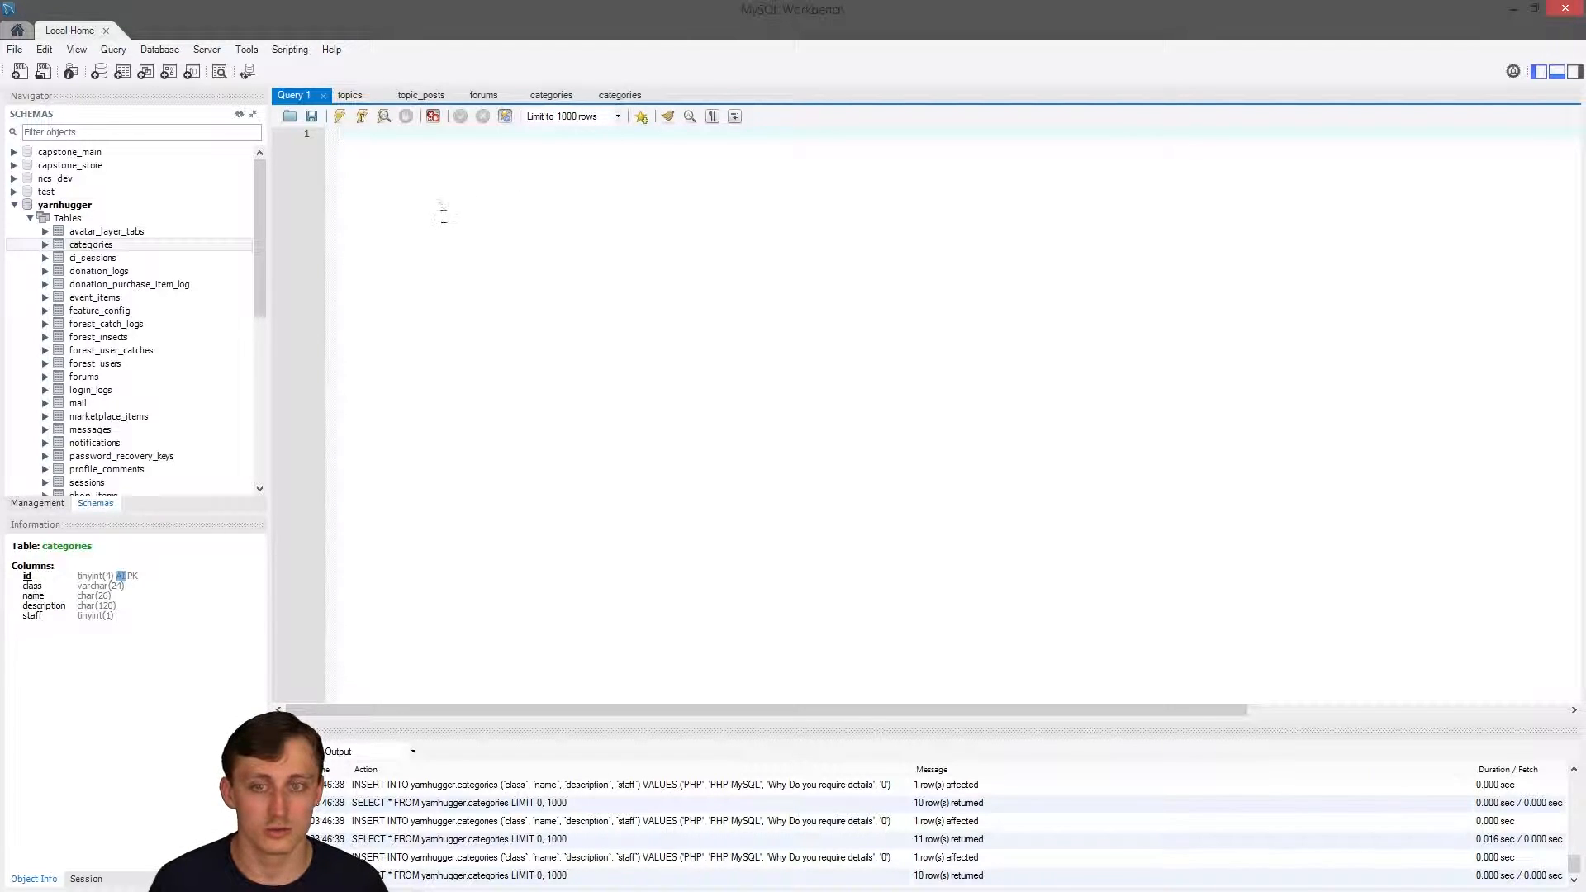
Start a new yarnhugger table named php_temp with comment 'PHP Tutorial MySQL Statements'.
right_click(67, 217)
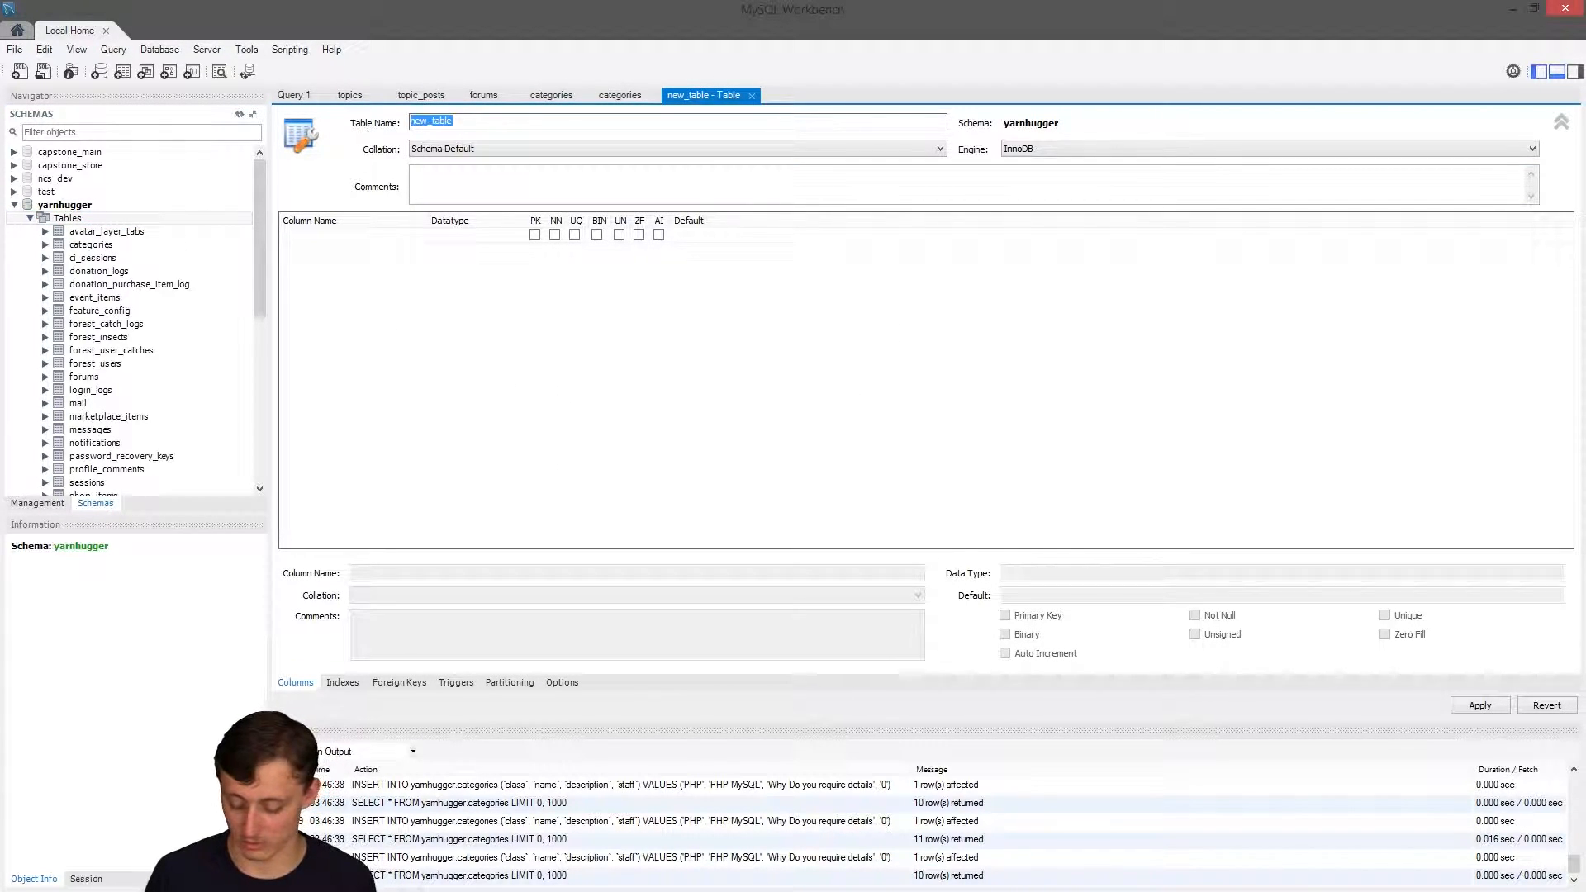
text(php_)
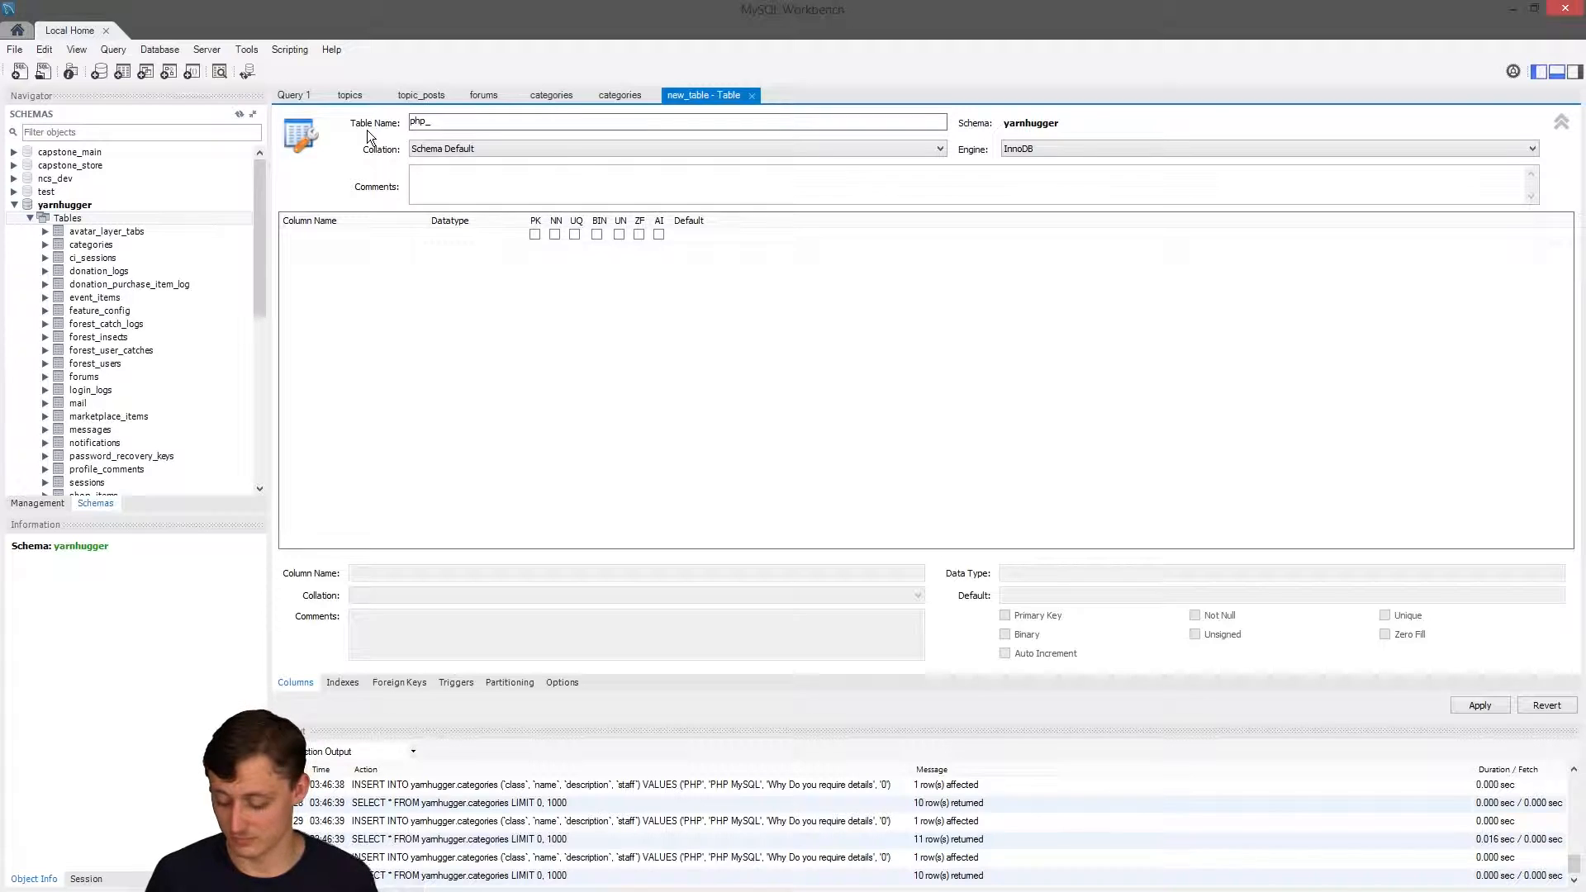
text(temp)
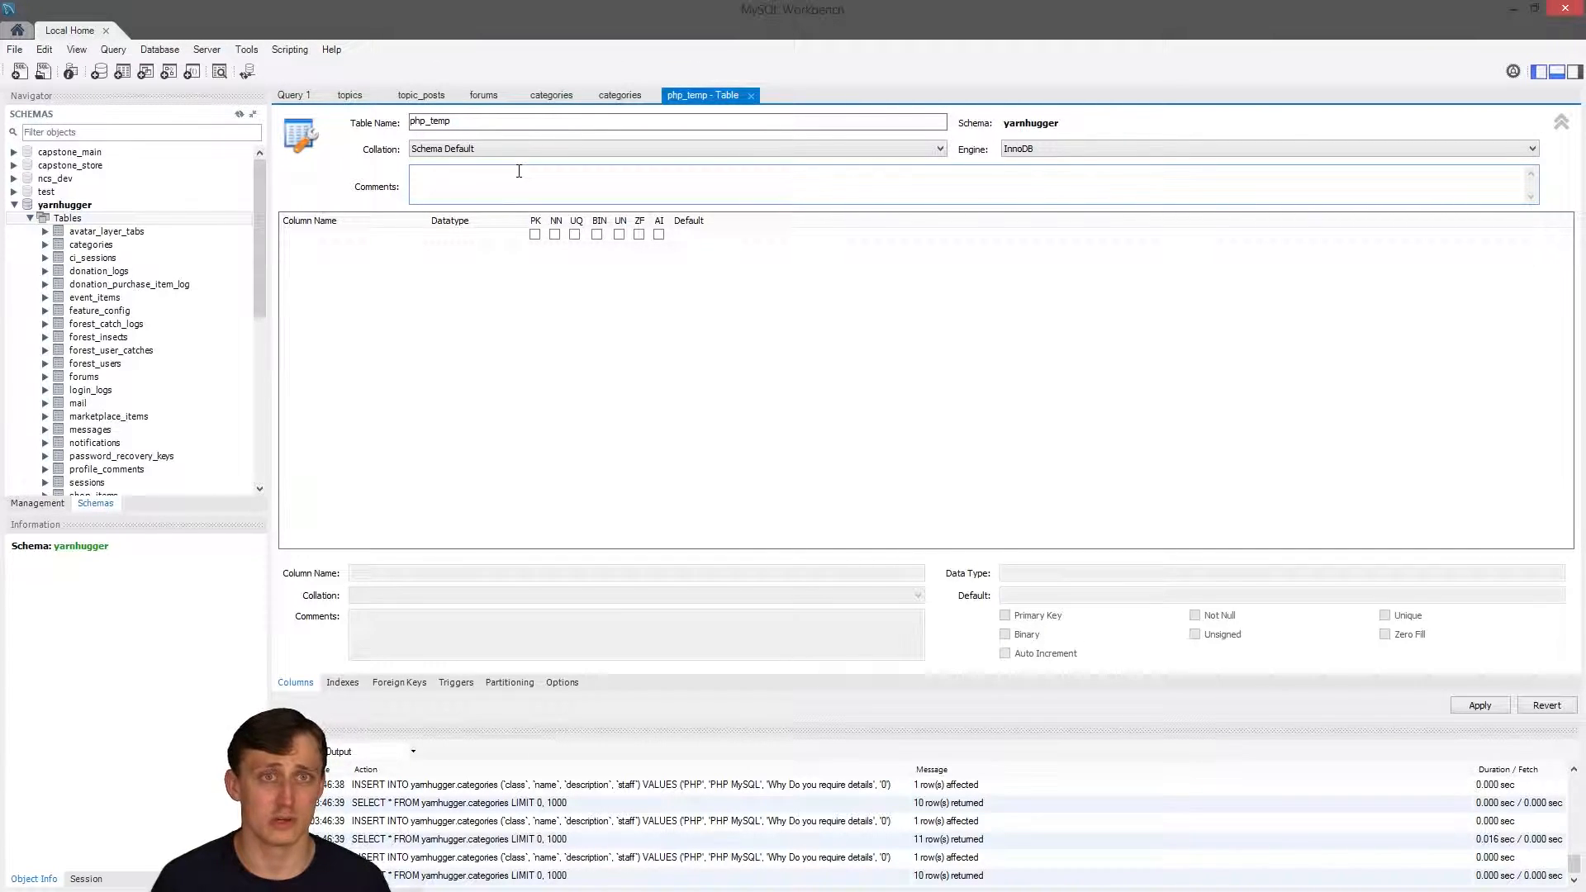
text(PHP Tutorial Mys)
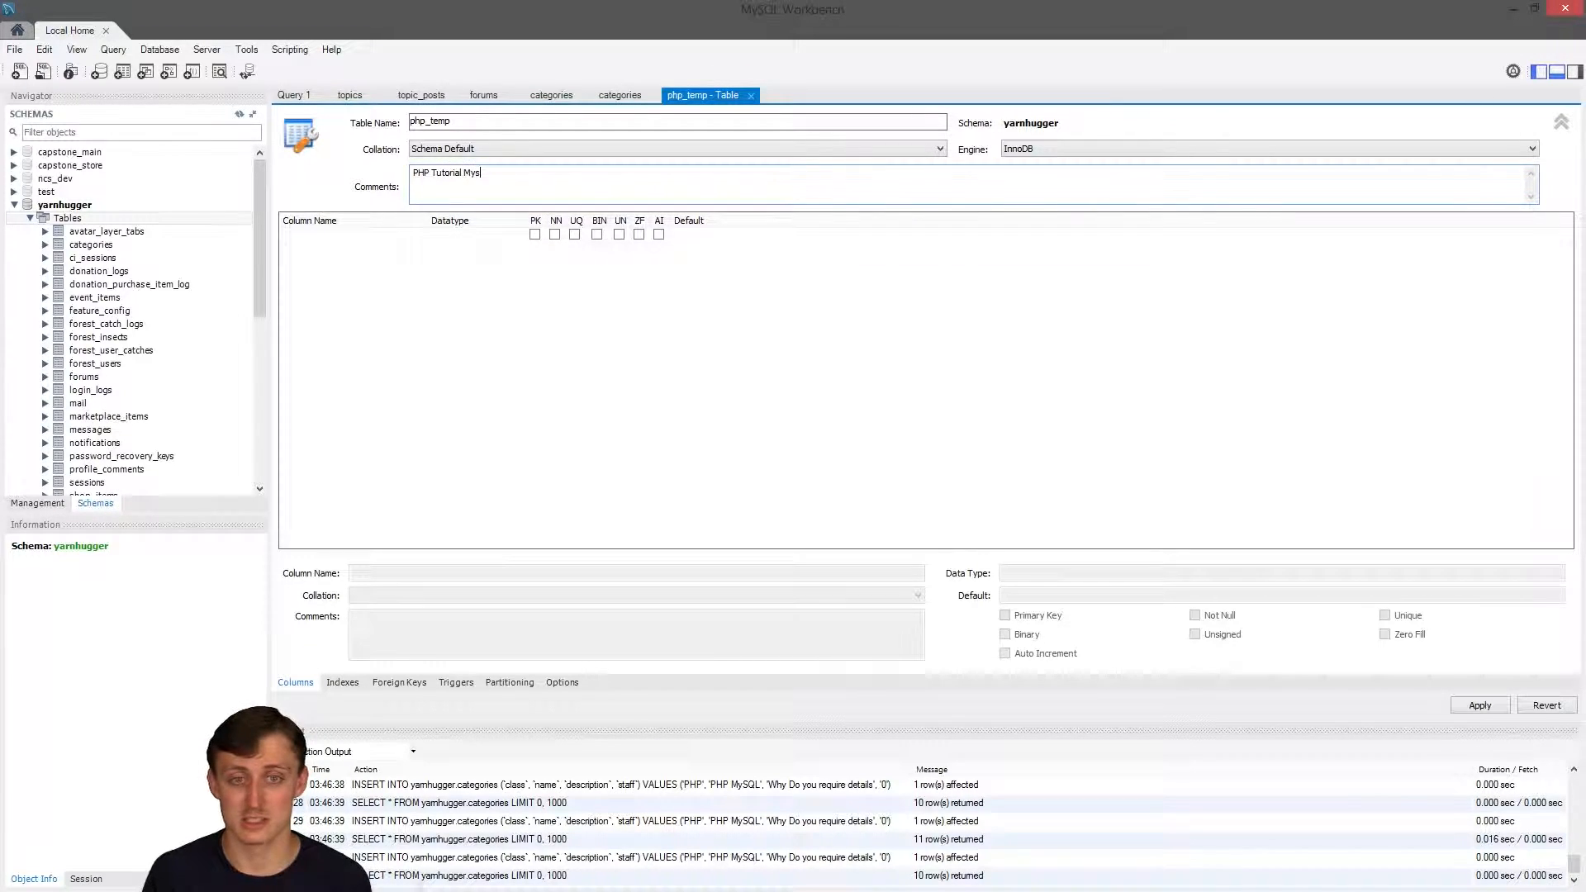
text(QL)
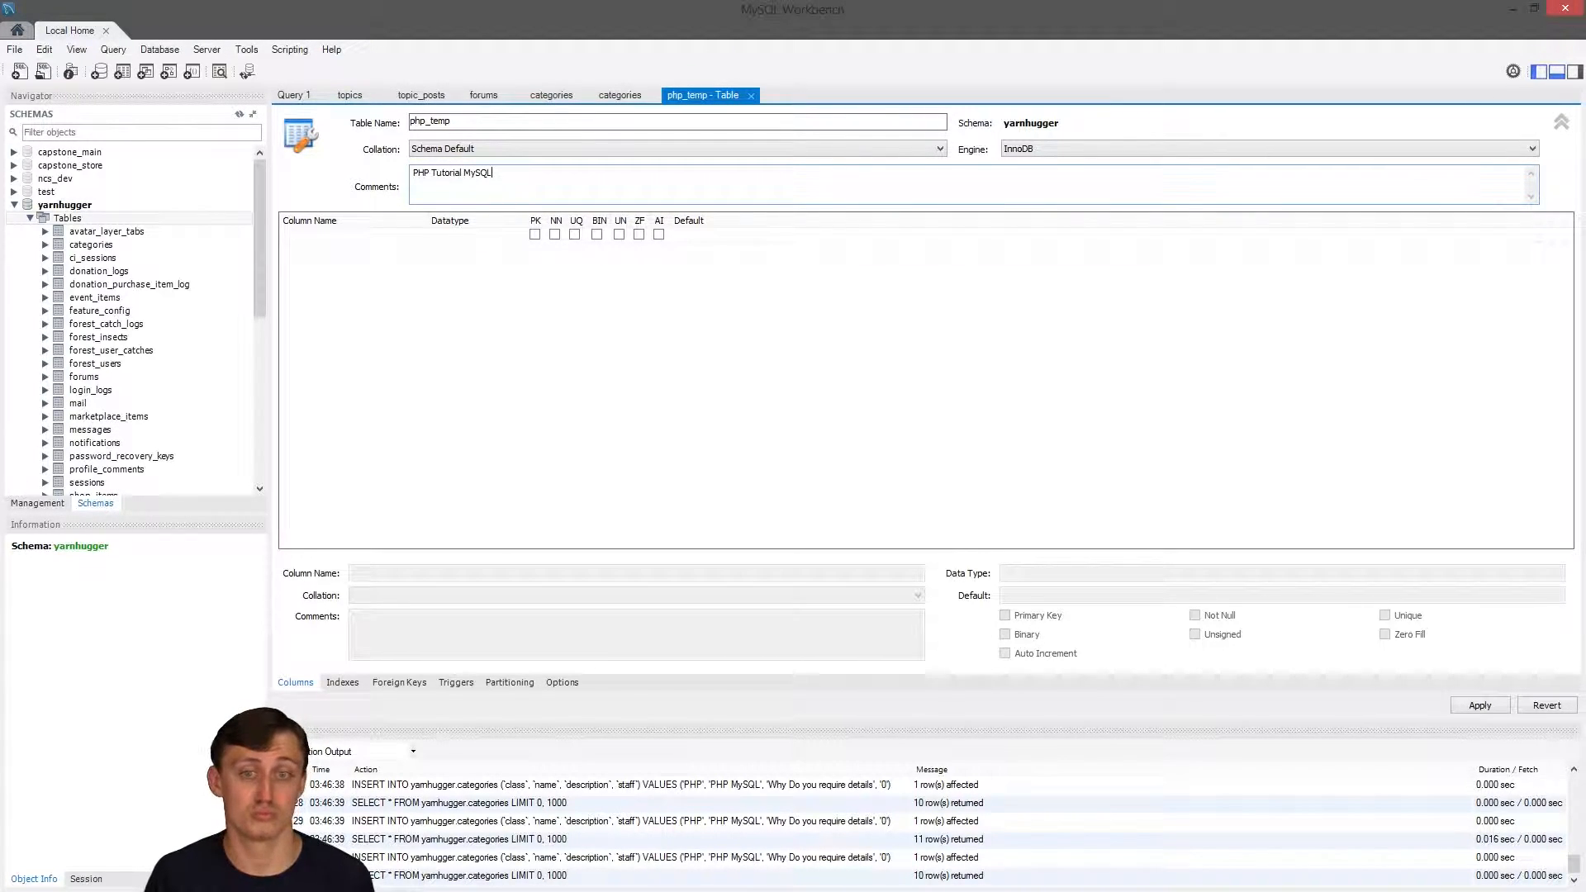
text(Statem)
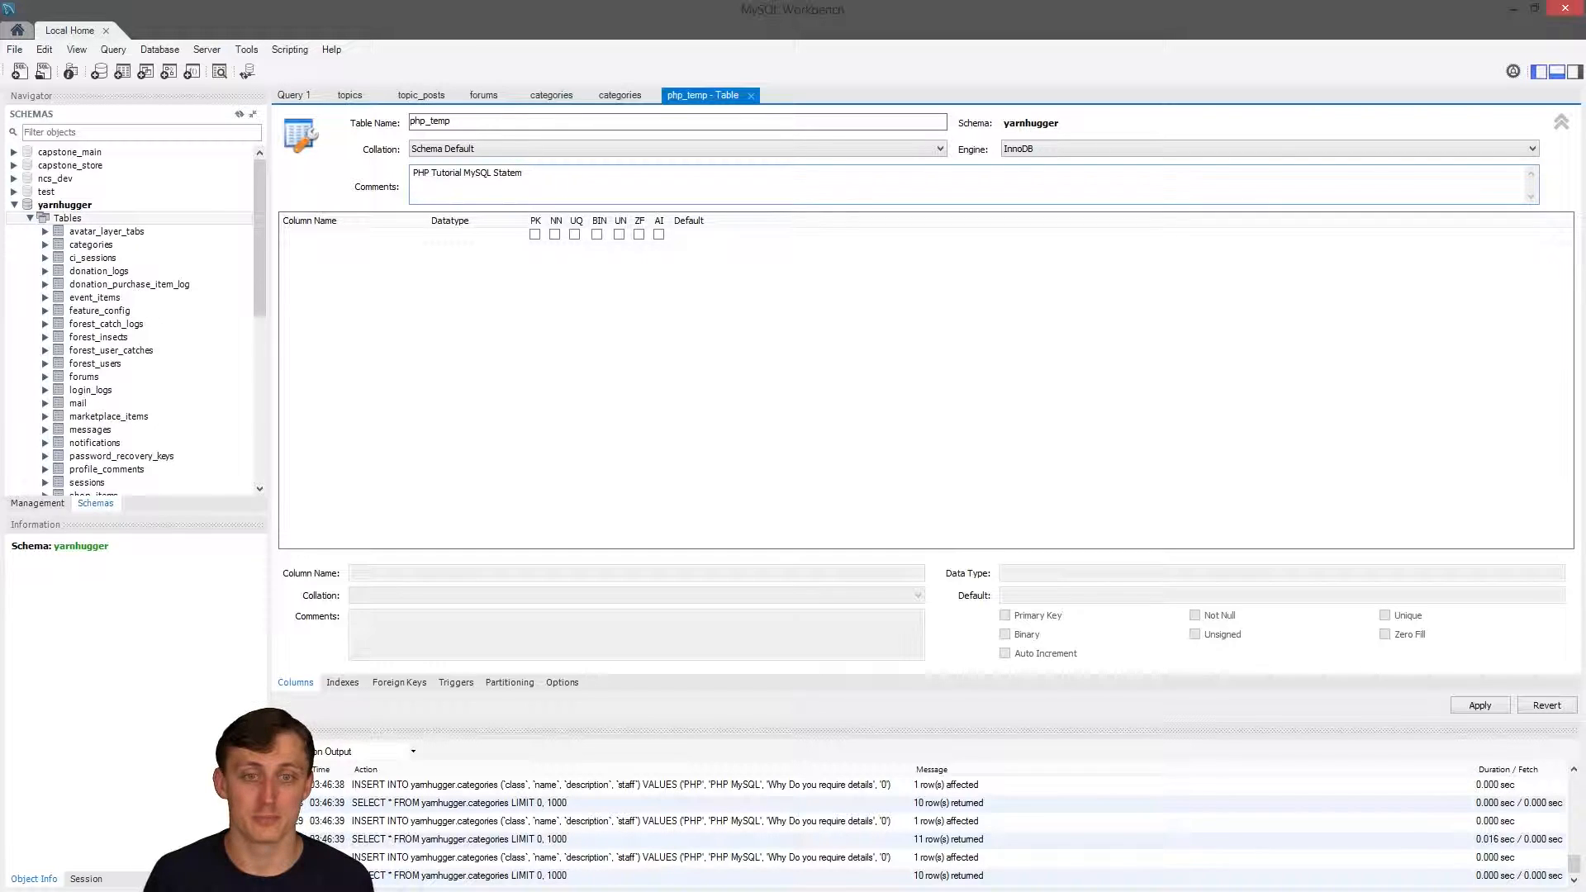
Add a php_temp_id INT column marked primary key, not null and auto increment.
click(405, 234)
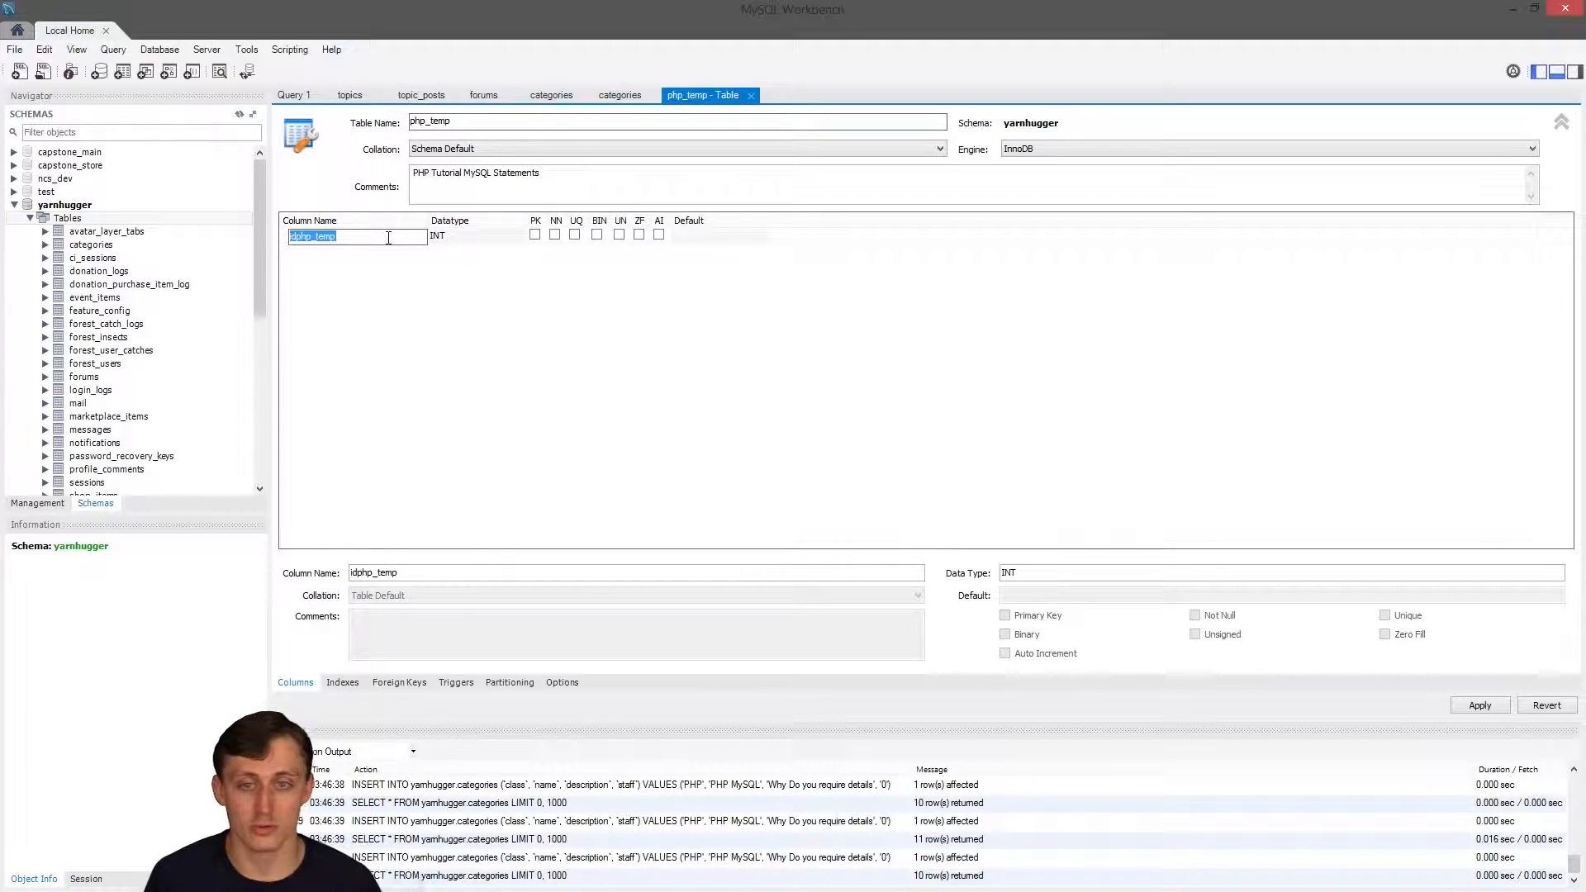
text(_id)
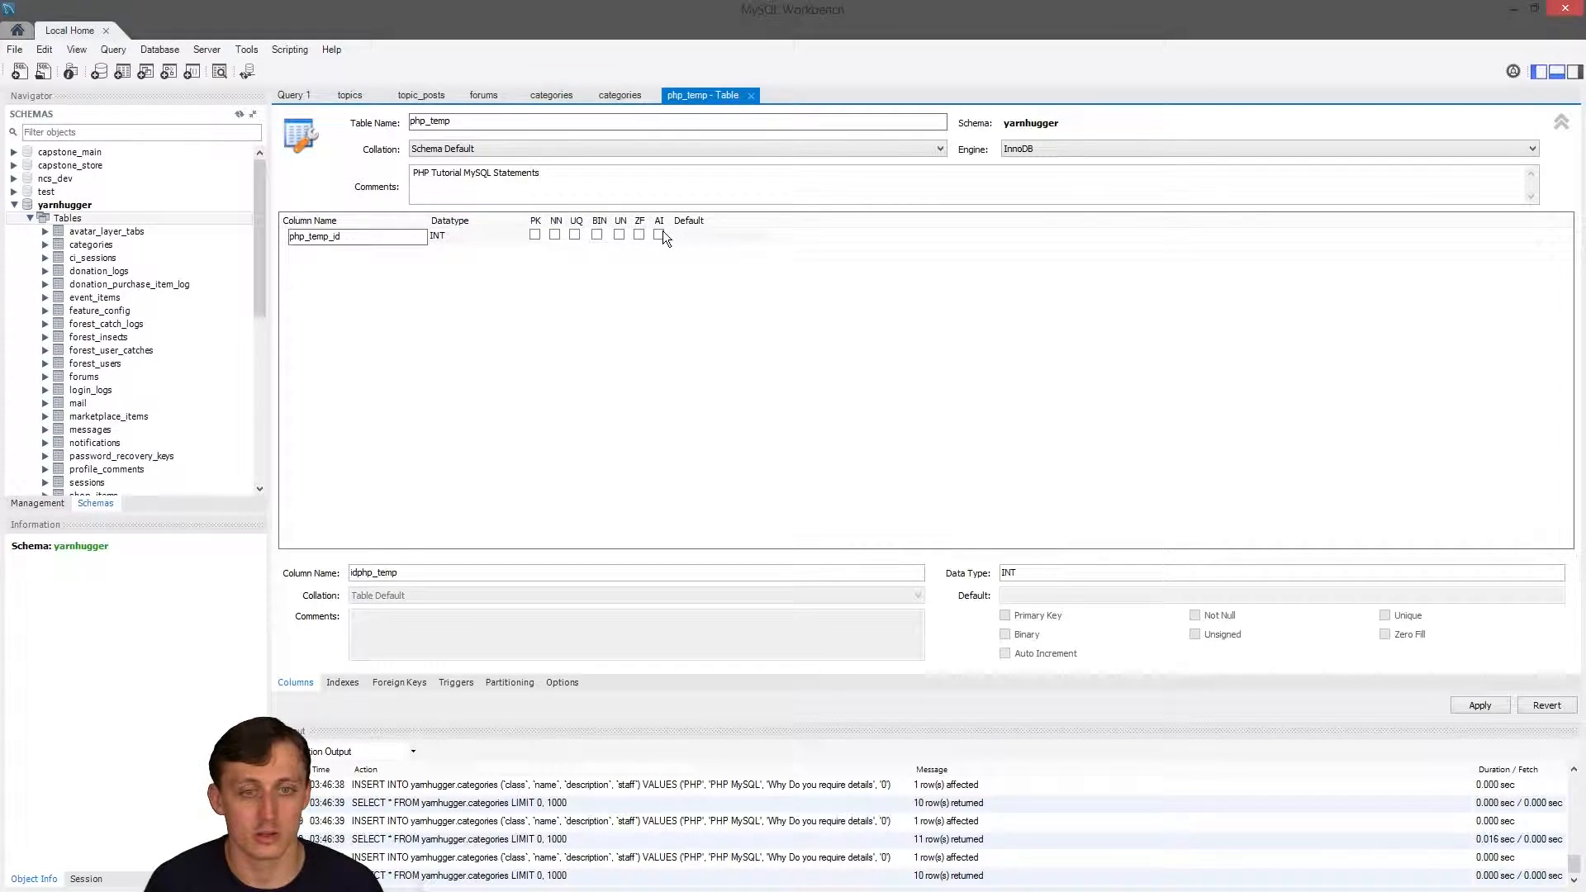
click(658, 234)
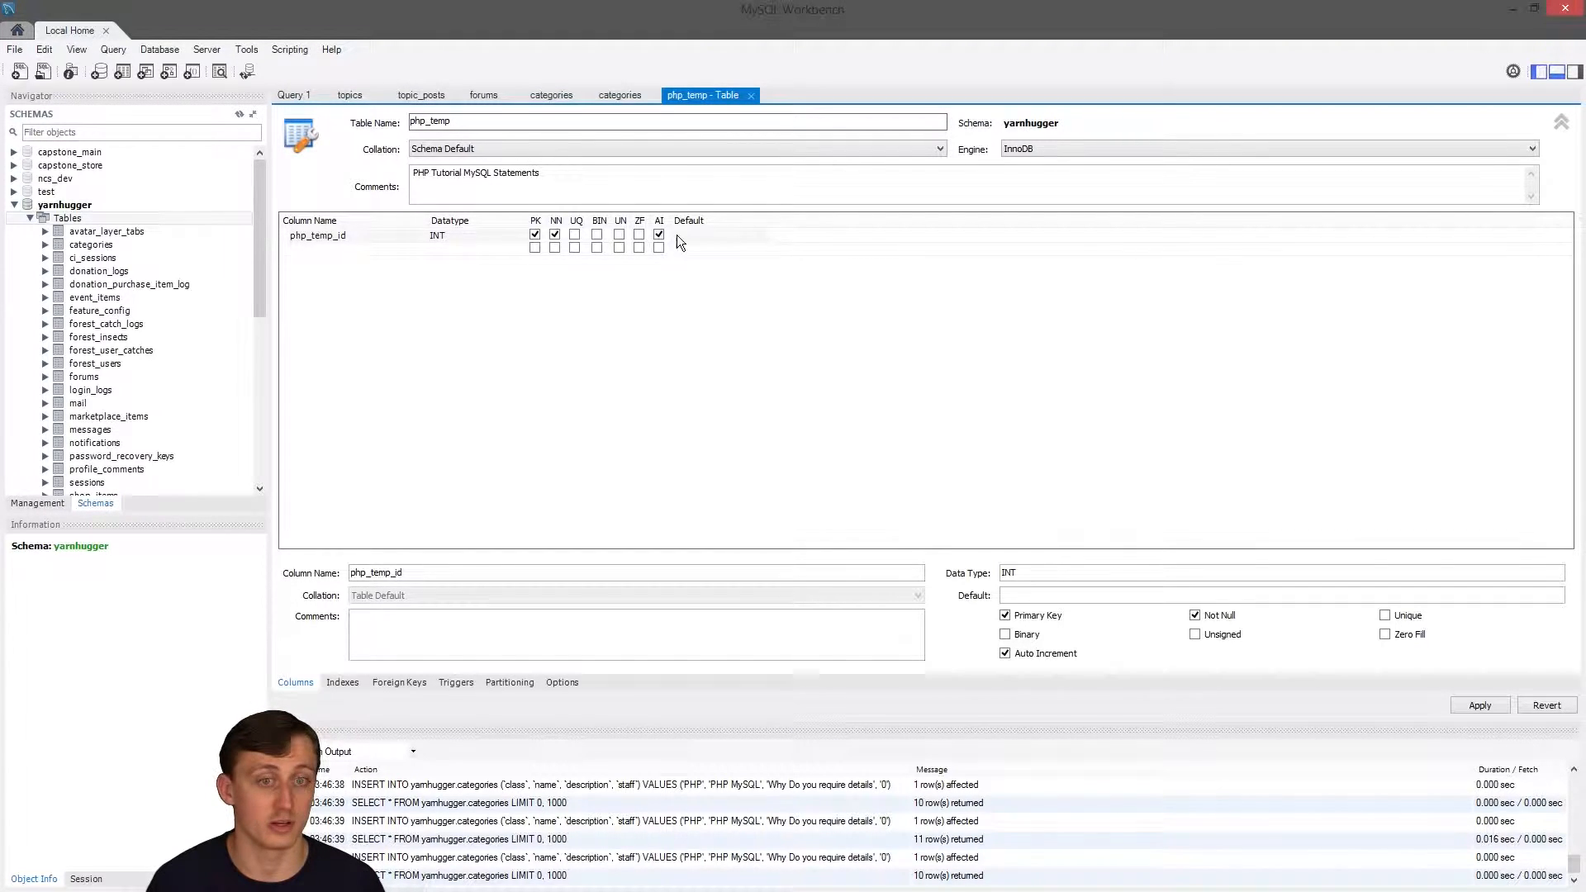
click(718, 235)
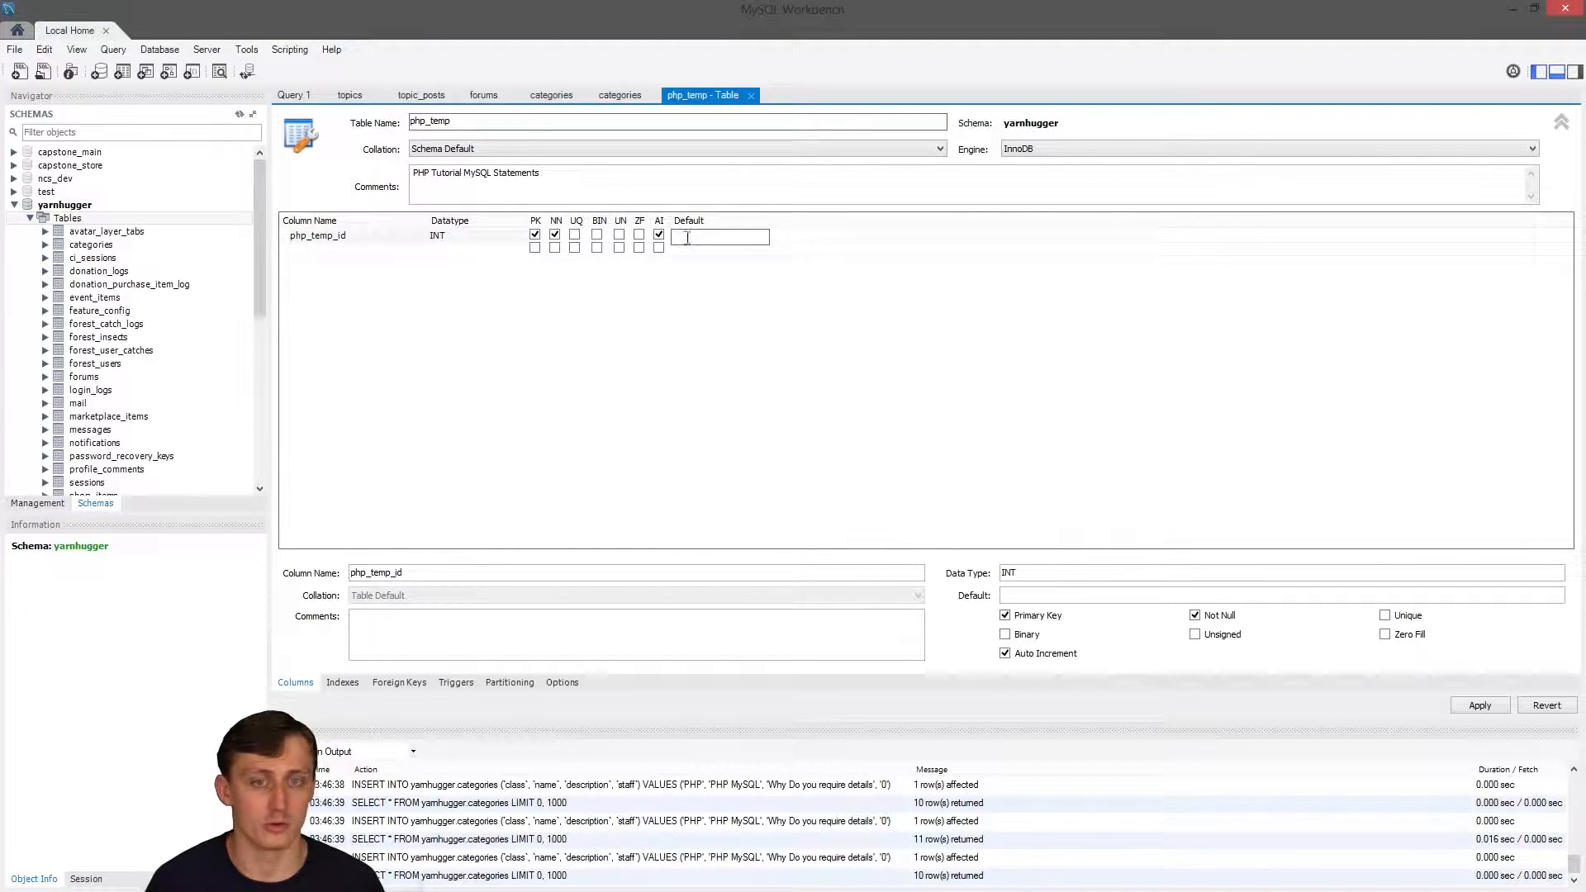
click(475, 235)
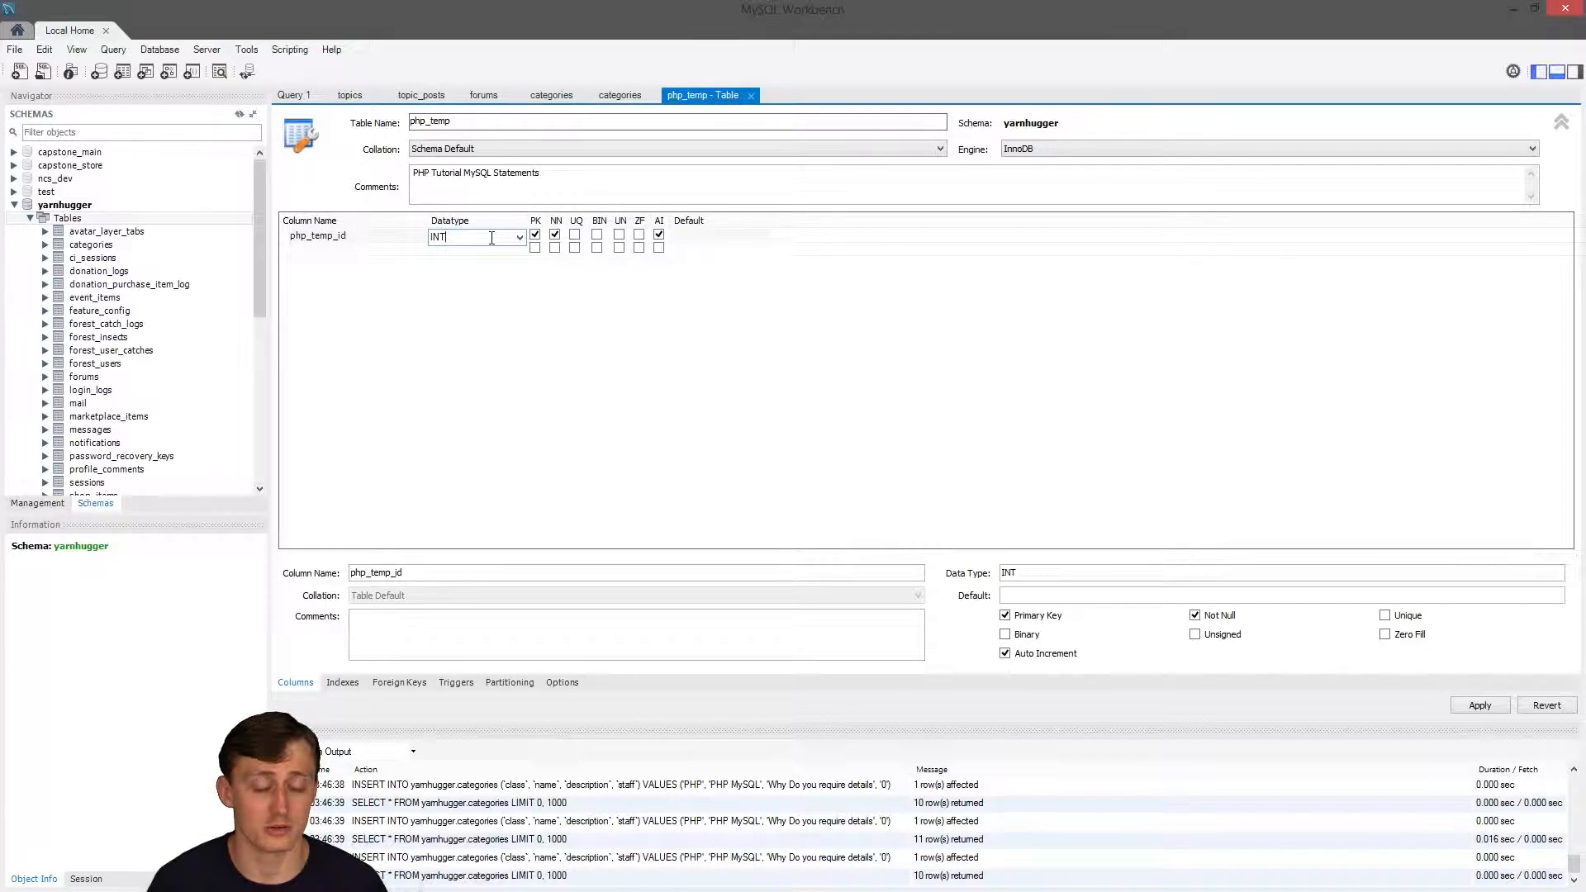
Open php_temp_id's Datatype list to choose INT(24).
click(518, 237)
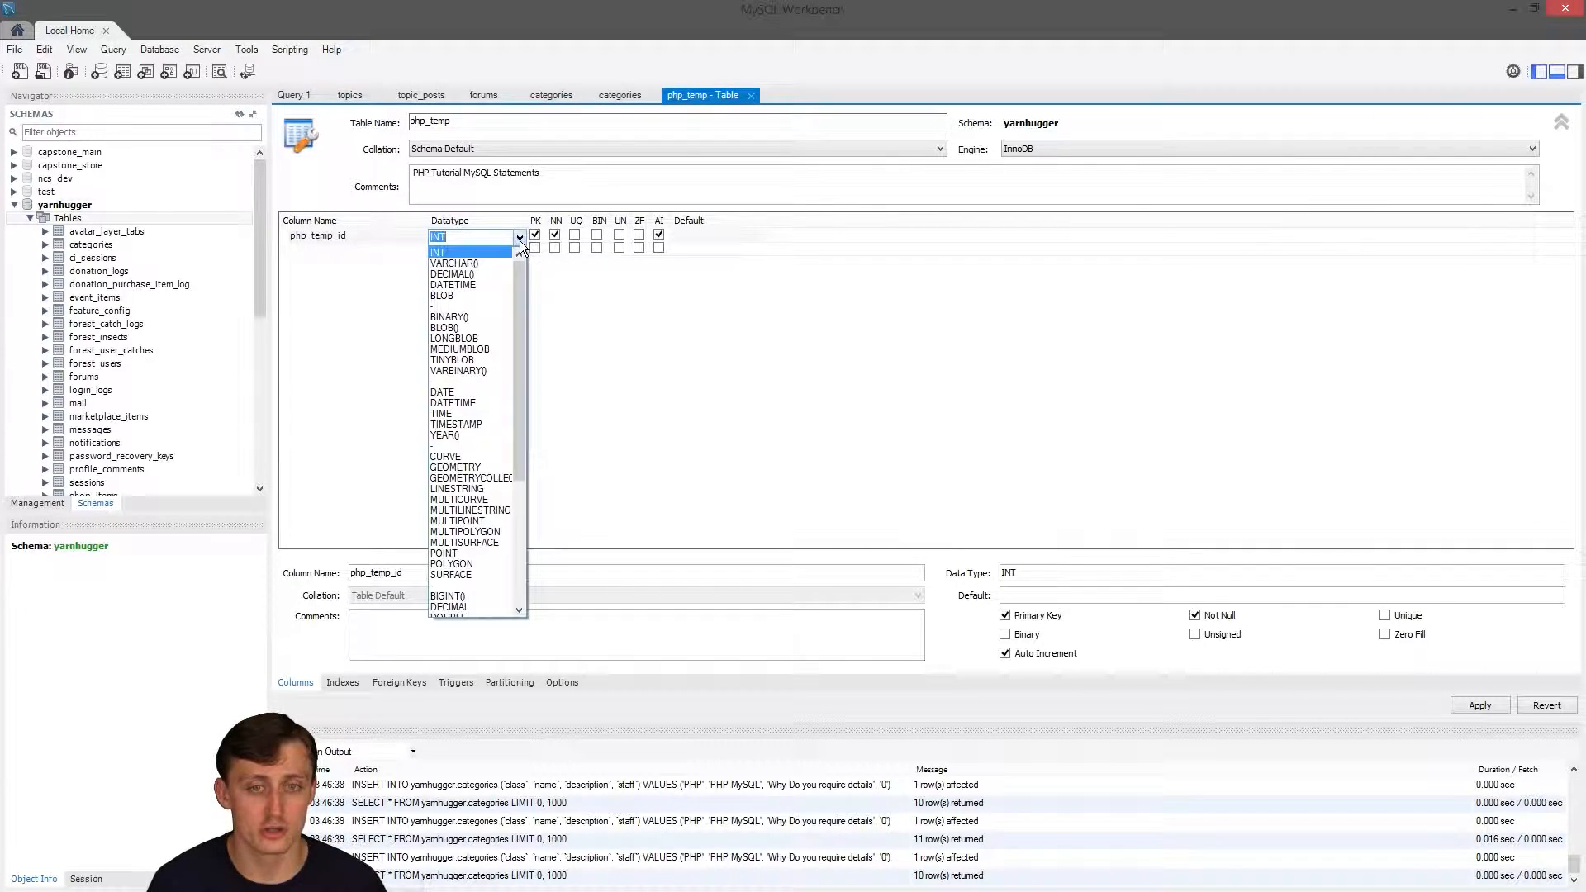
mouse_move(452, 263)
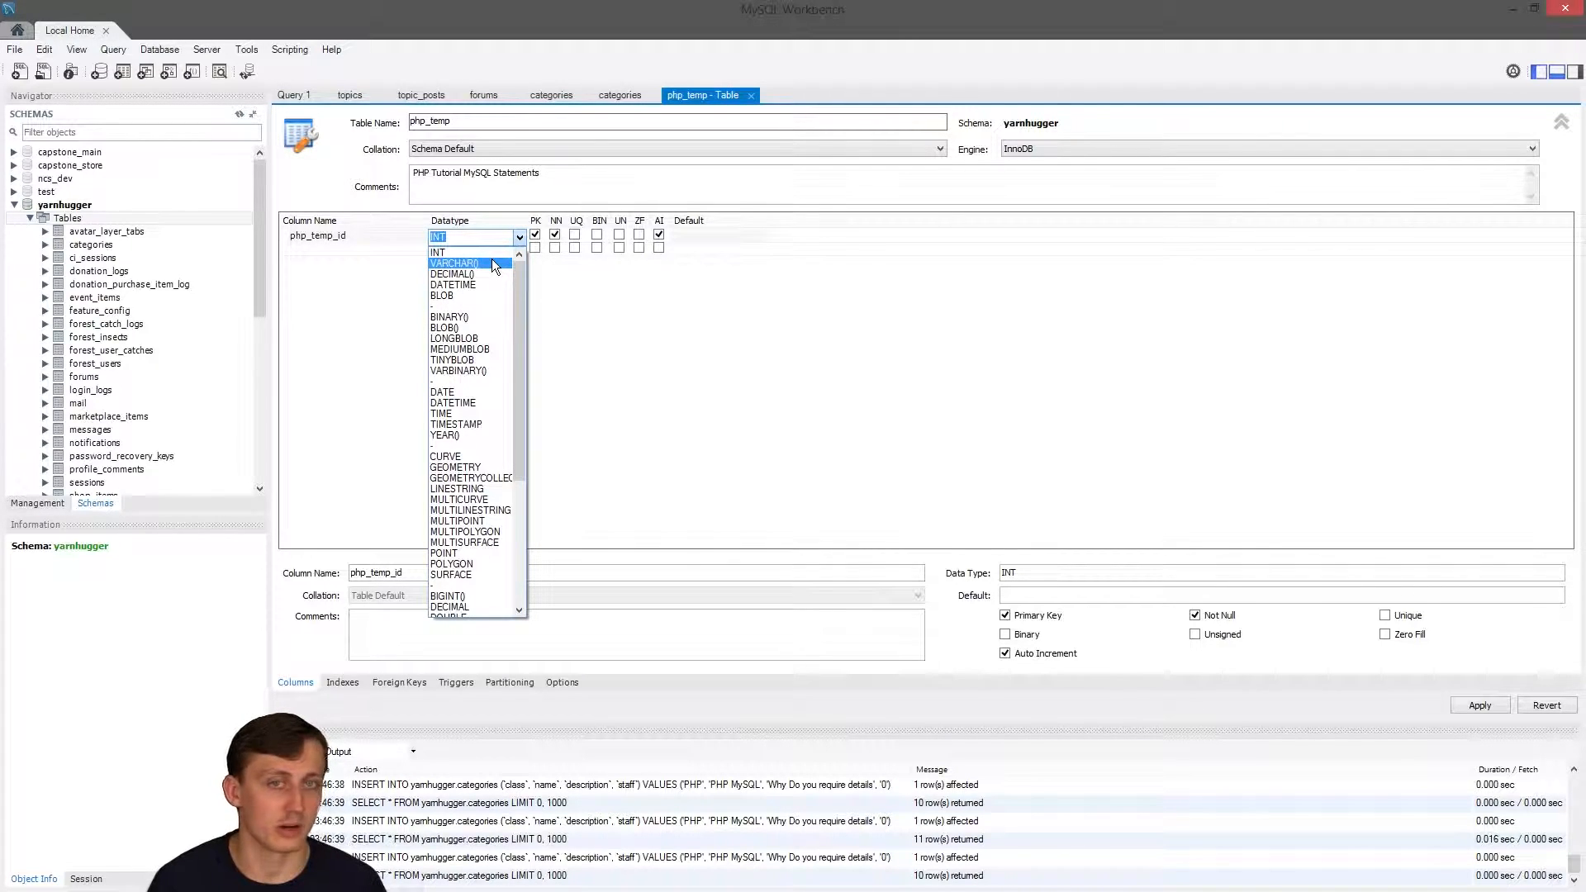
mouse_move(452, 274)
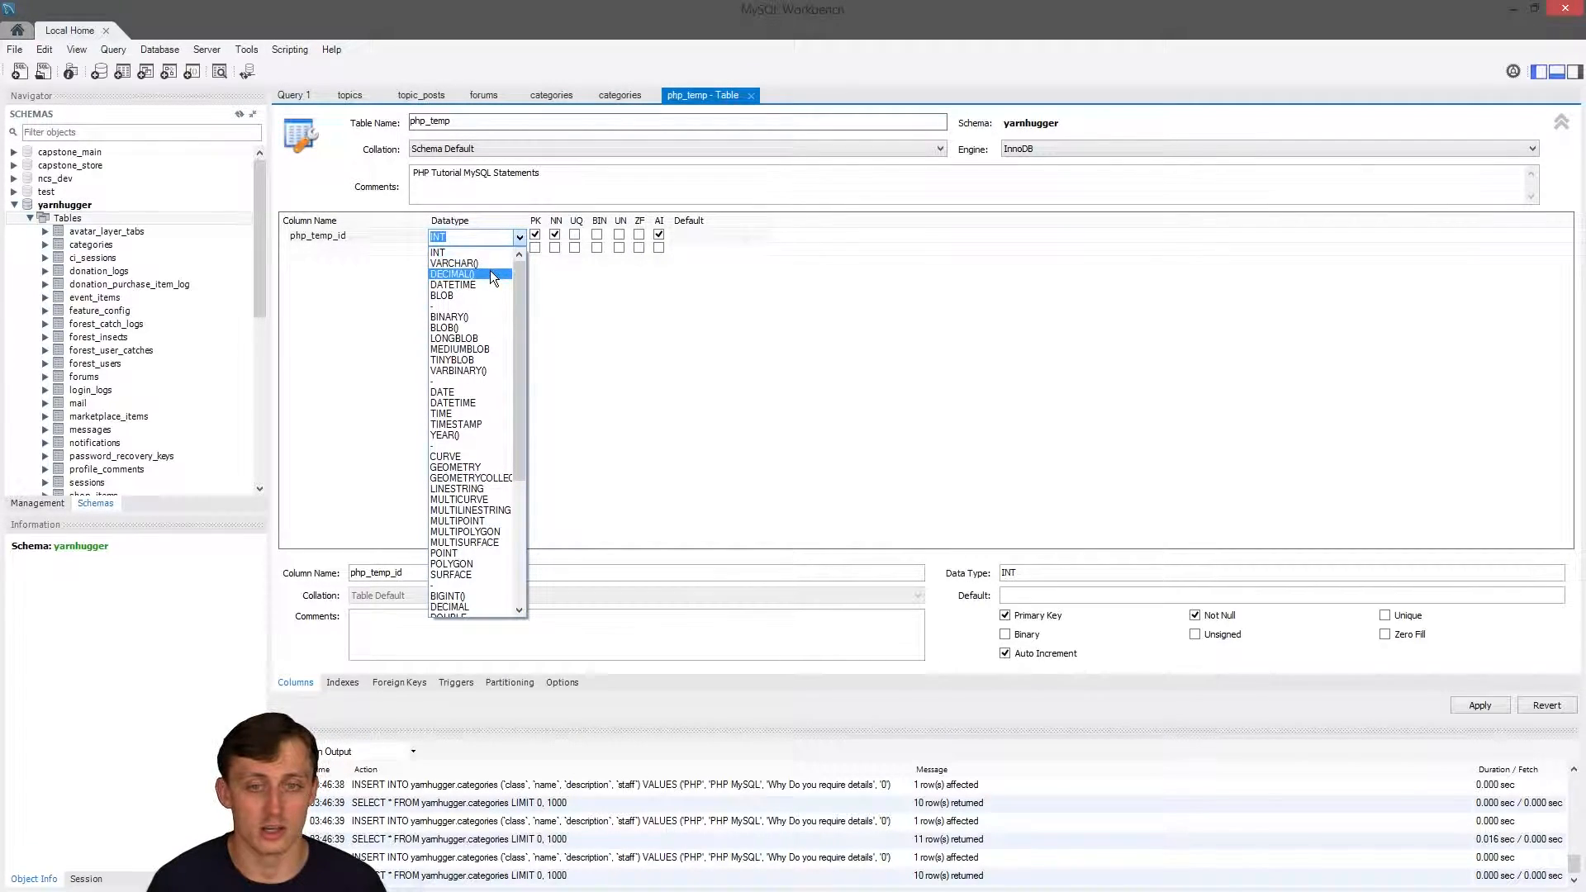
mouse_move(470, 284)
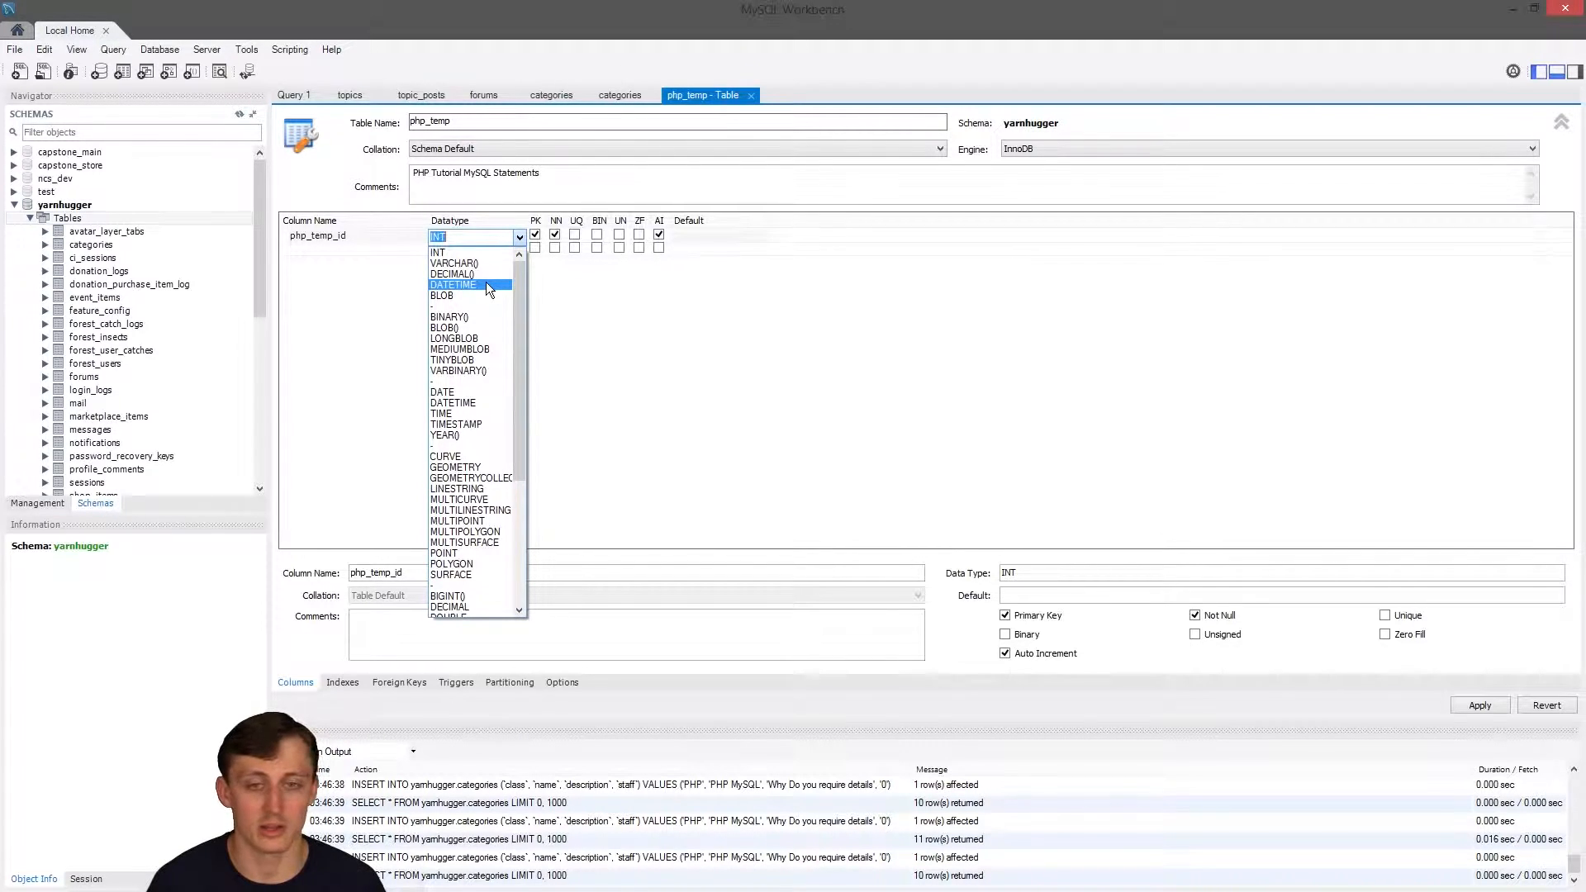
mouse_move(478, 295)
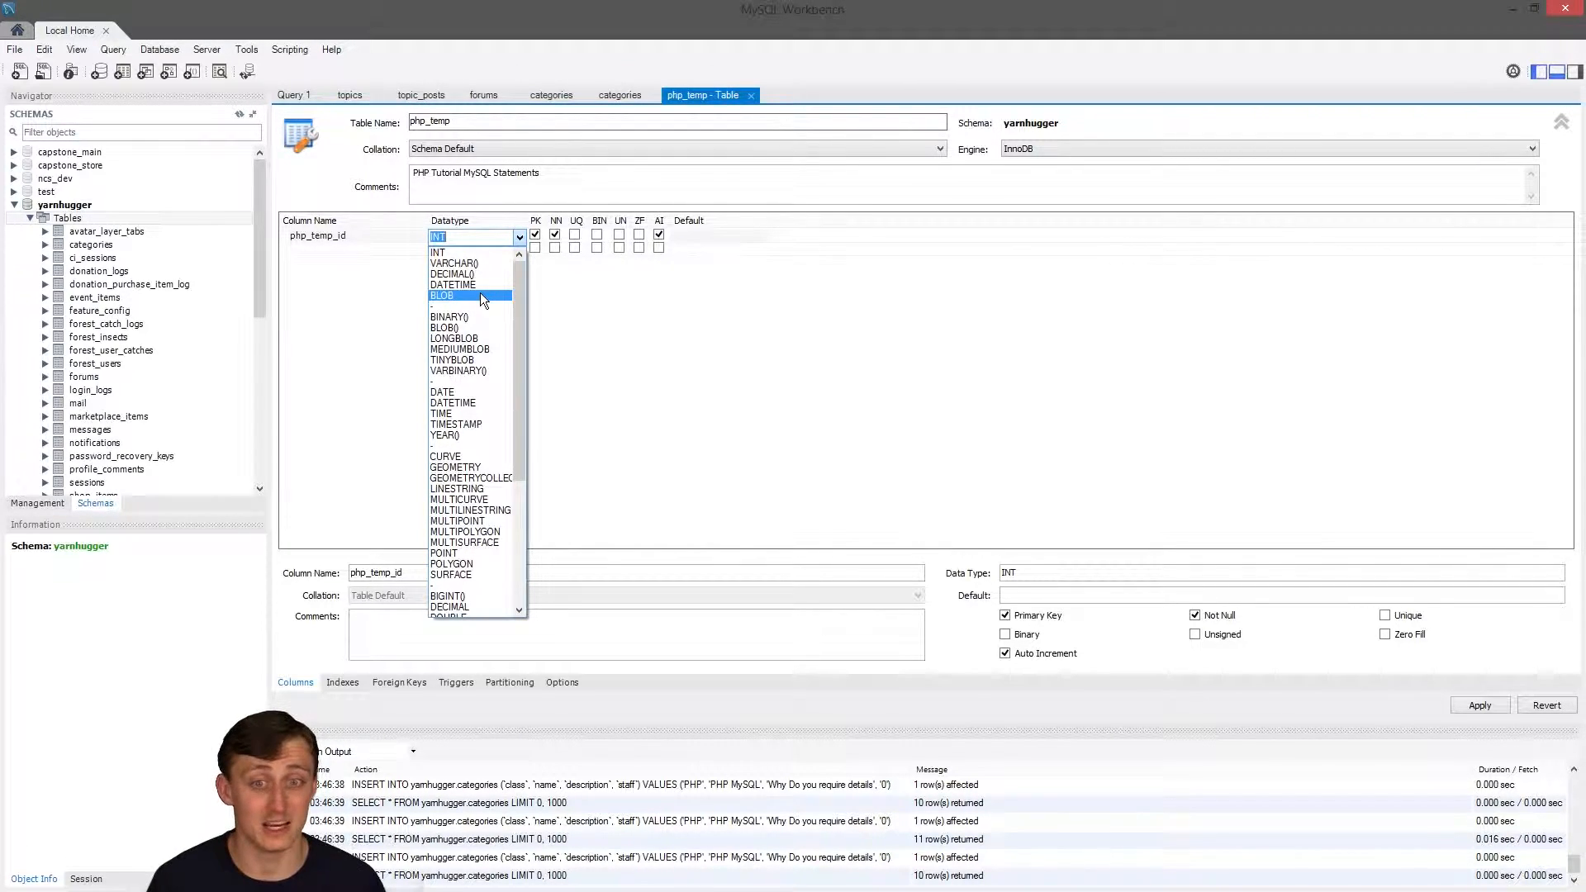
mouse_move(464, 316)
text((24)
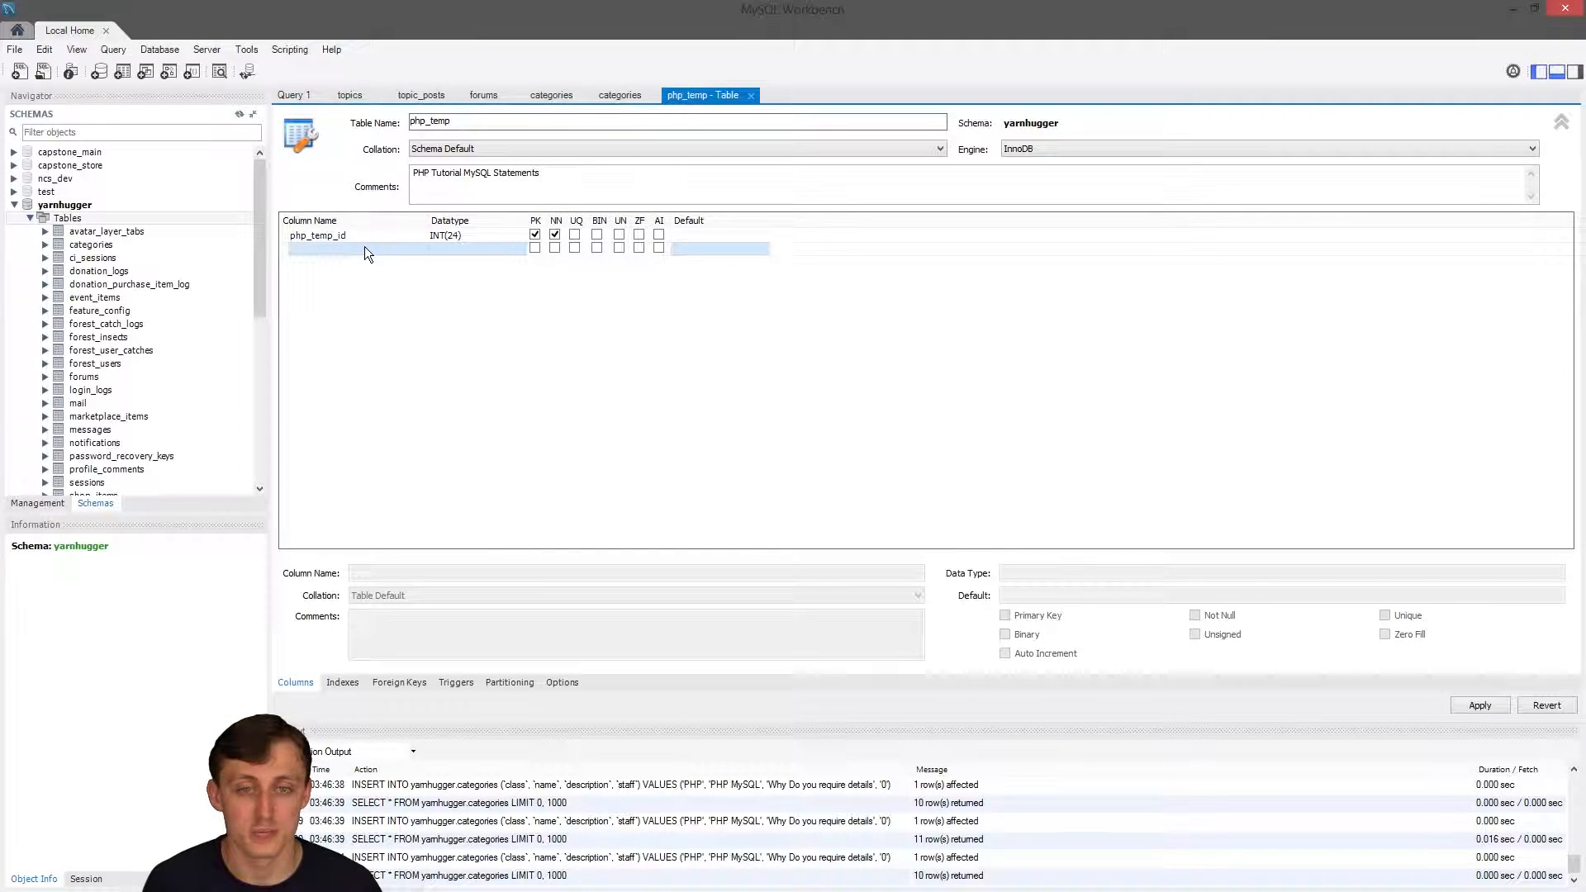
Add a php_temp_name VARCHAR(45) column, correcting its misspelled name.
text(php_tempcol)
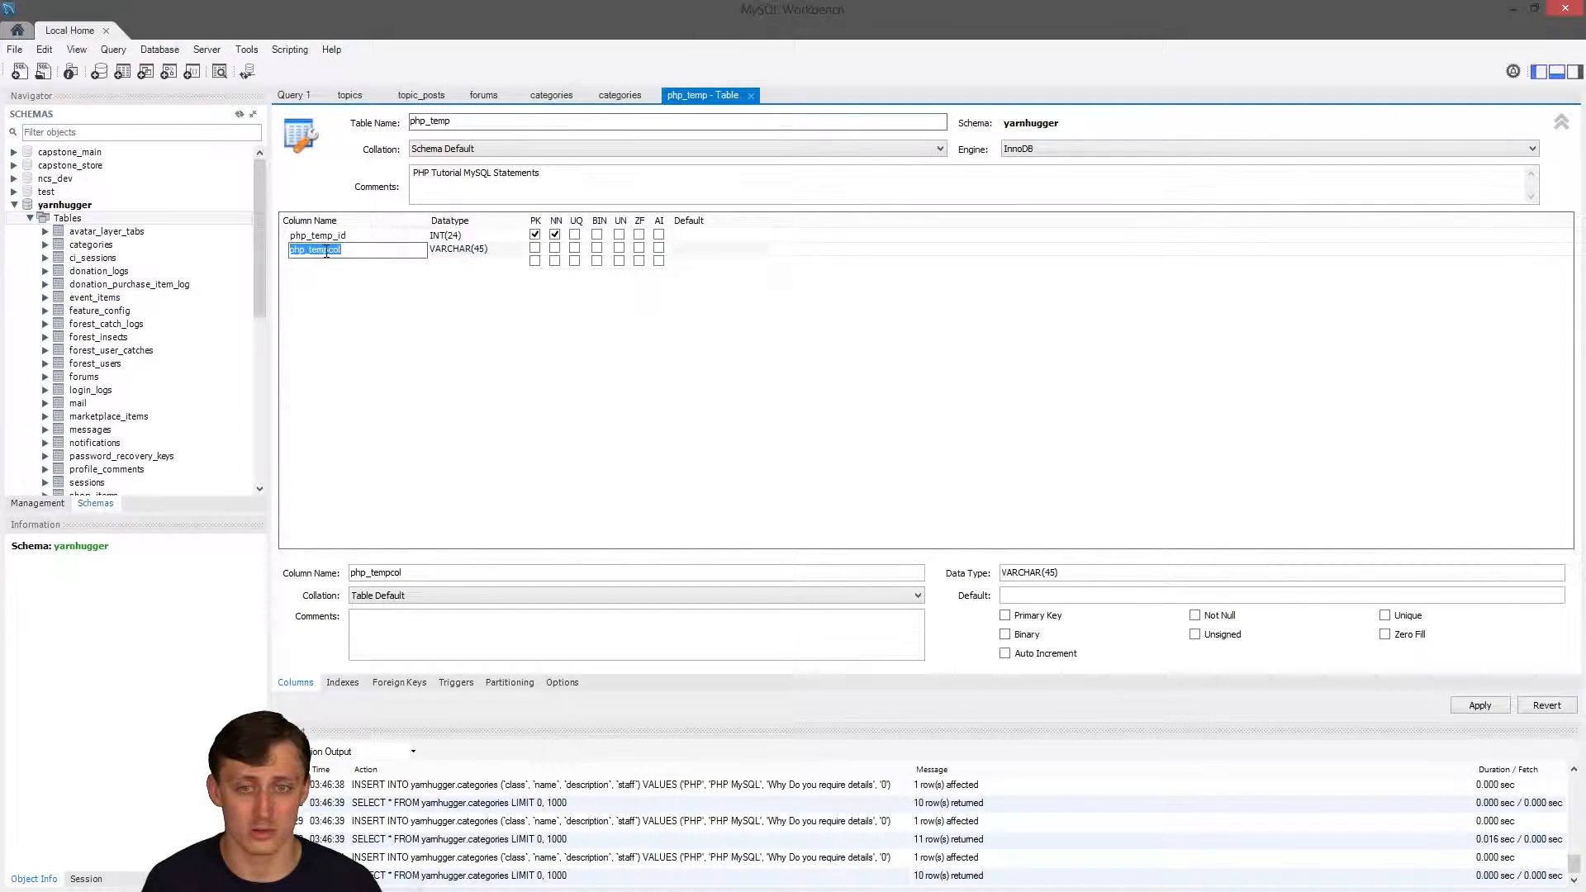
text(php_tem_name)
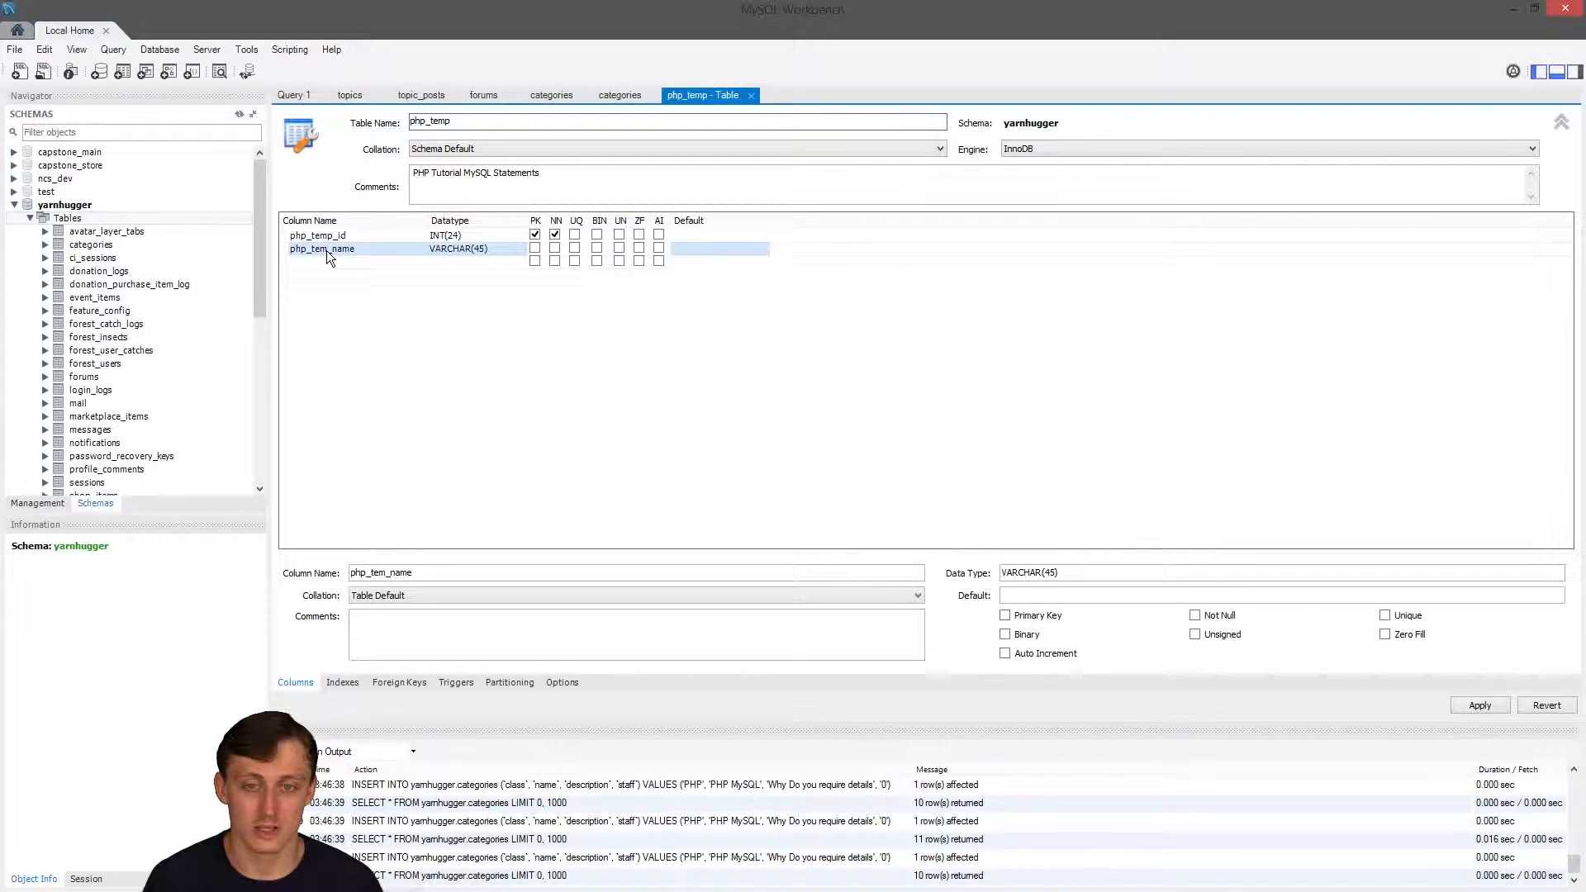
double_click(320, 249)
text(p)
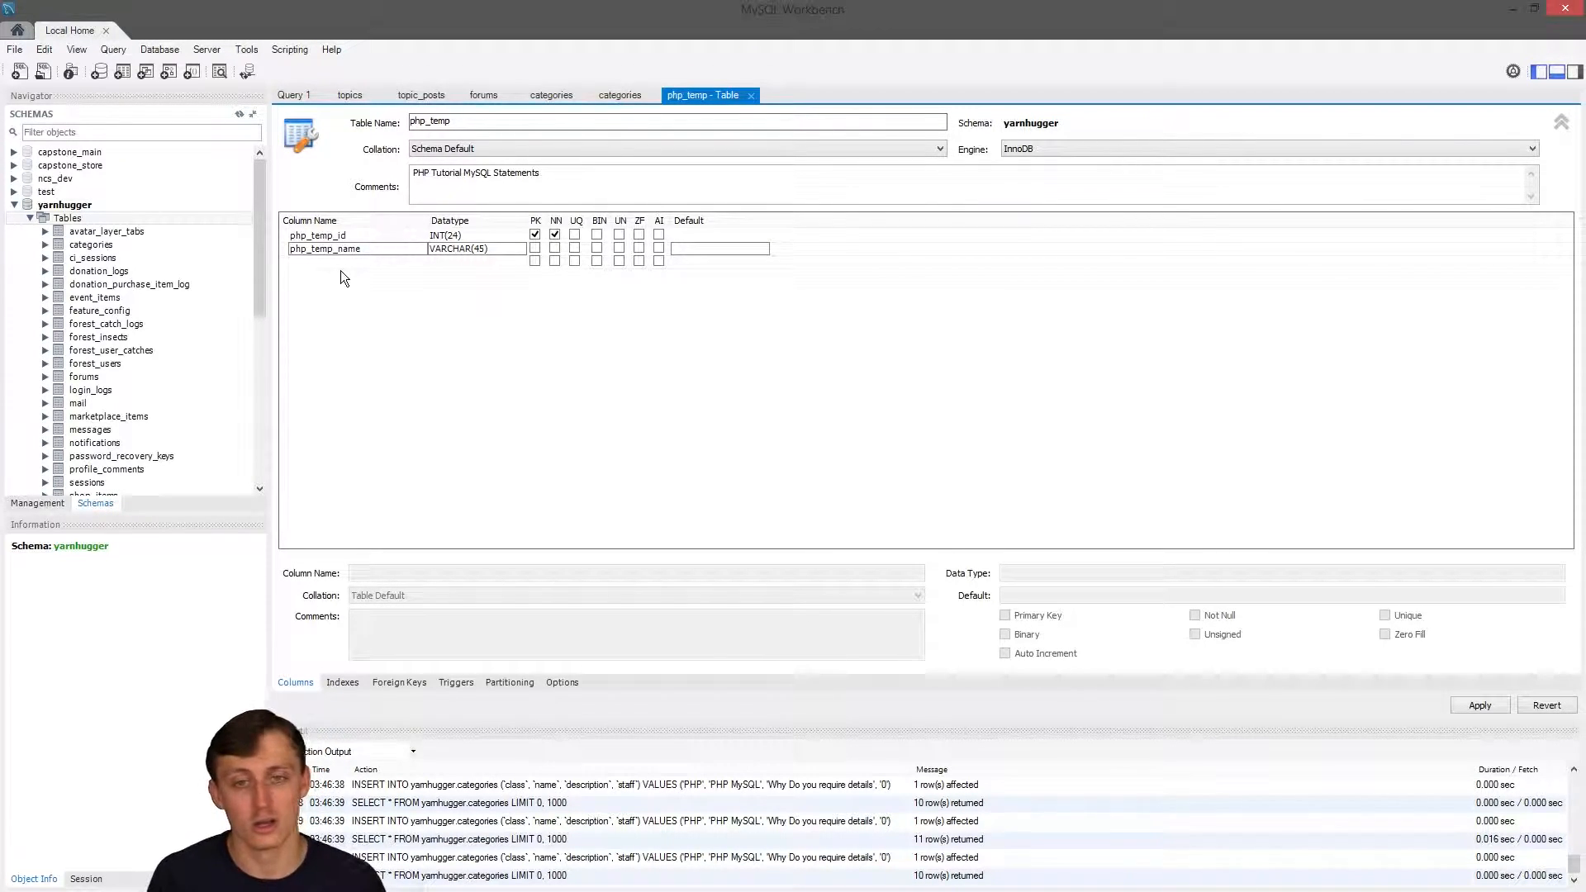
click(354, 261)
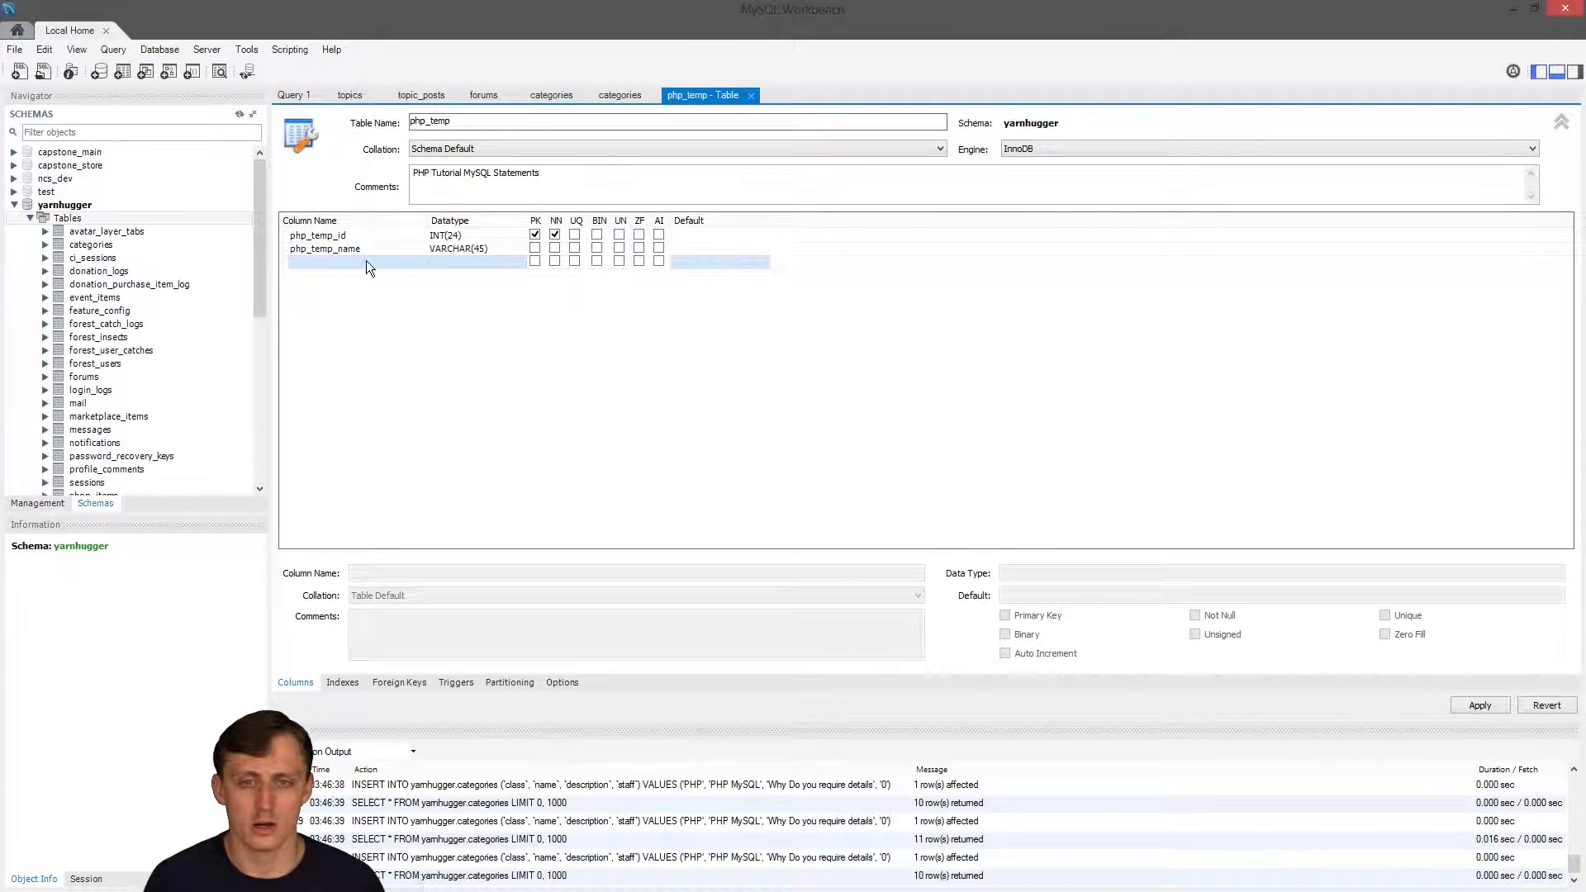
Add php_temp_cost as DECIMAL(2,2) defaulting to 00.00, and begin a php_temp_tax column.
text(php_tempcol)
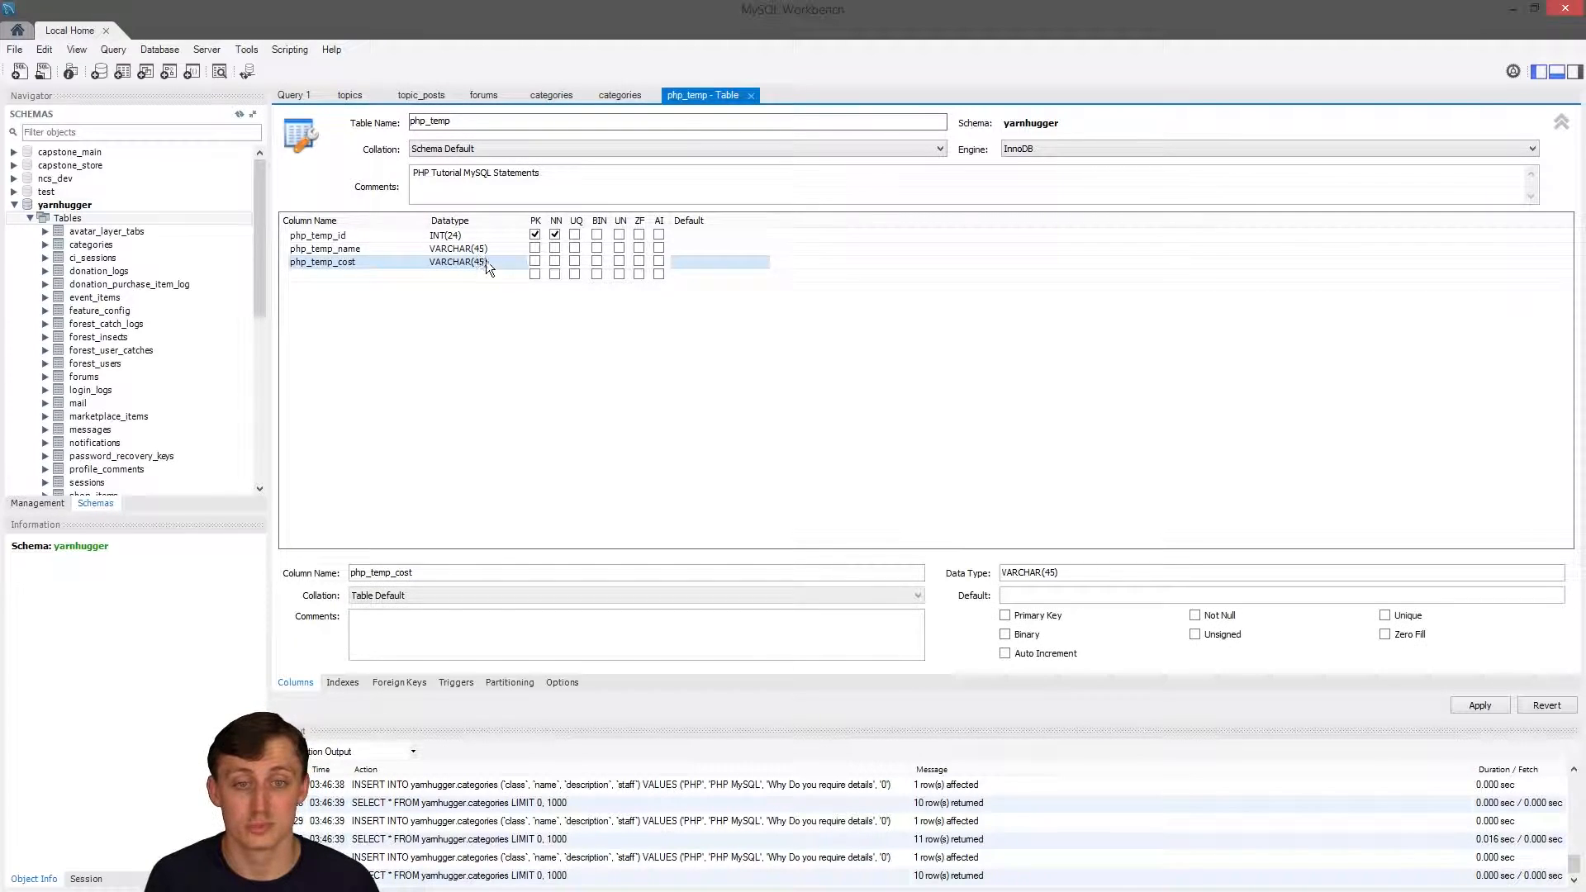
click(517, 262)
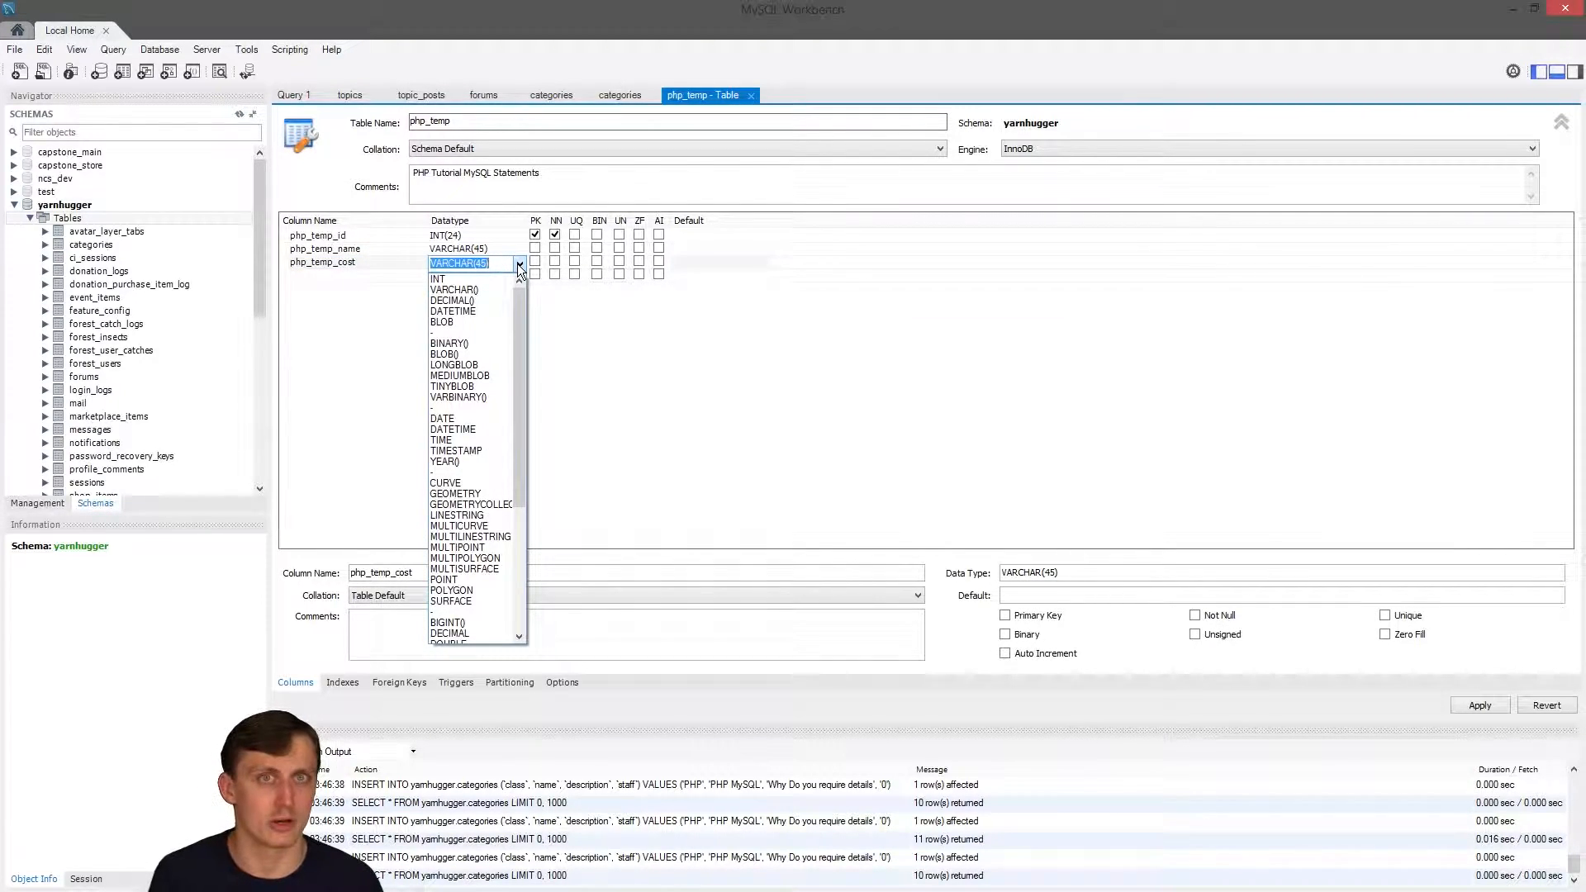
click(451, 301)
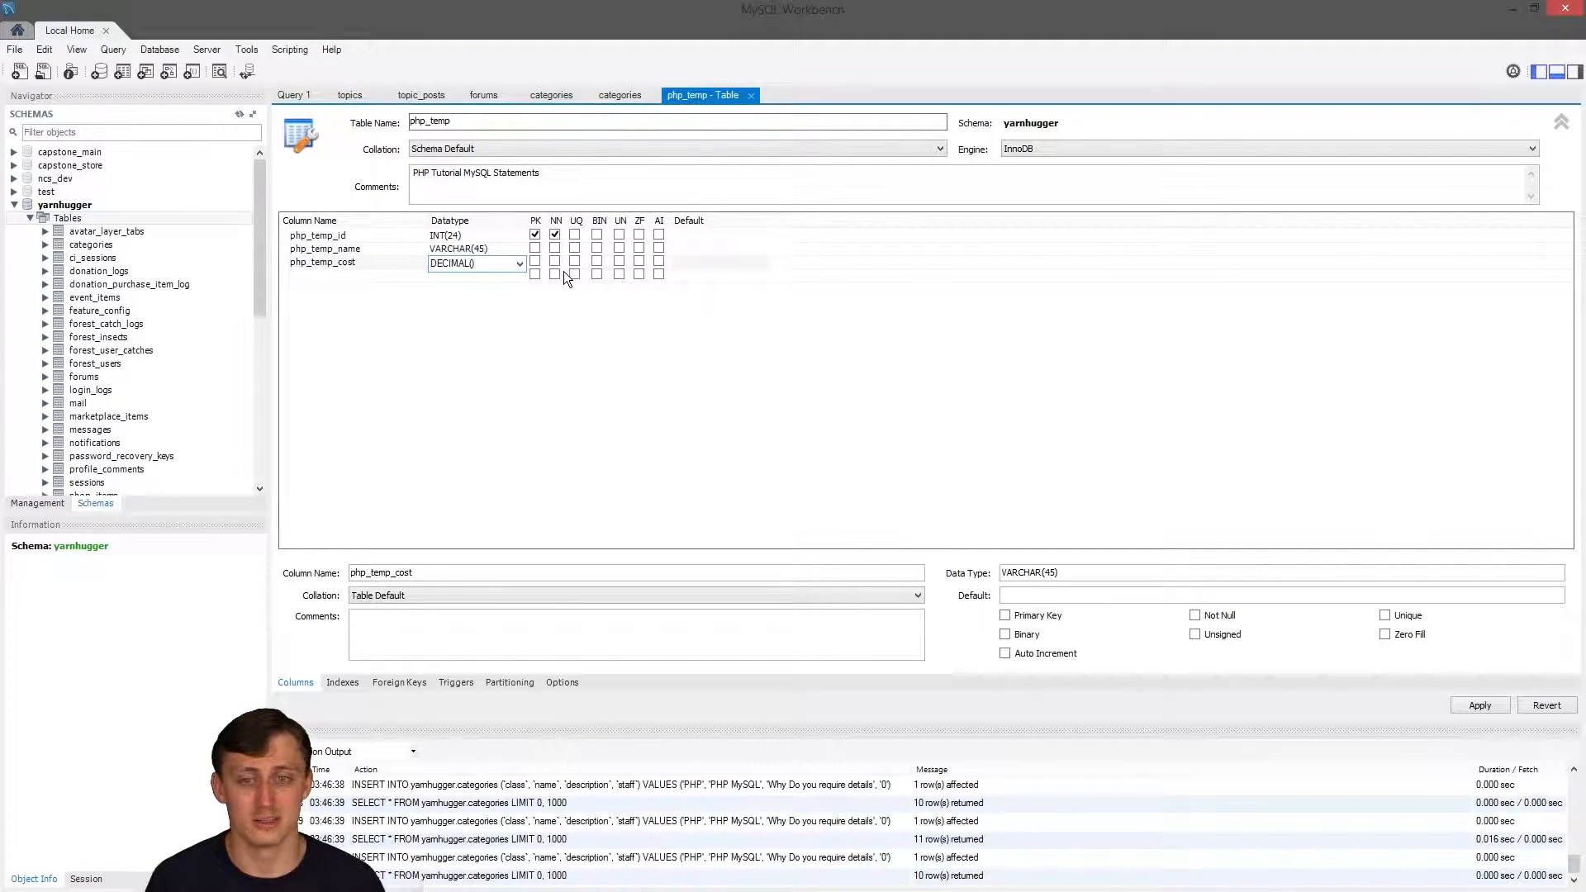
text(2,2)
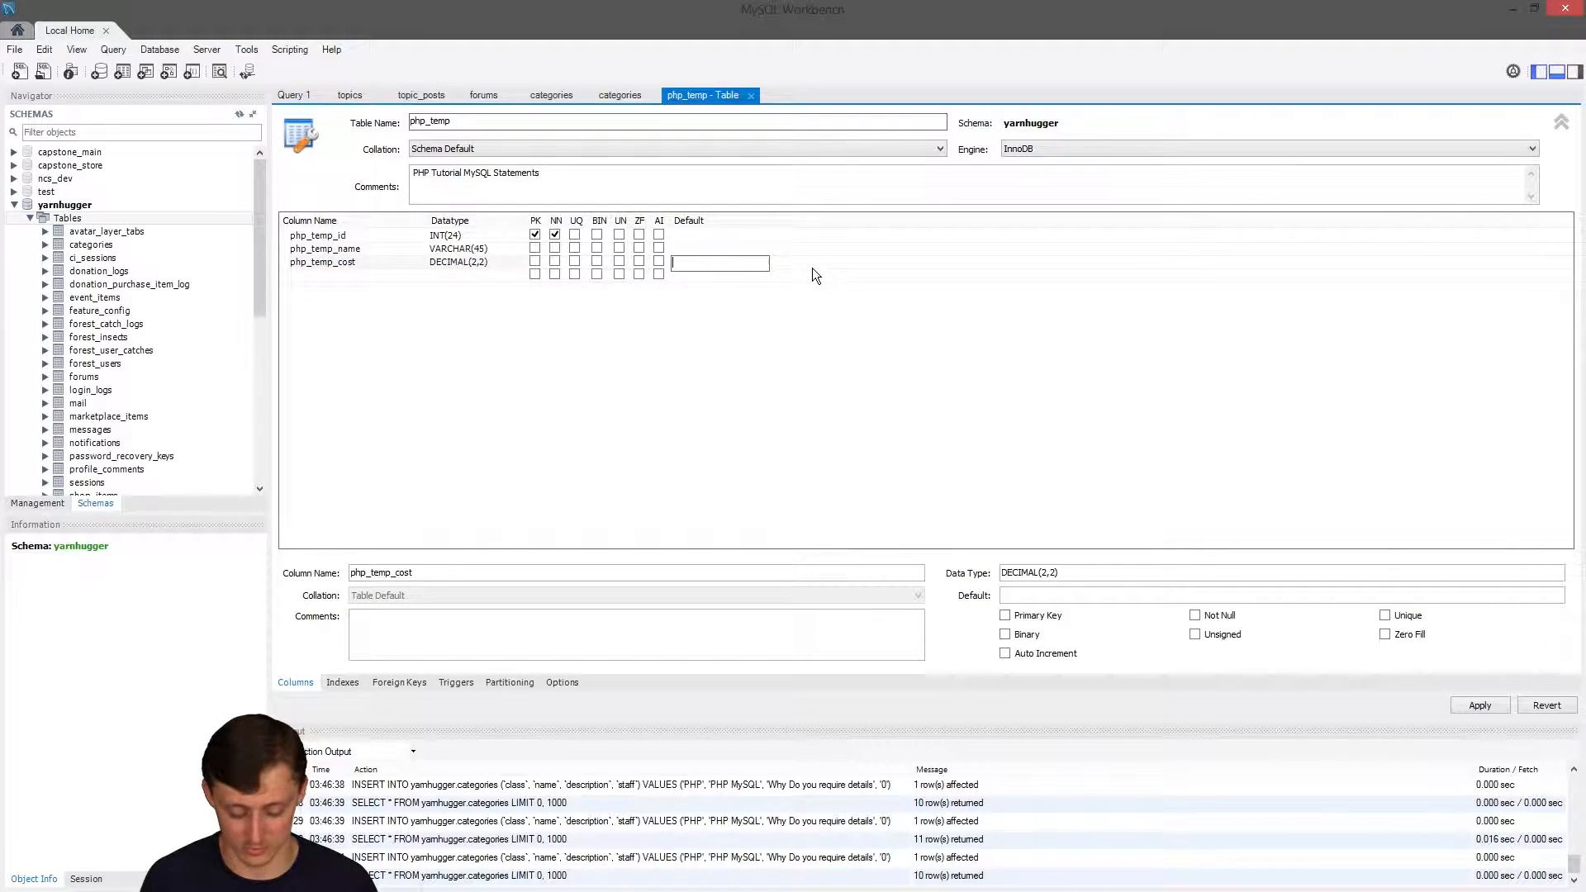
text(00.00)
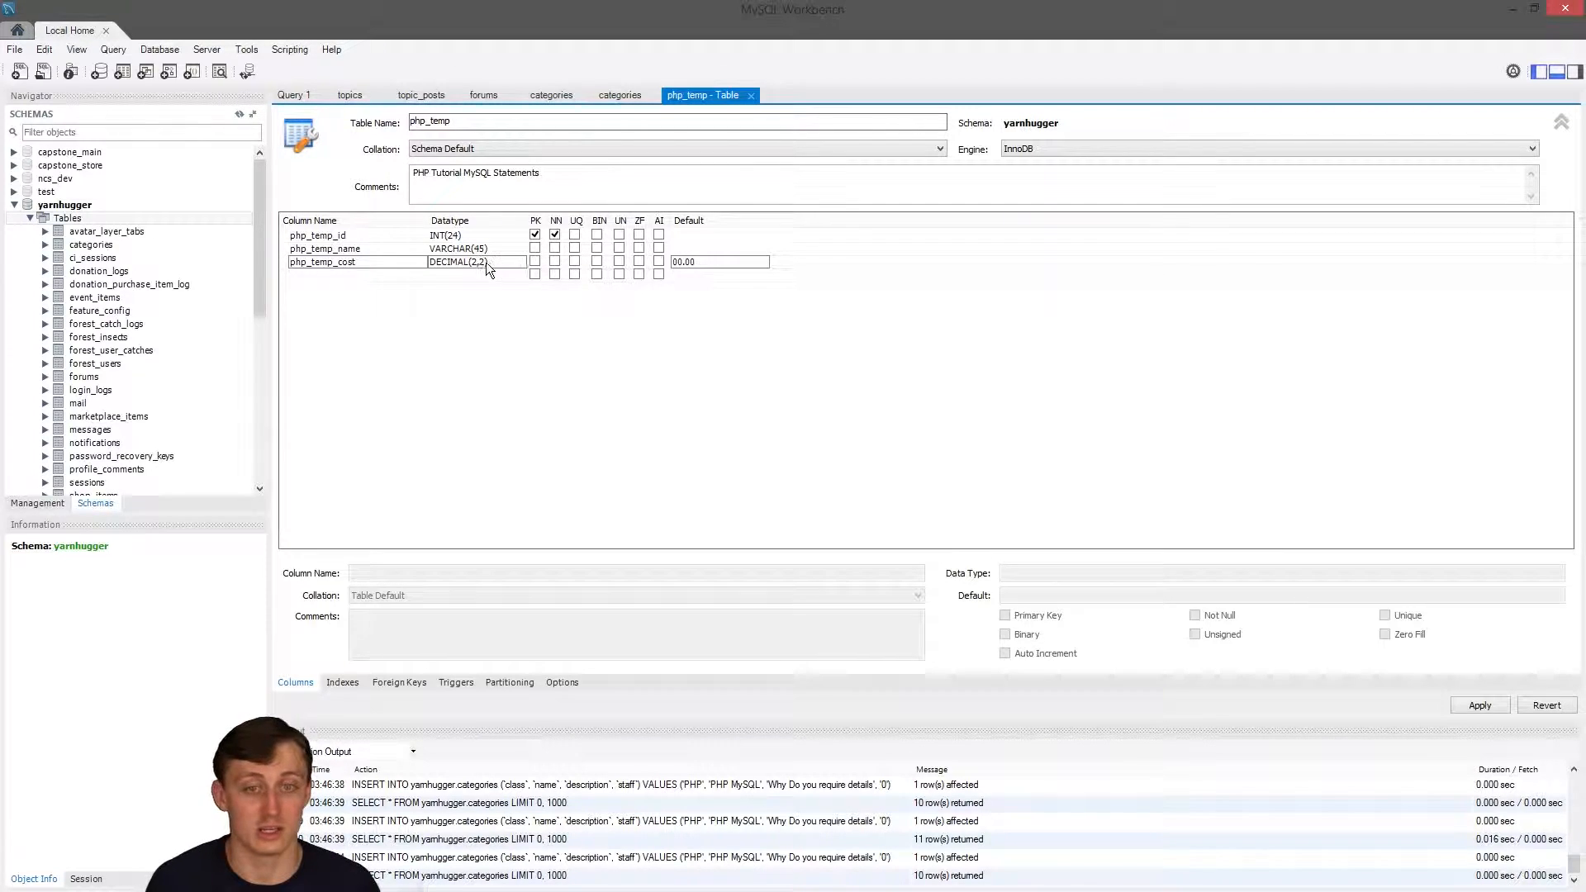
text(php_tempcol)
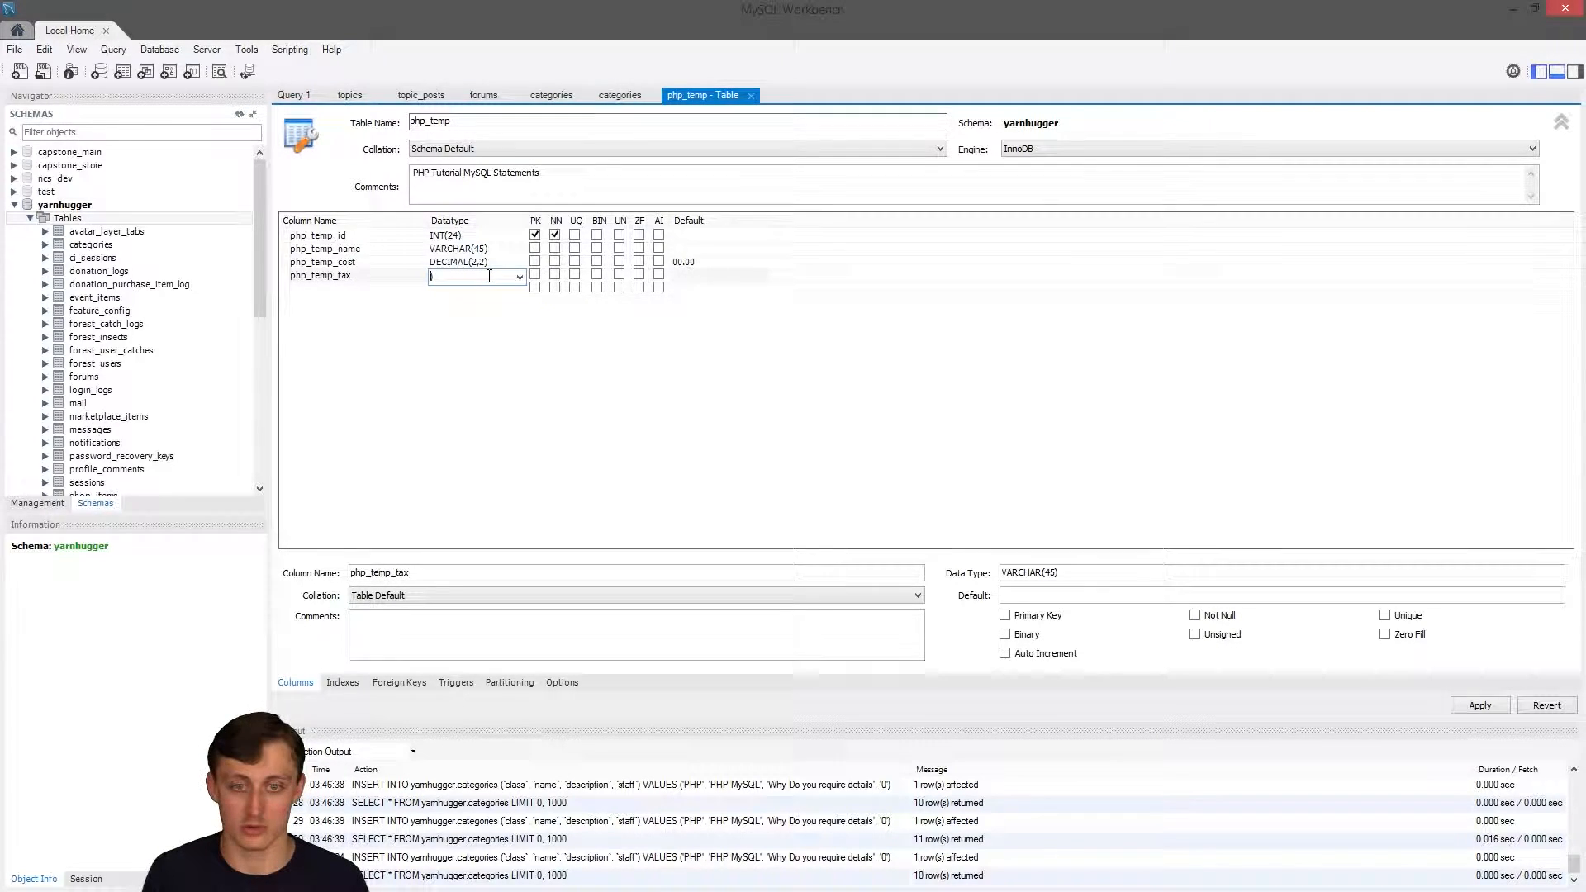
Make php_temp_tax DECIMAL(2,1) with a default of 00.0.
text(DECIMAL(1,)
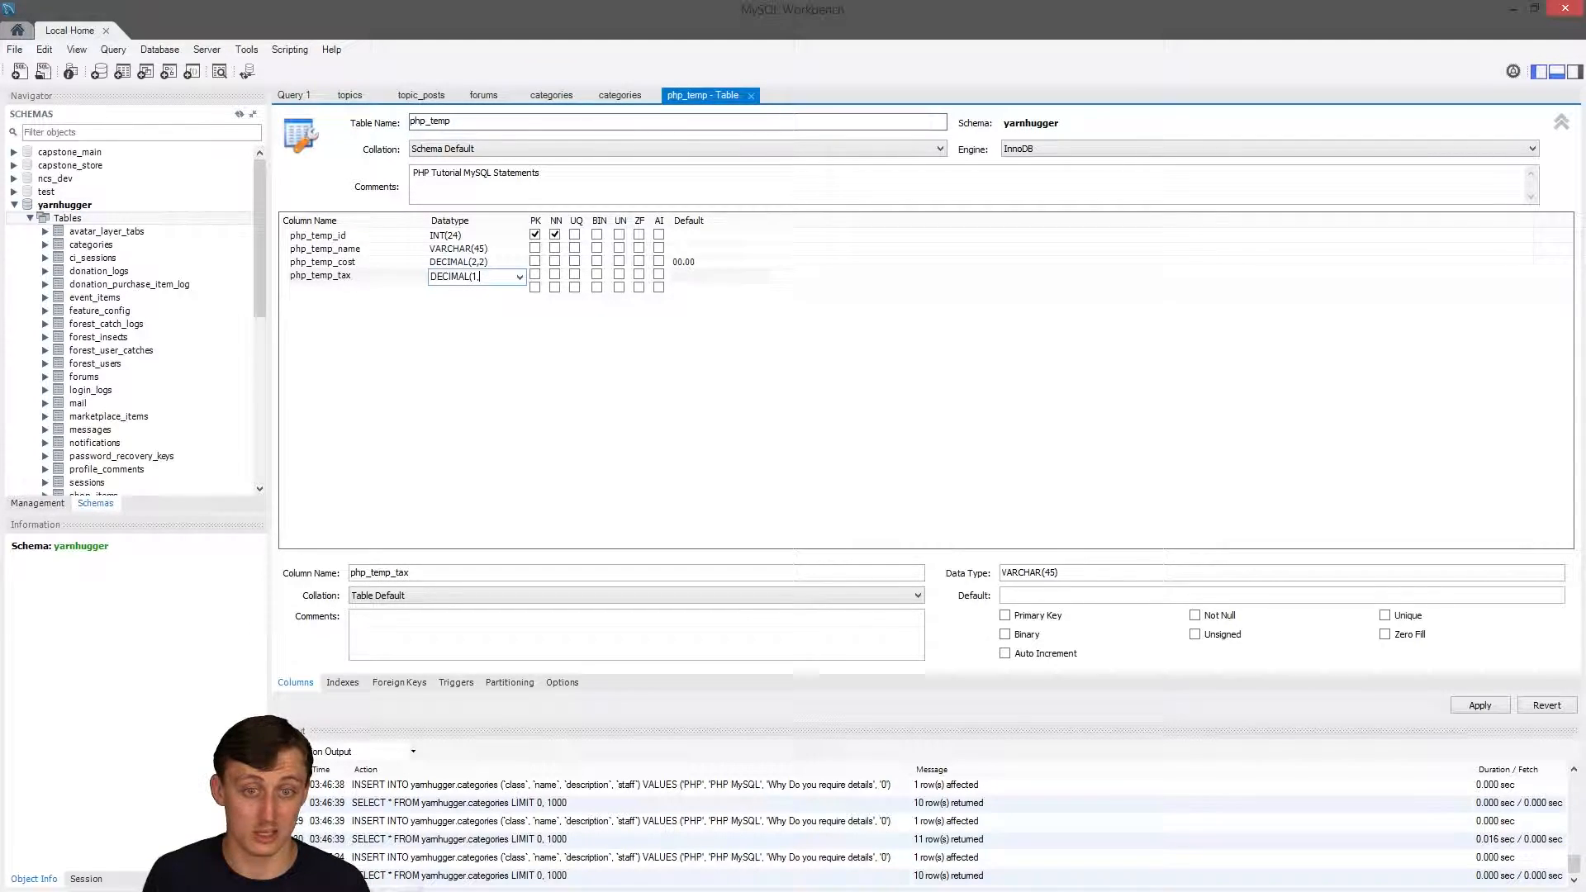
text(1))
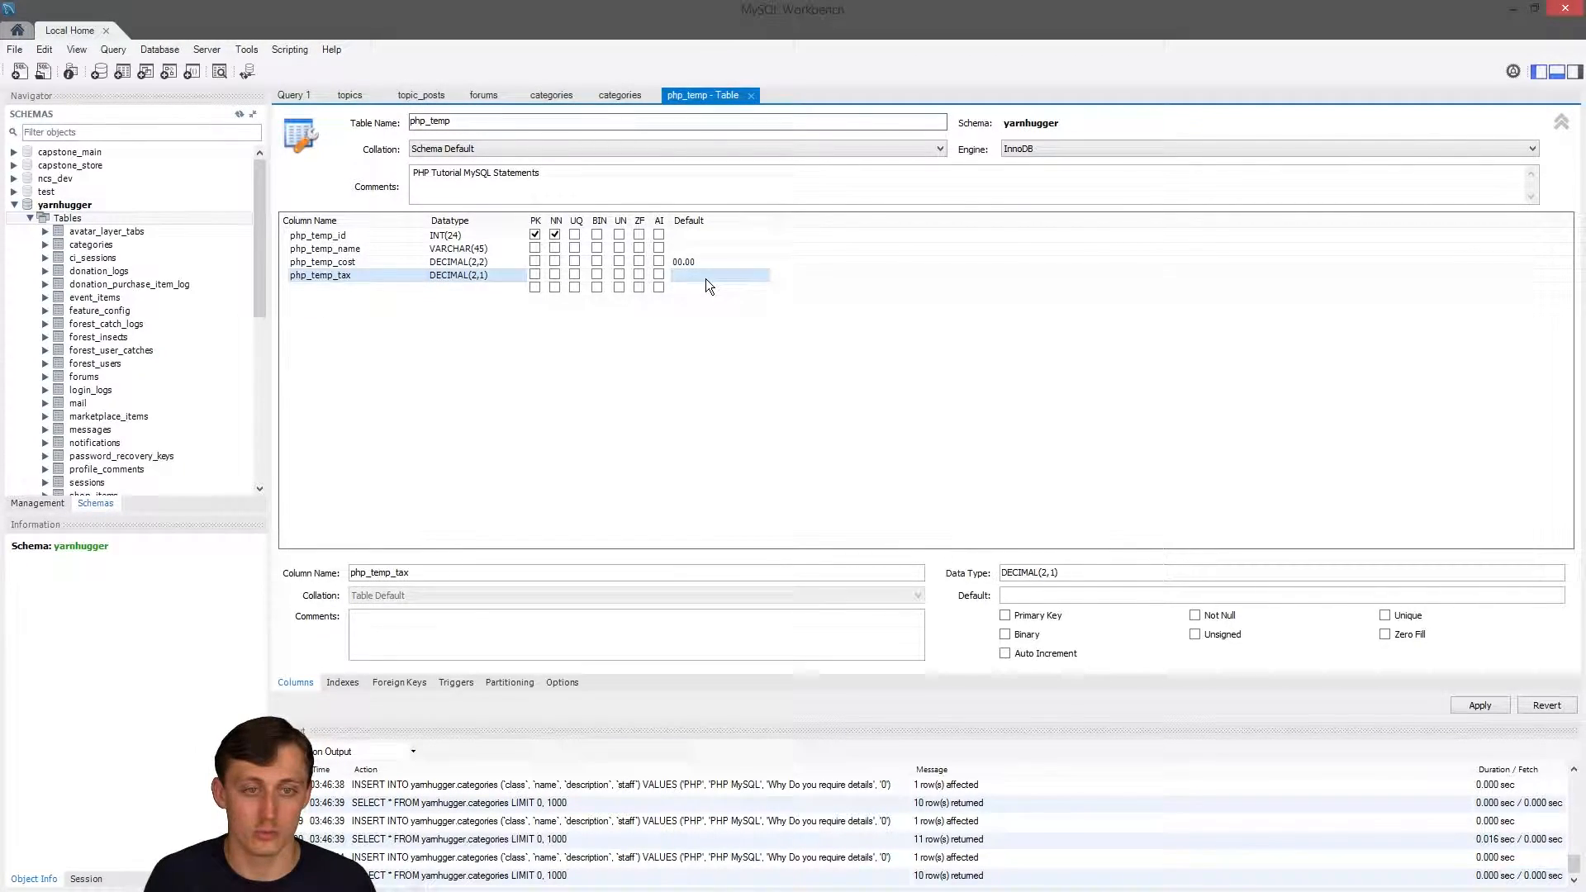
text(00.0)
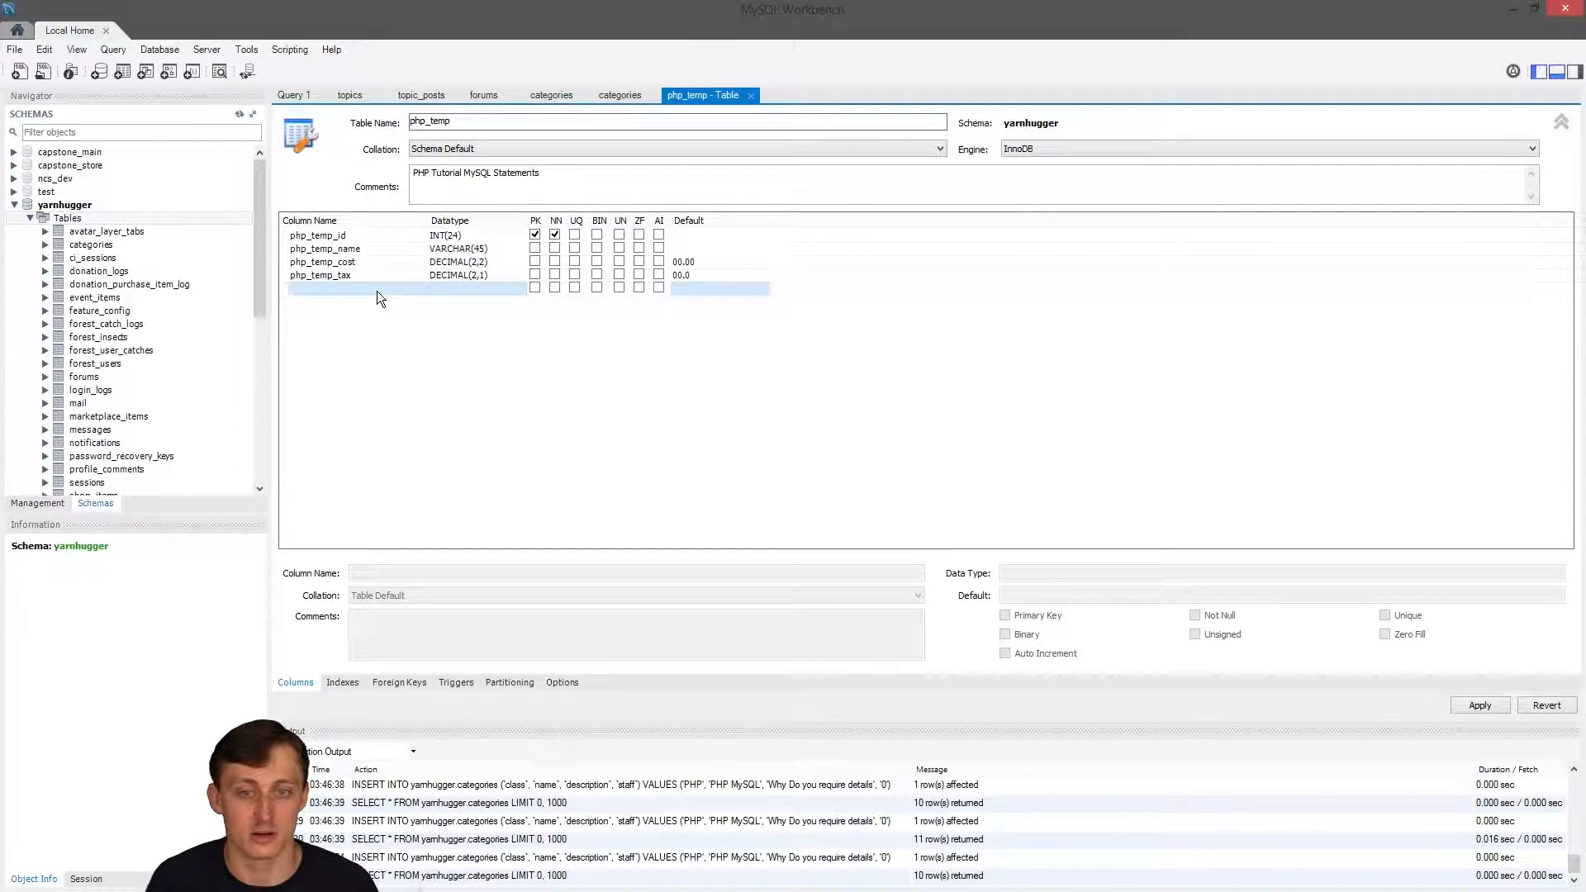
Name the next two columns php_temp_description and php_temp_visible.
text(php_tempcol)
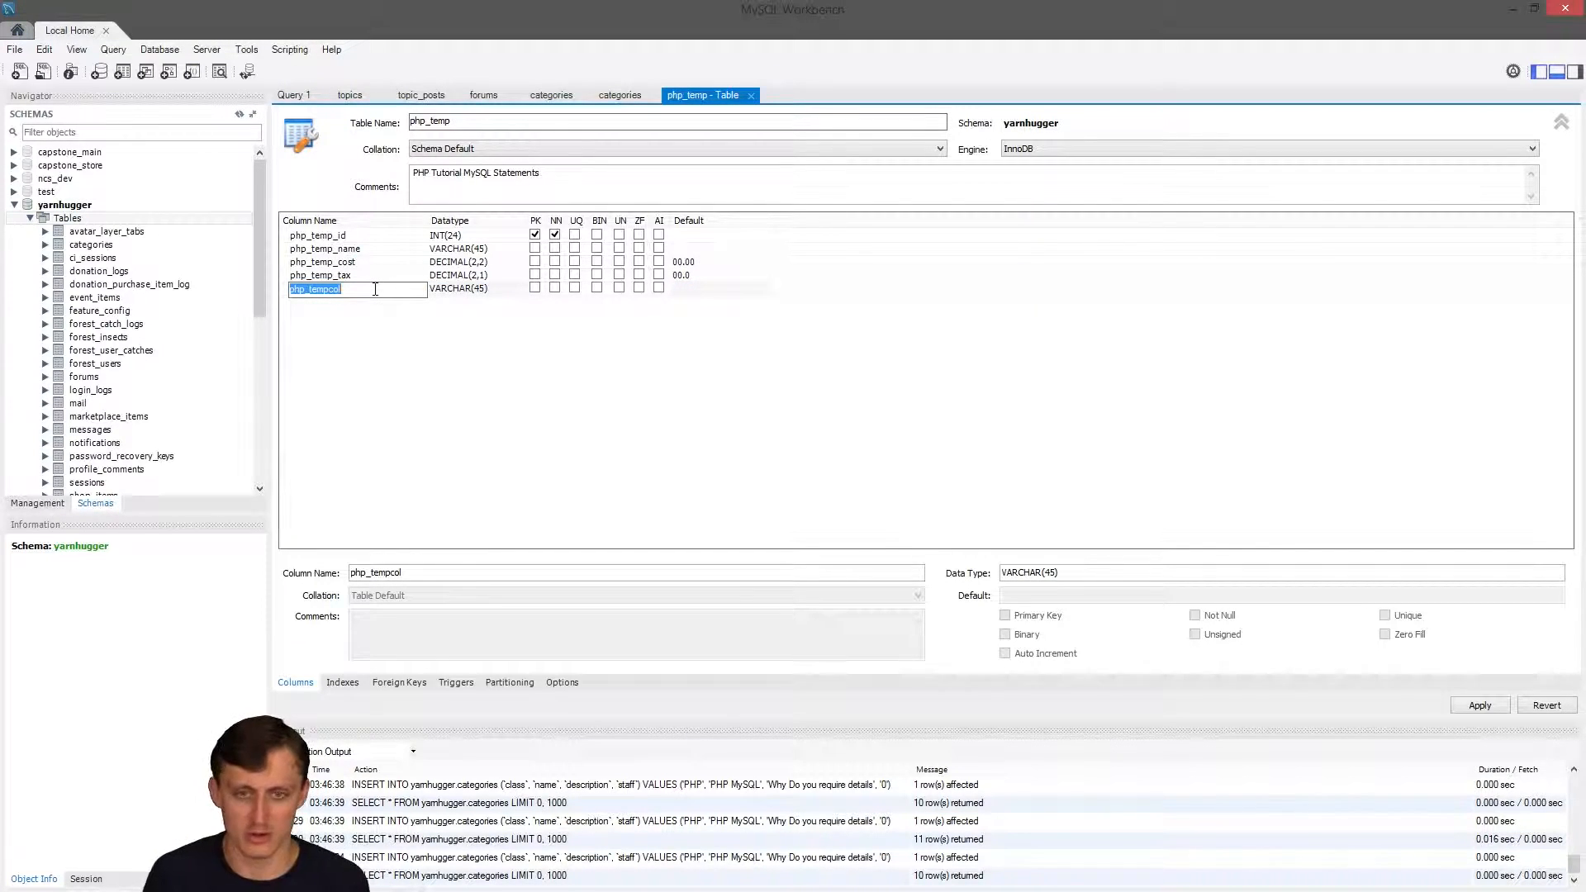
text(p)
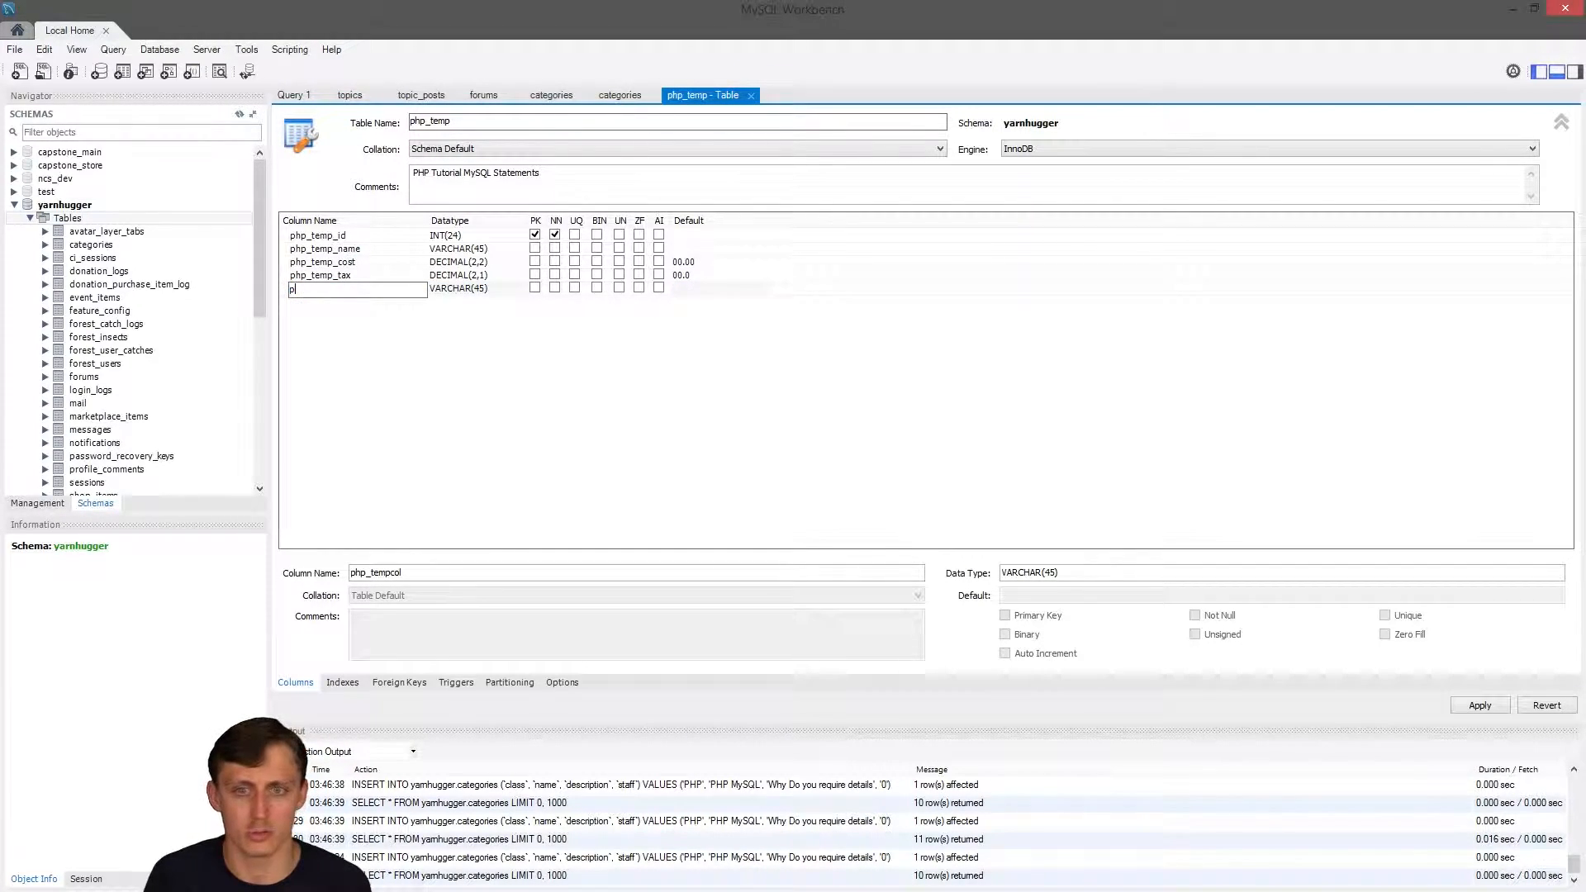
text(hp_temp_description)
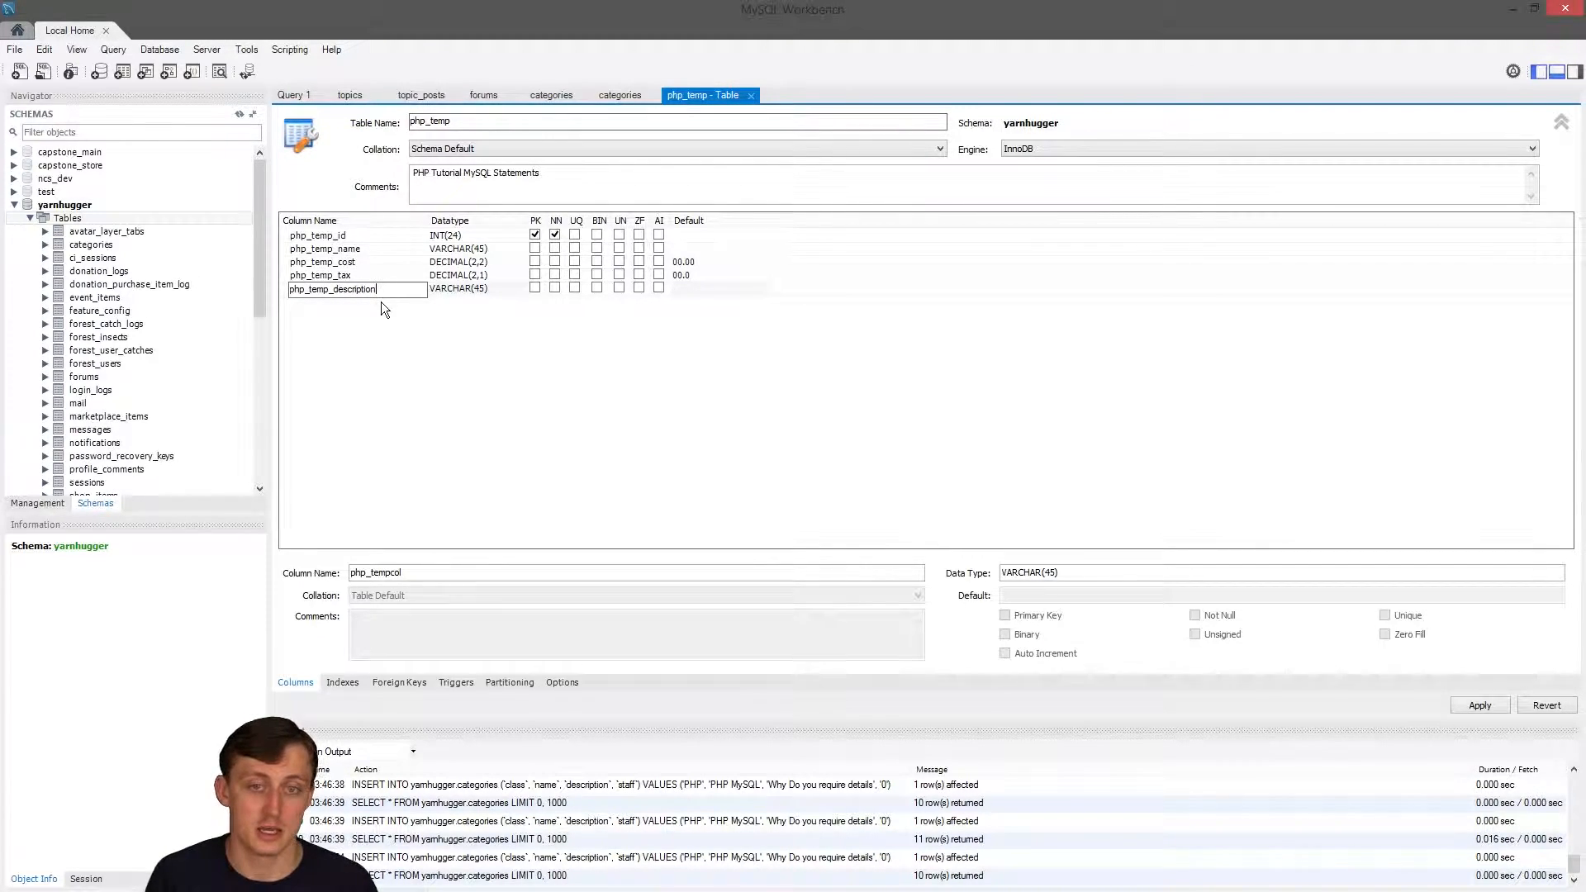
text(php)
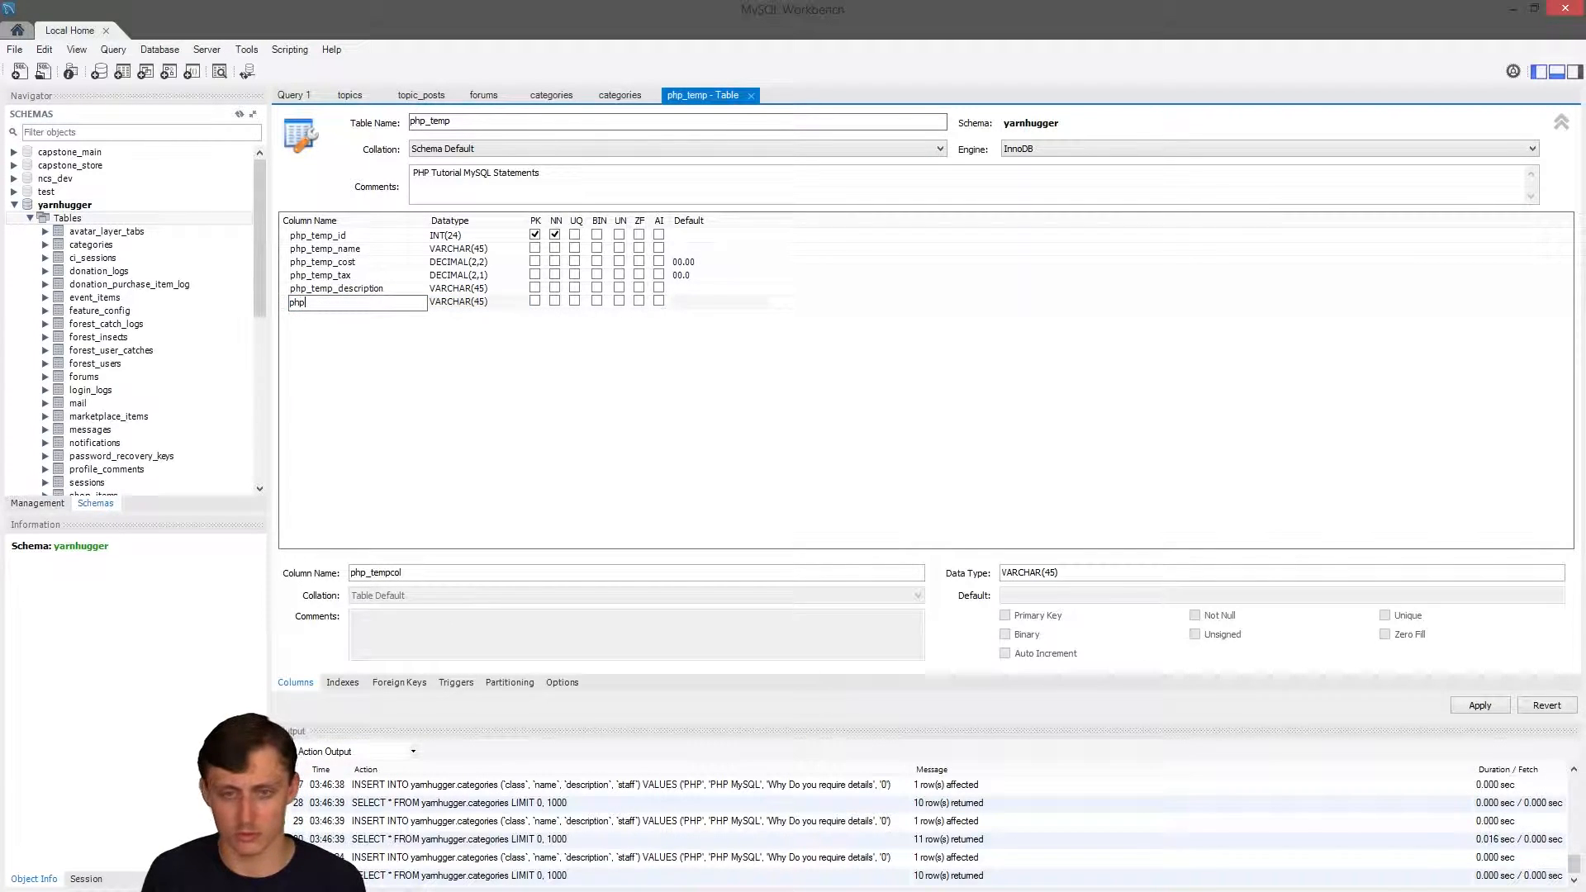
text(_temp_visible)
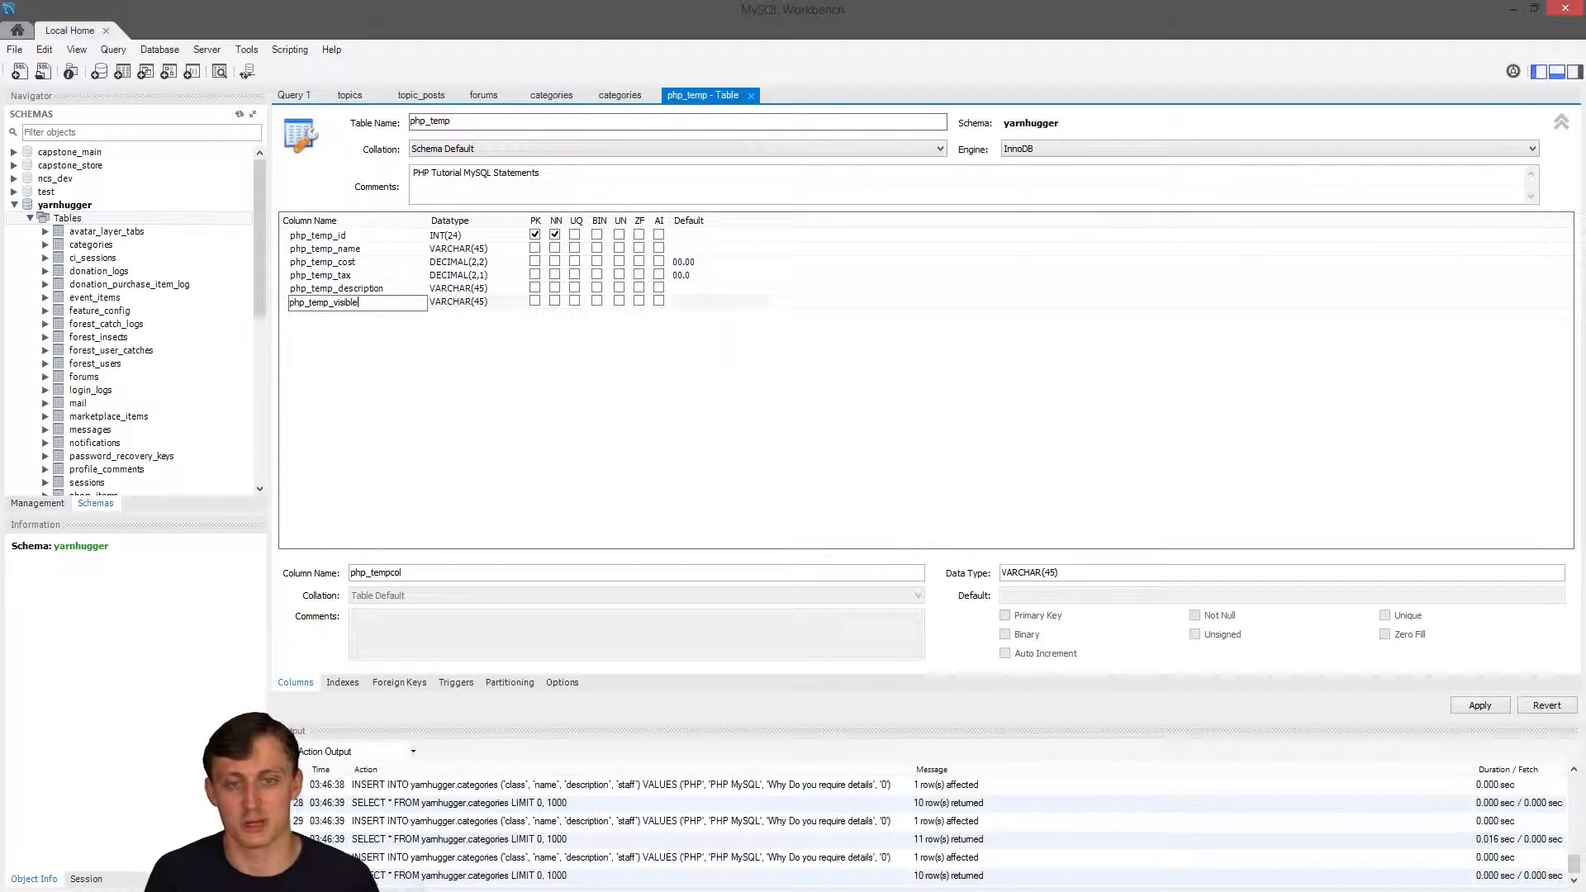
Set php_temp_visible's datatype to BINARY(1) with default value 1.
click(456, 302)
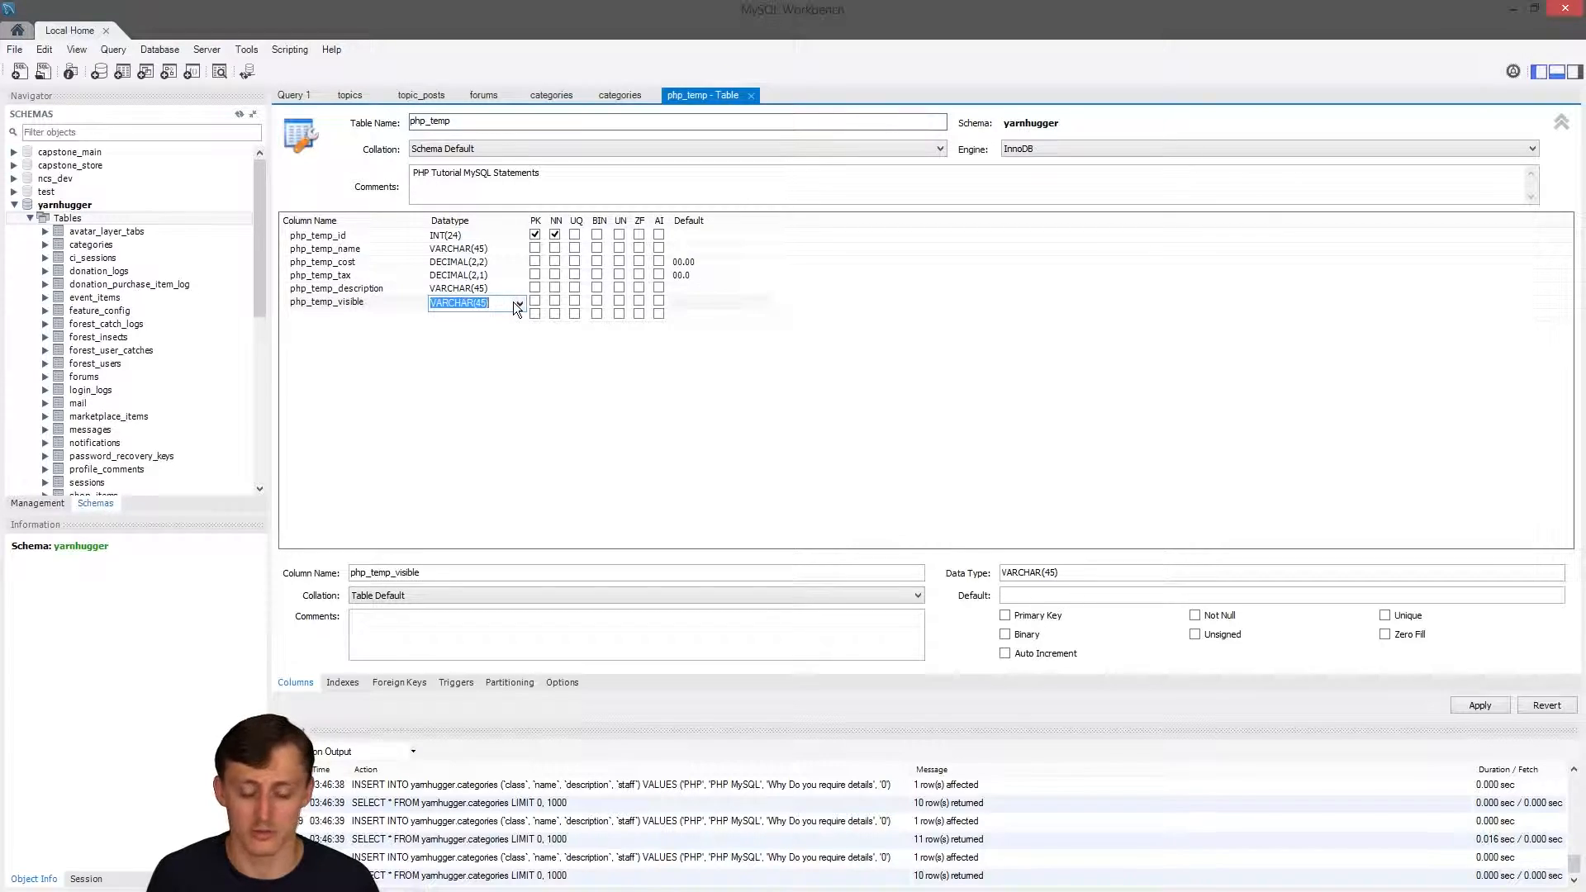
text(bolean)
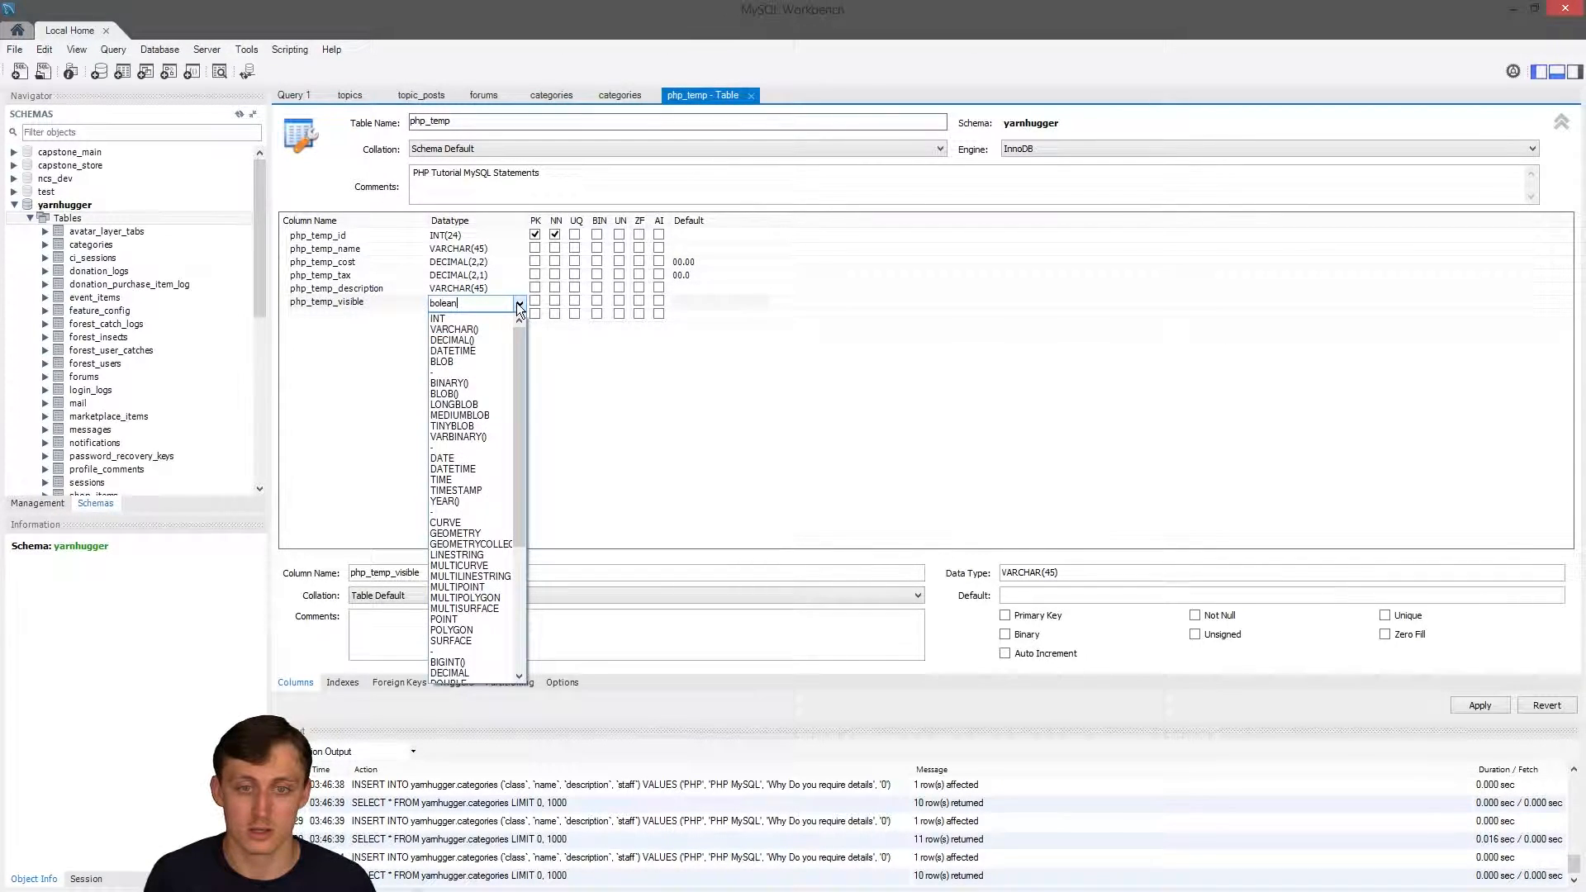
mouse_move(450, 393)
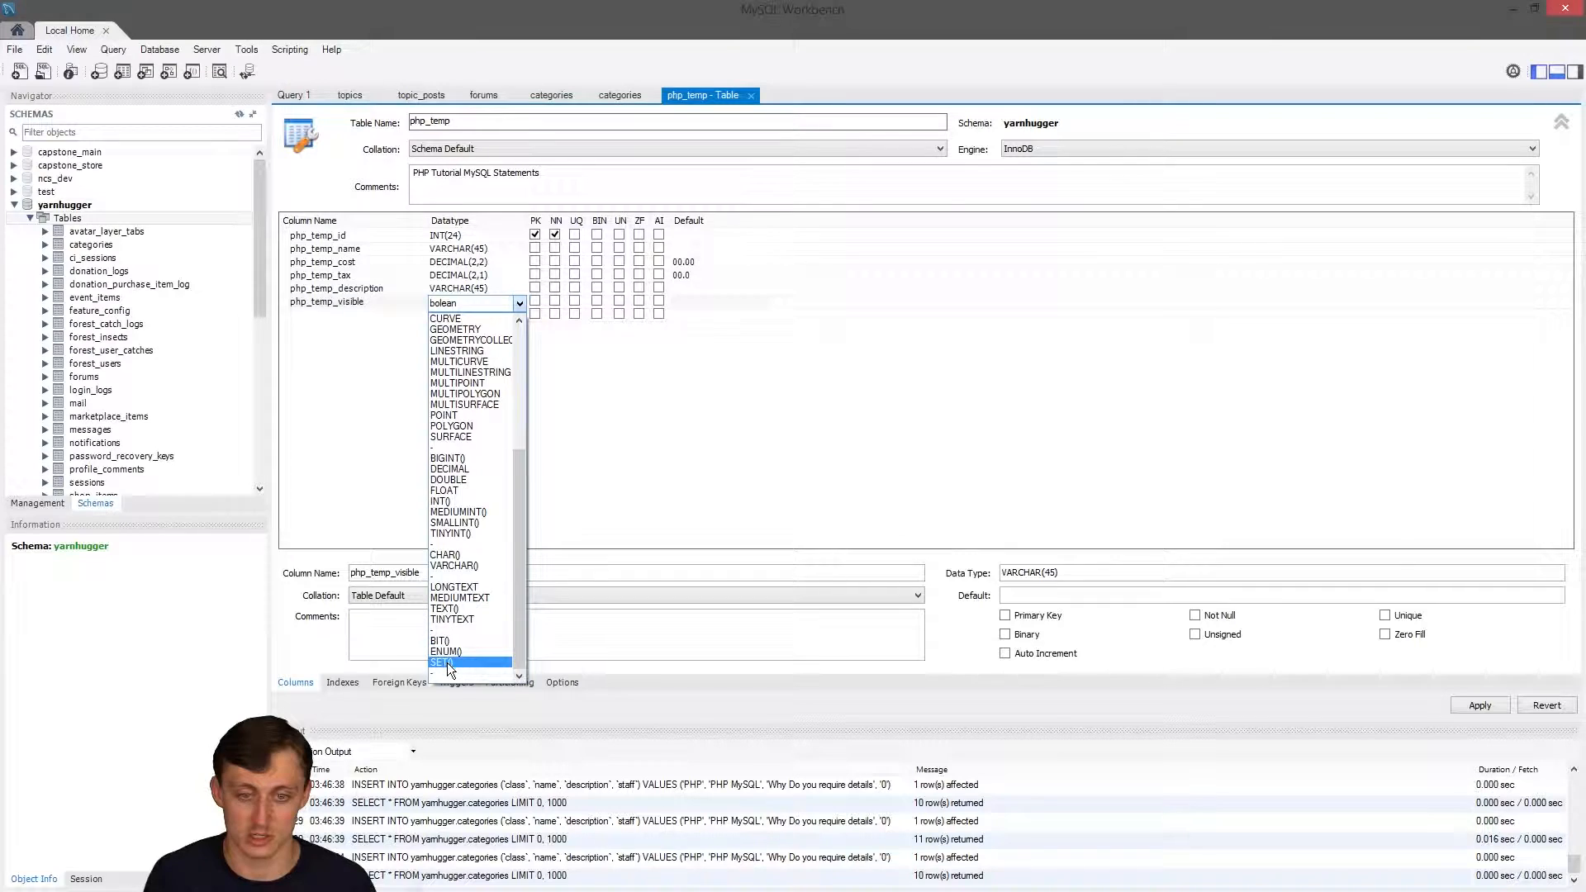
mouse_move(455, 523)
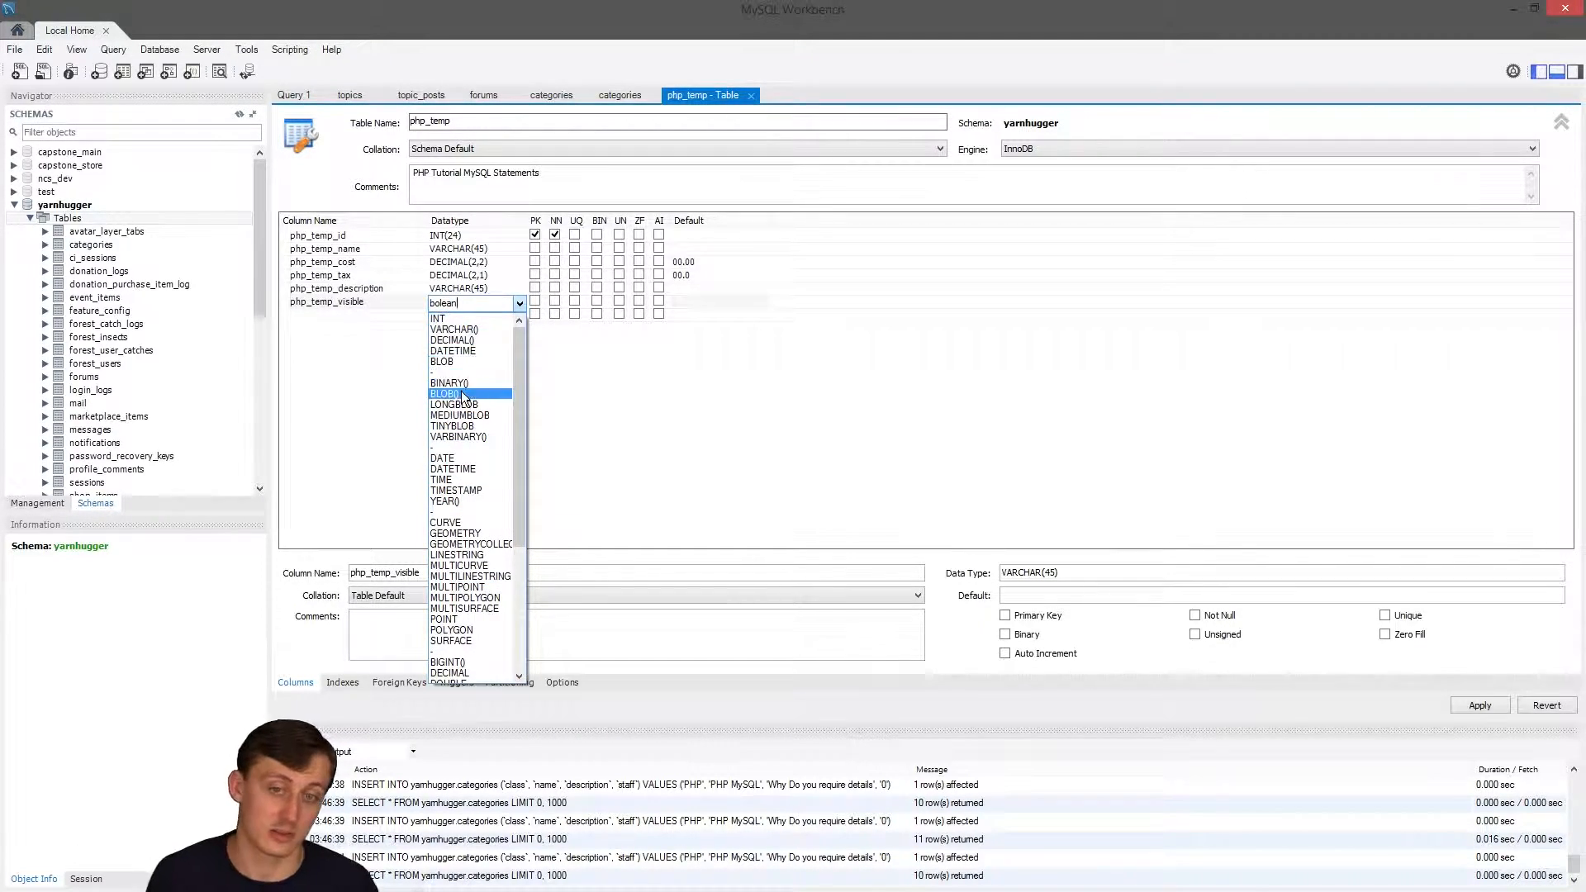
click(447, 382)
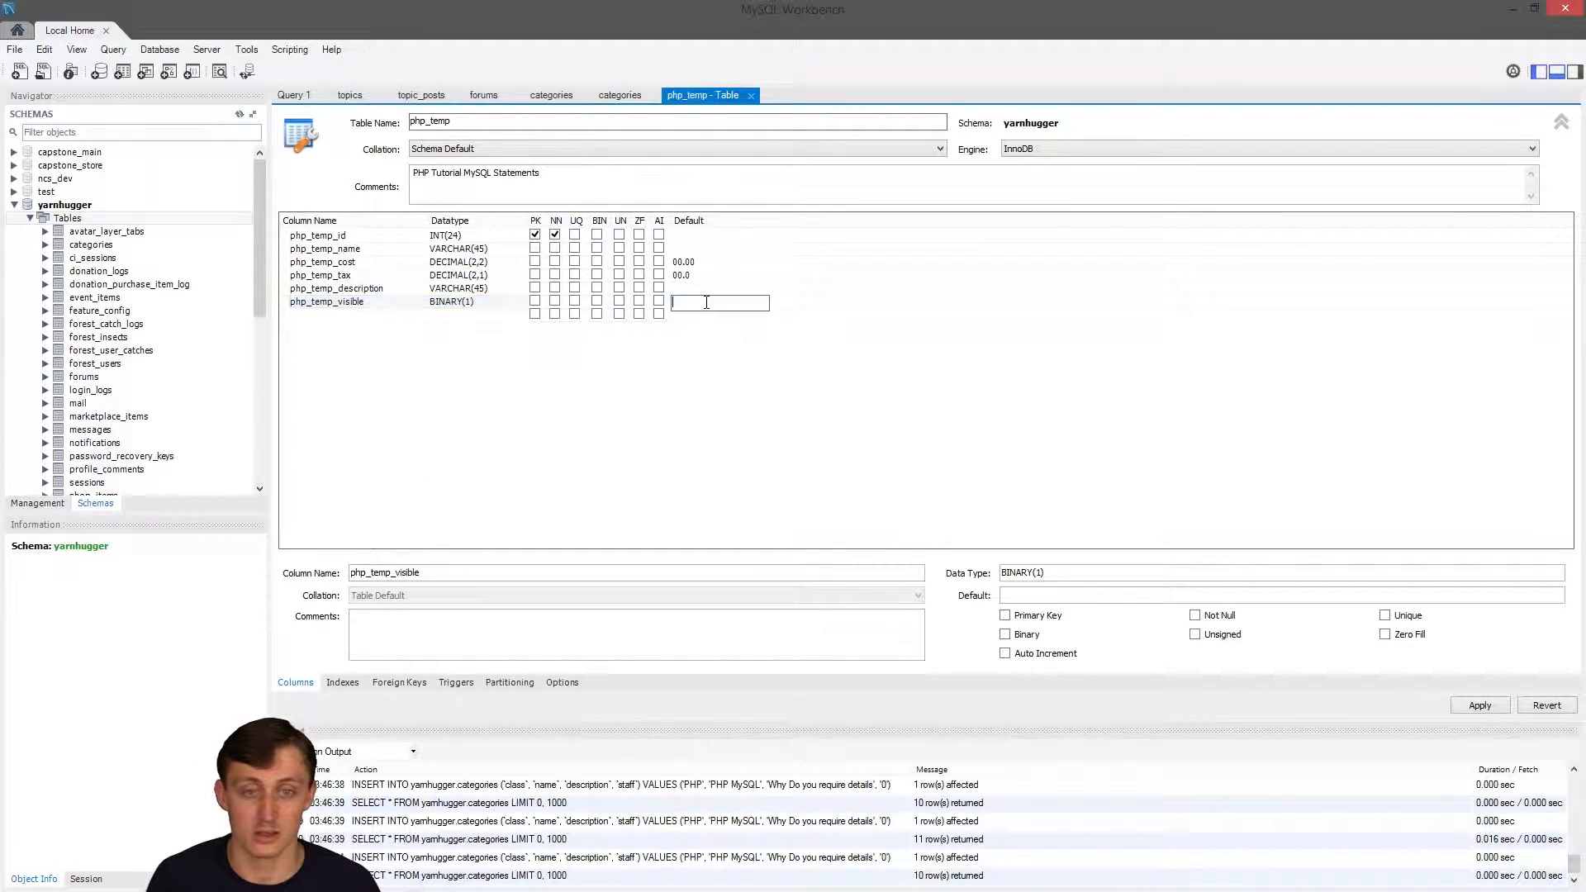
text(1)
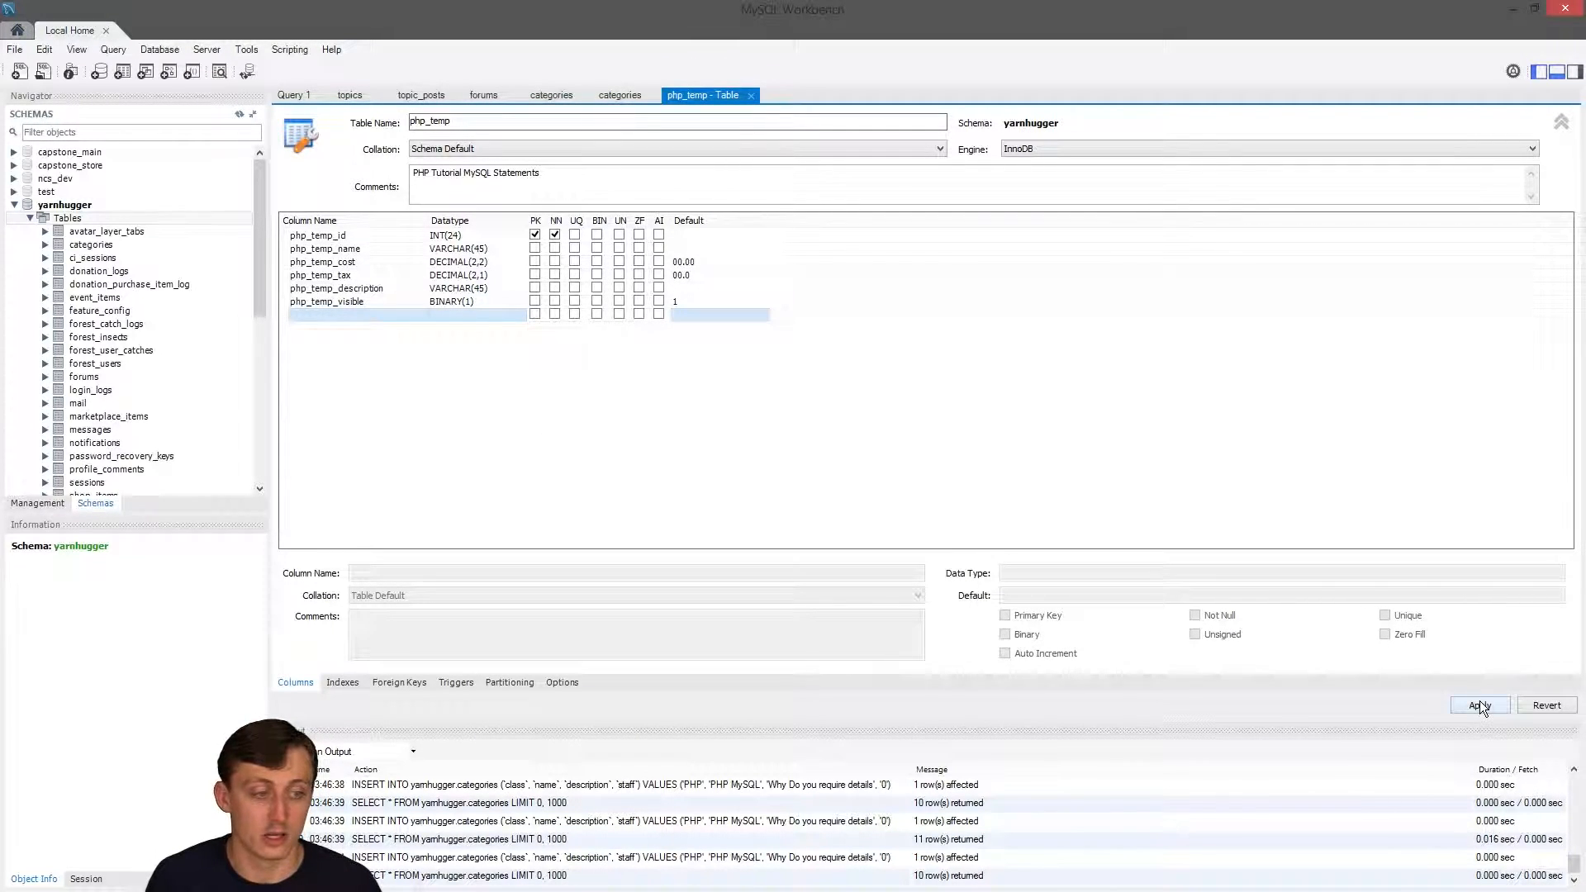
Apply the php_temp CREATE TABLE script to the yarnhugger schema.
click(1478, 705)
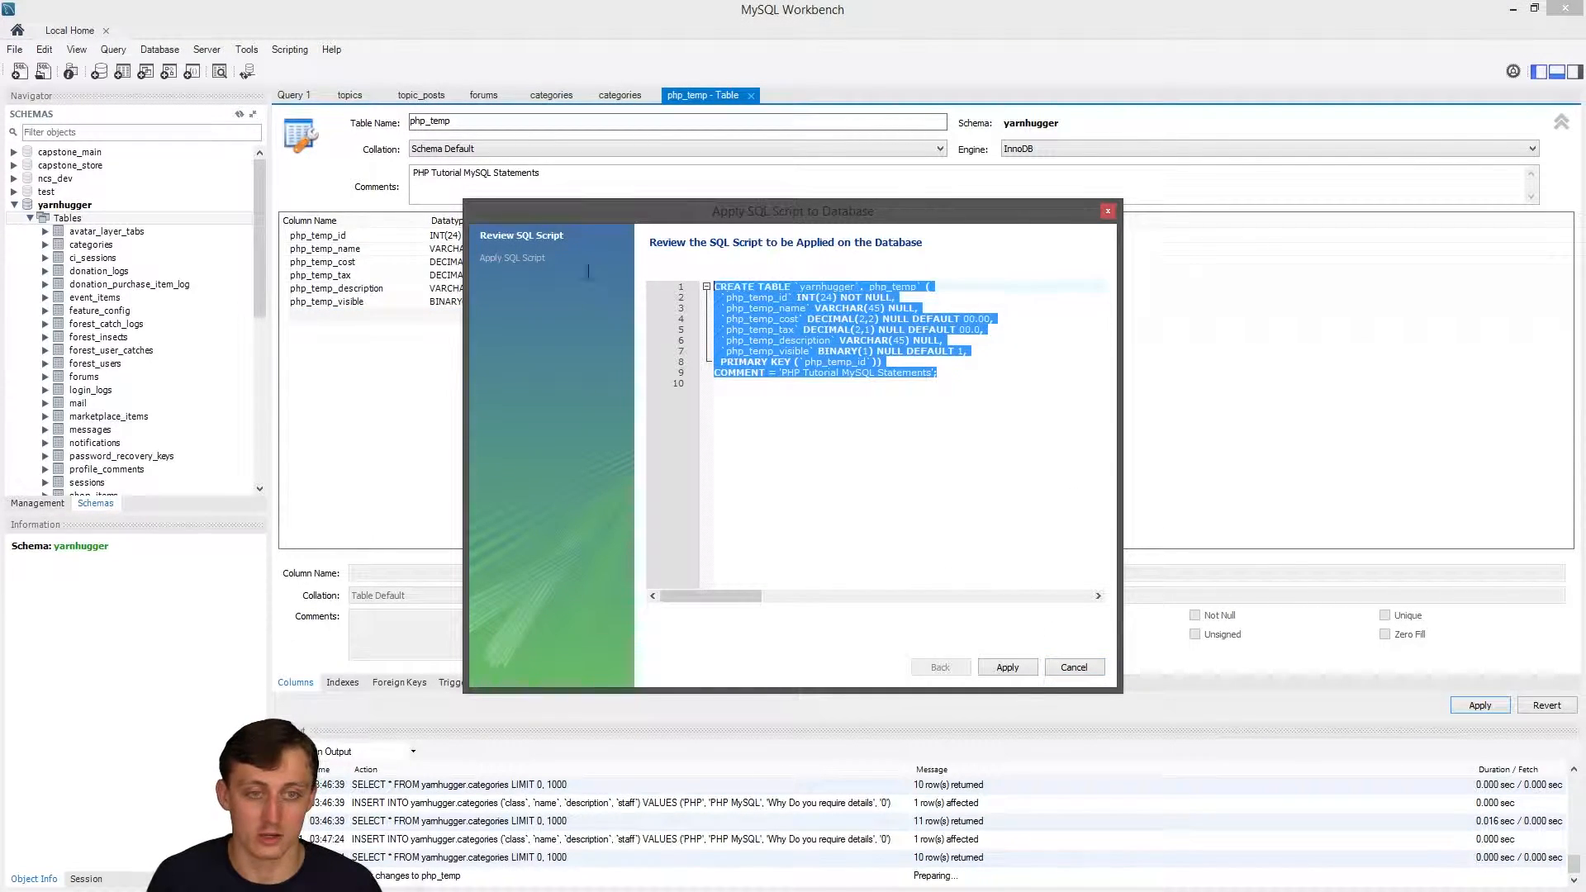
click(1005, 667)
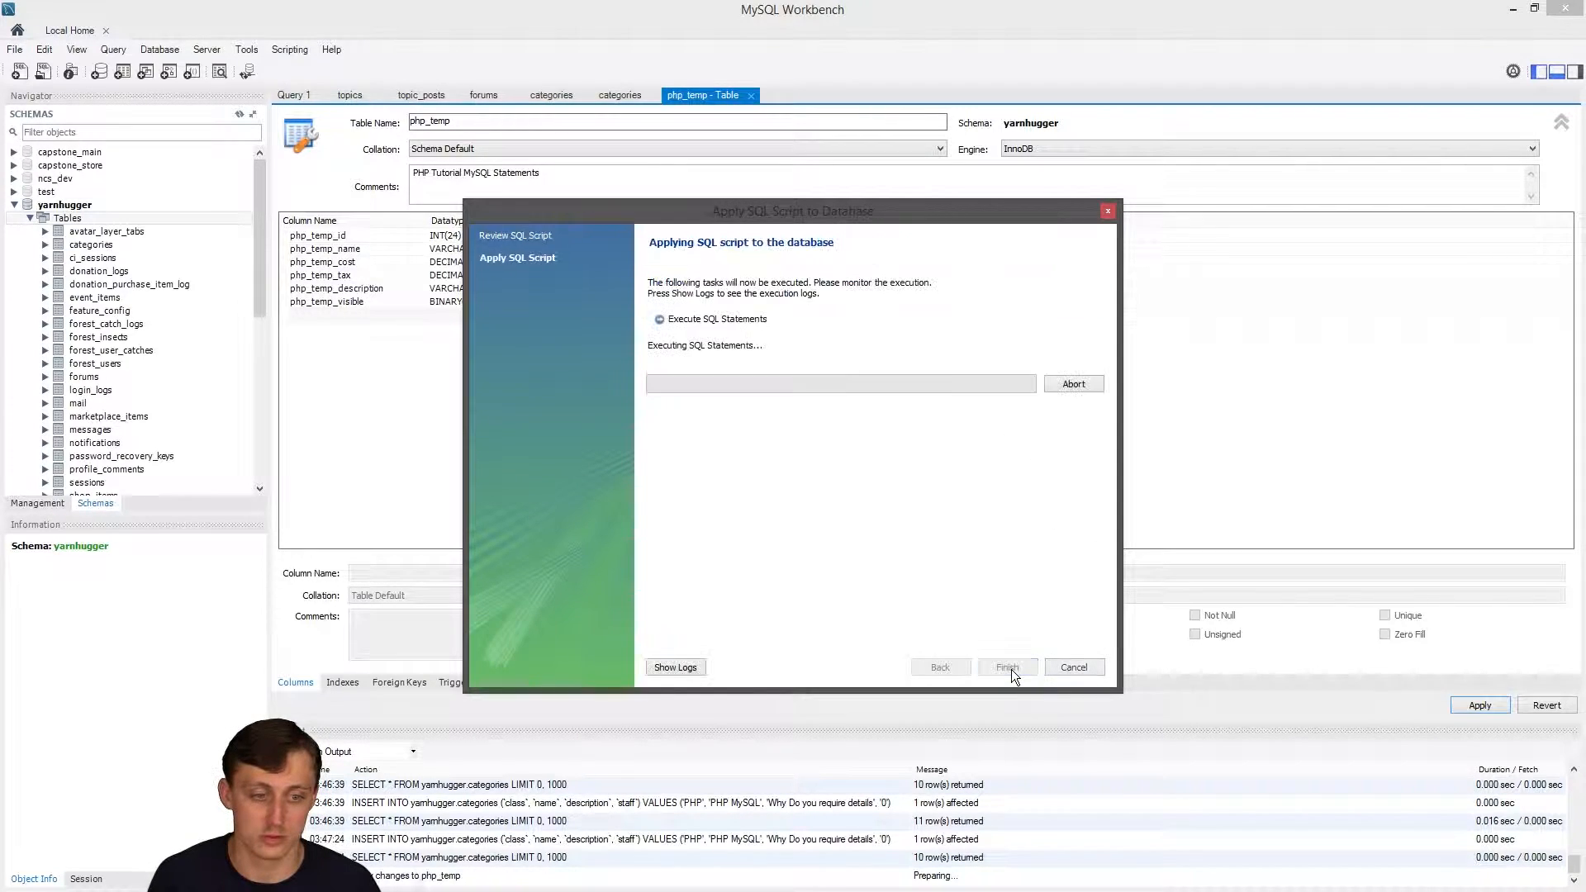
click(1006, 667)
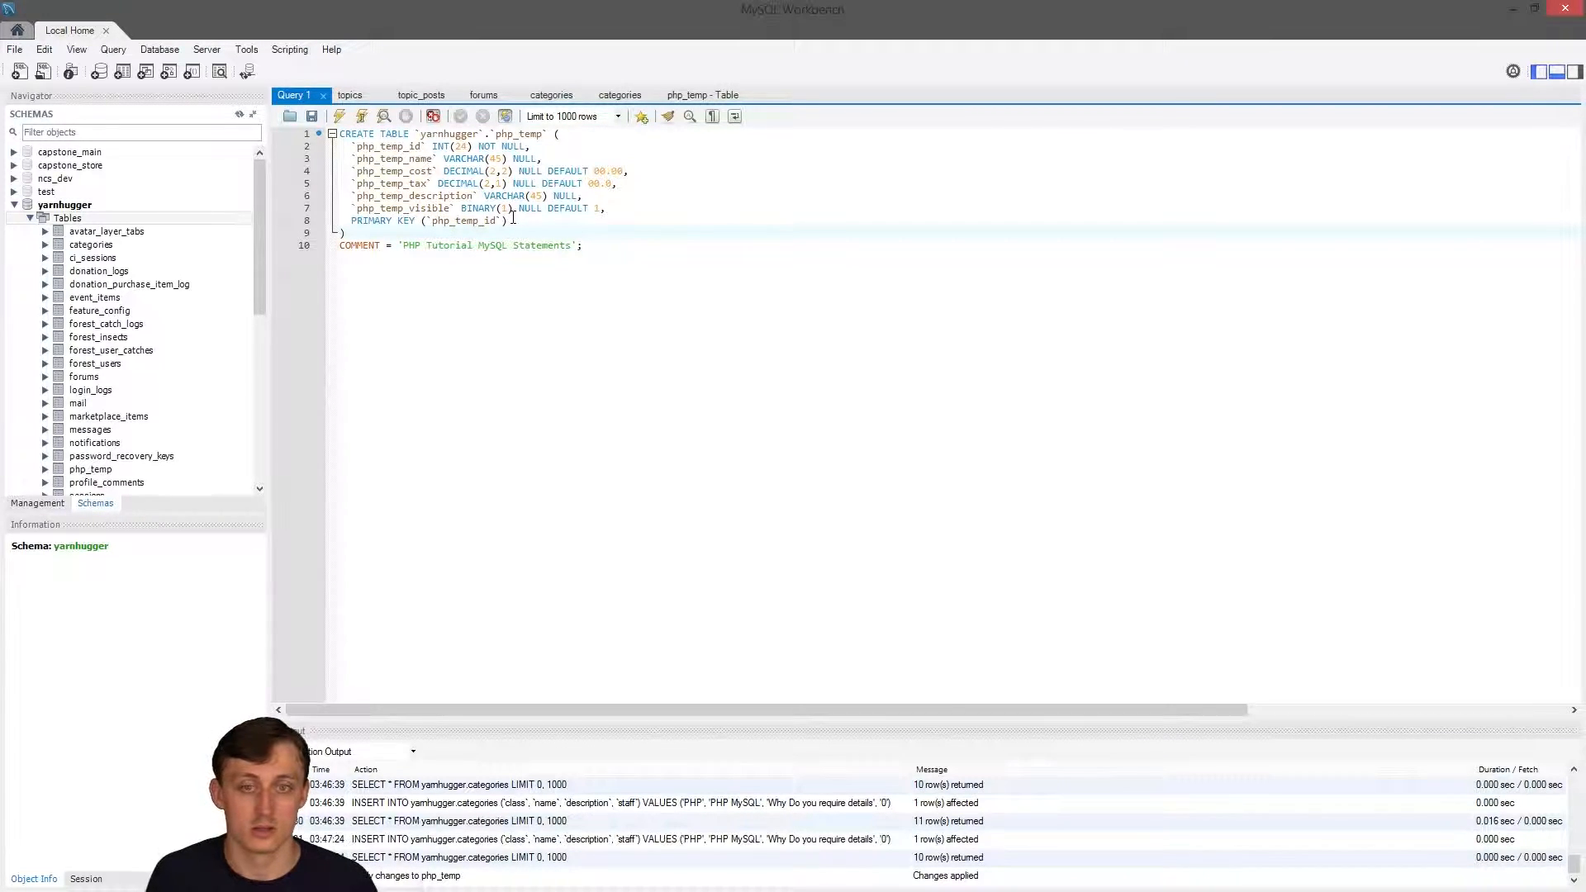
In the CREATE TABLE script, replace php_temp_description's VARCHAR(45) type with TEXT.
drag(355, 146, 510, 220)
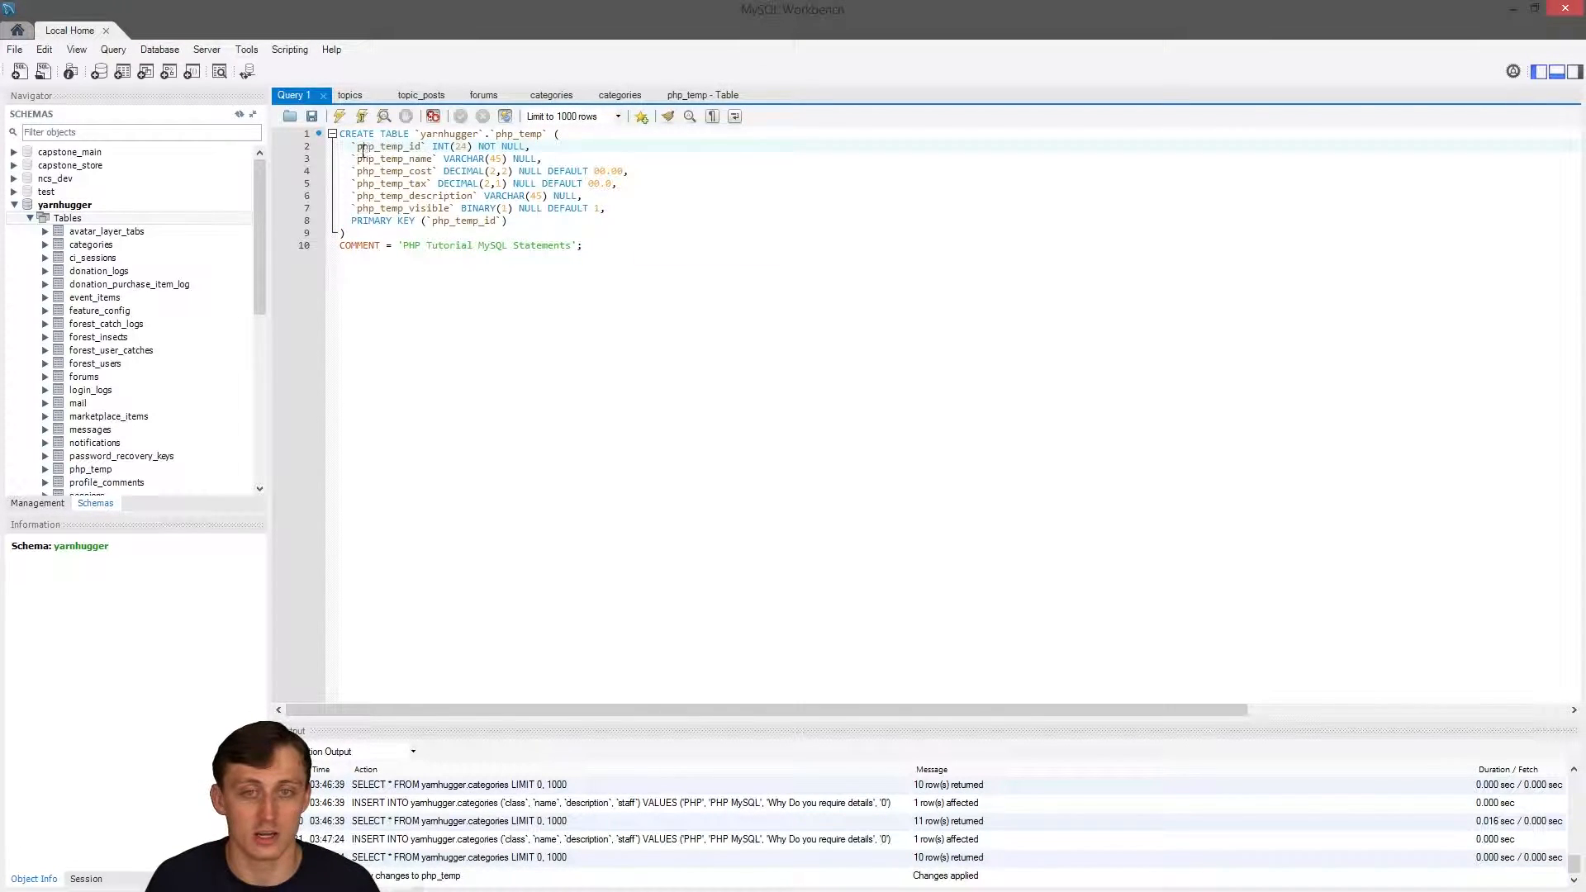
double_click(387, 145)
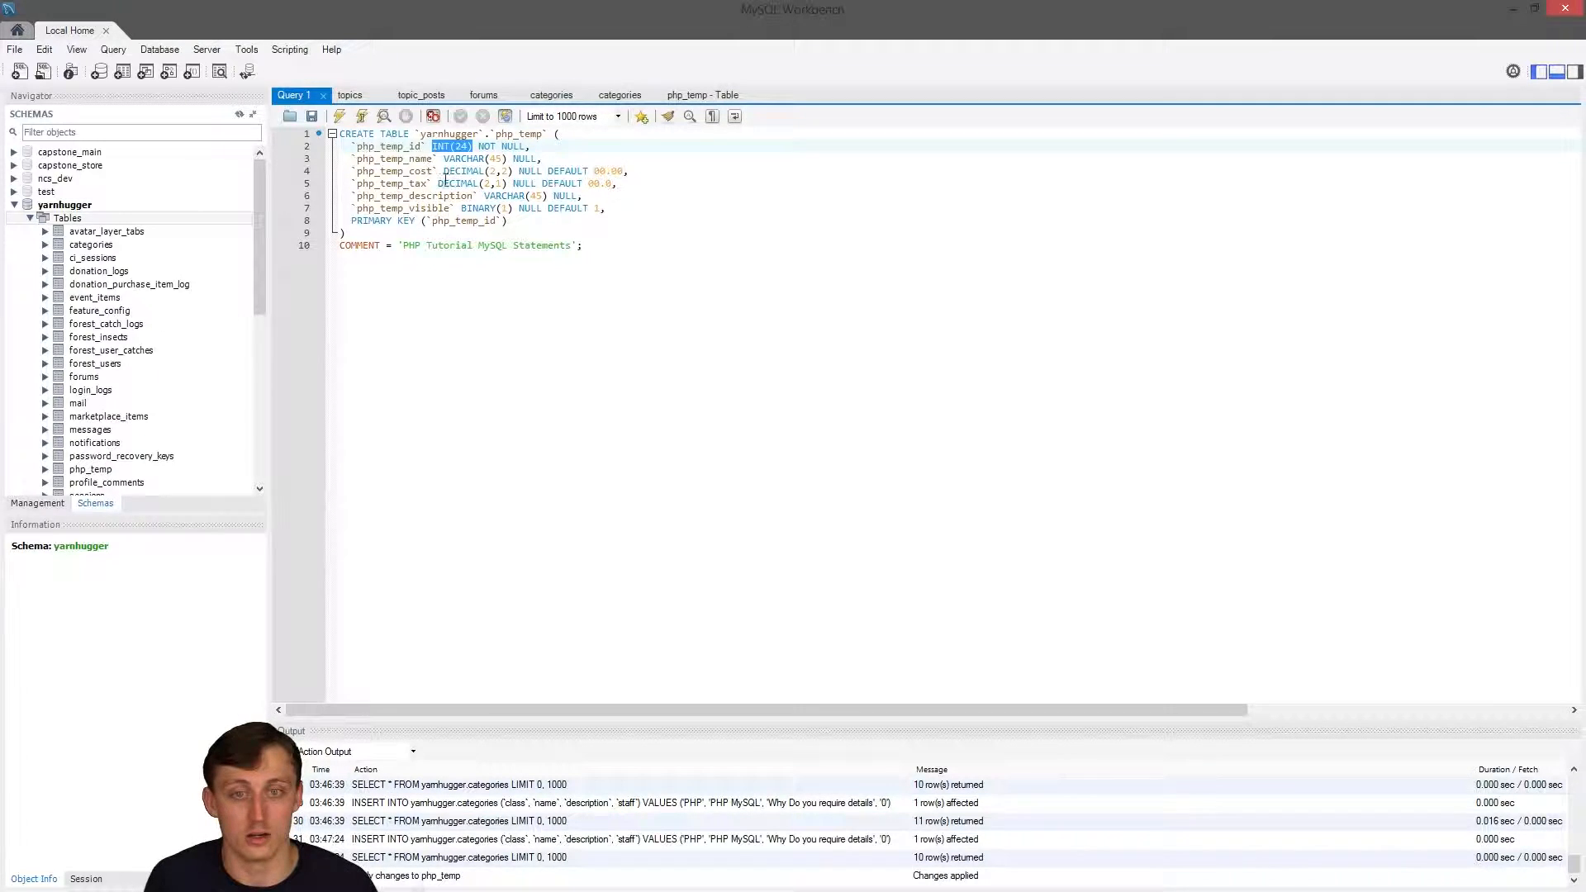
double_click(393, 159)
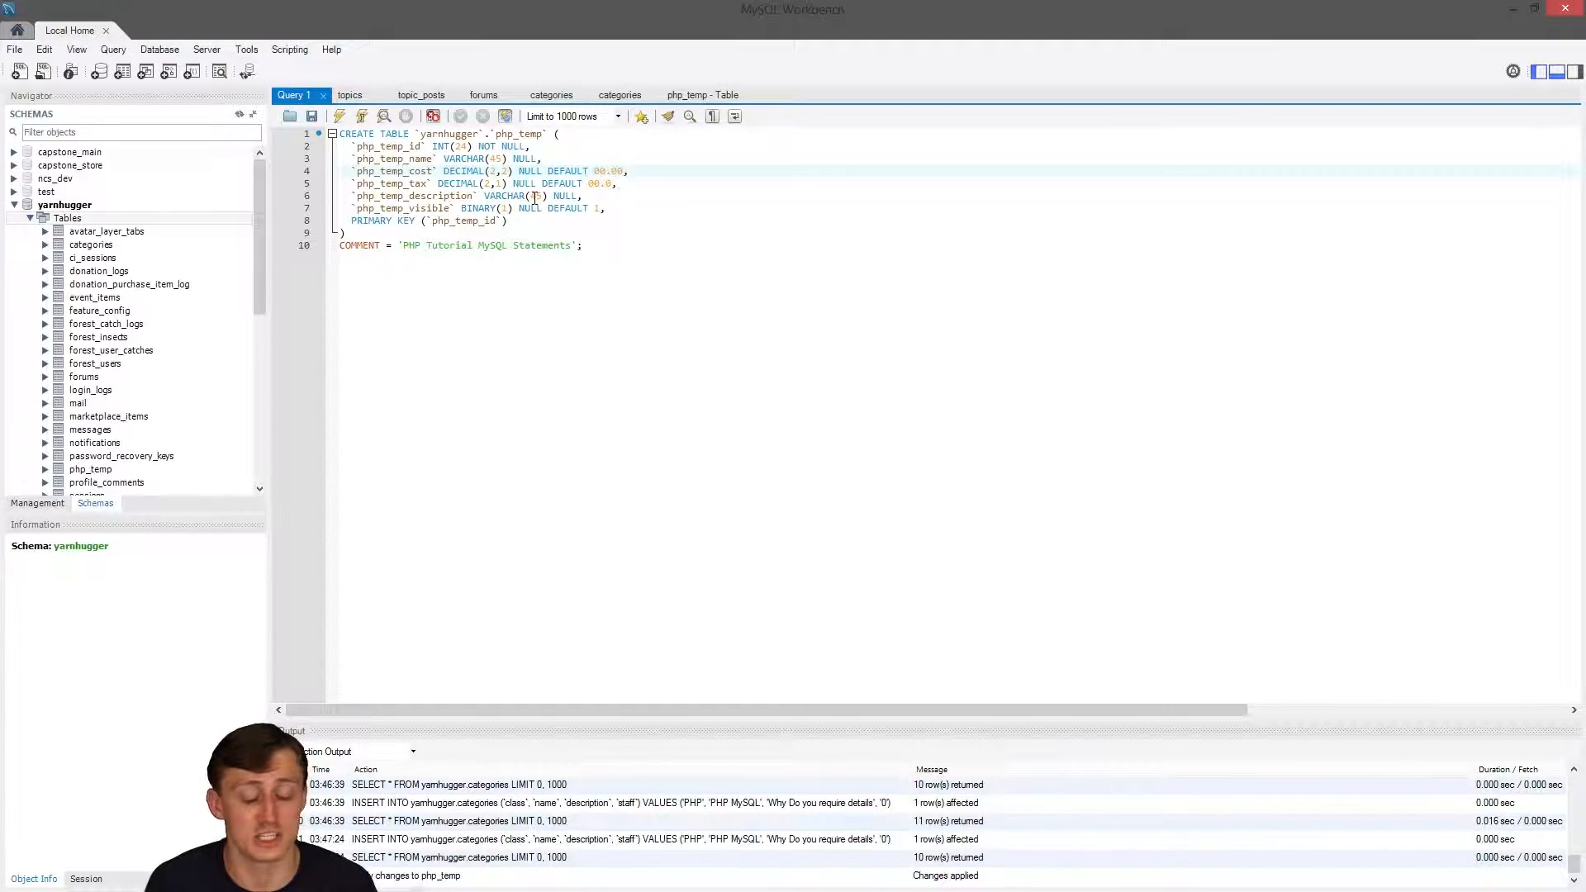
double_click(505, 195)
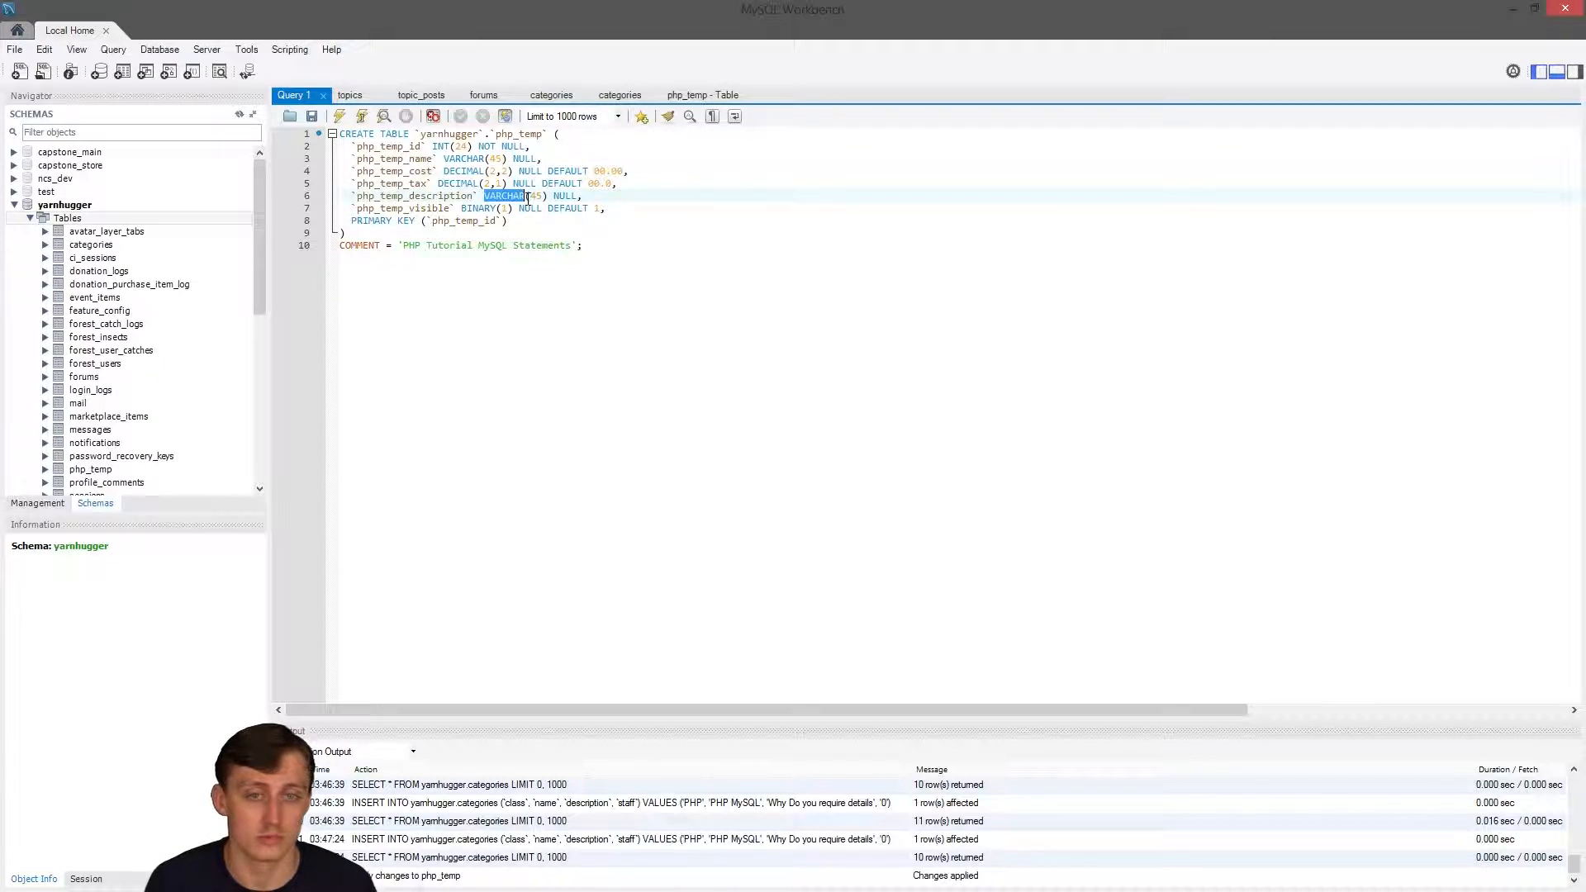
text(TEXT)
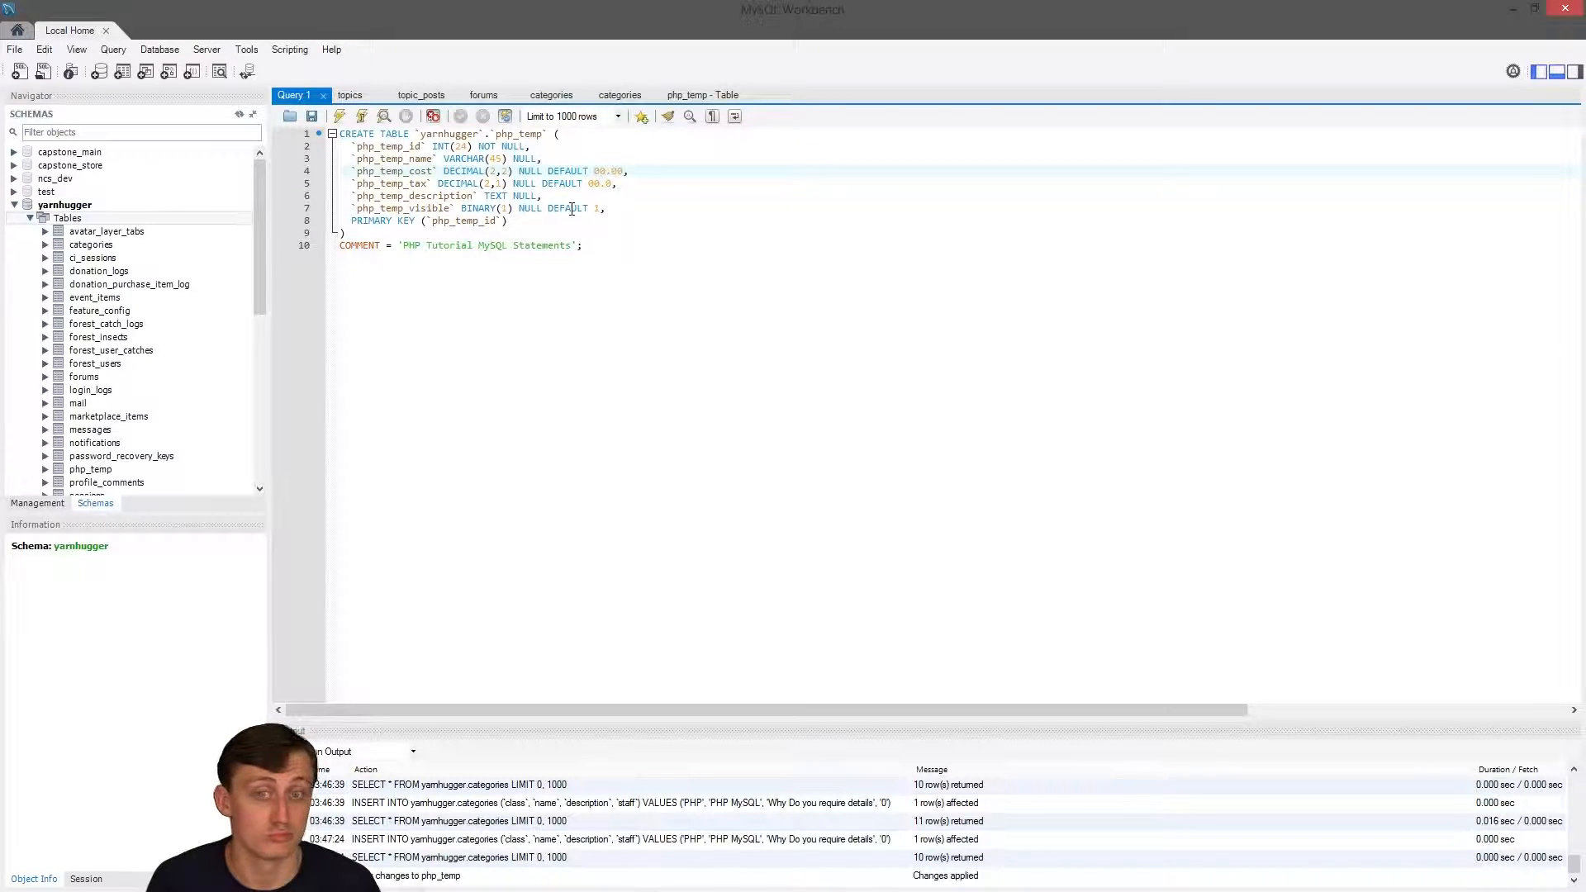
double_click(528, 208)
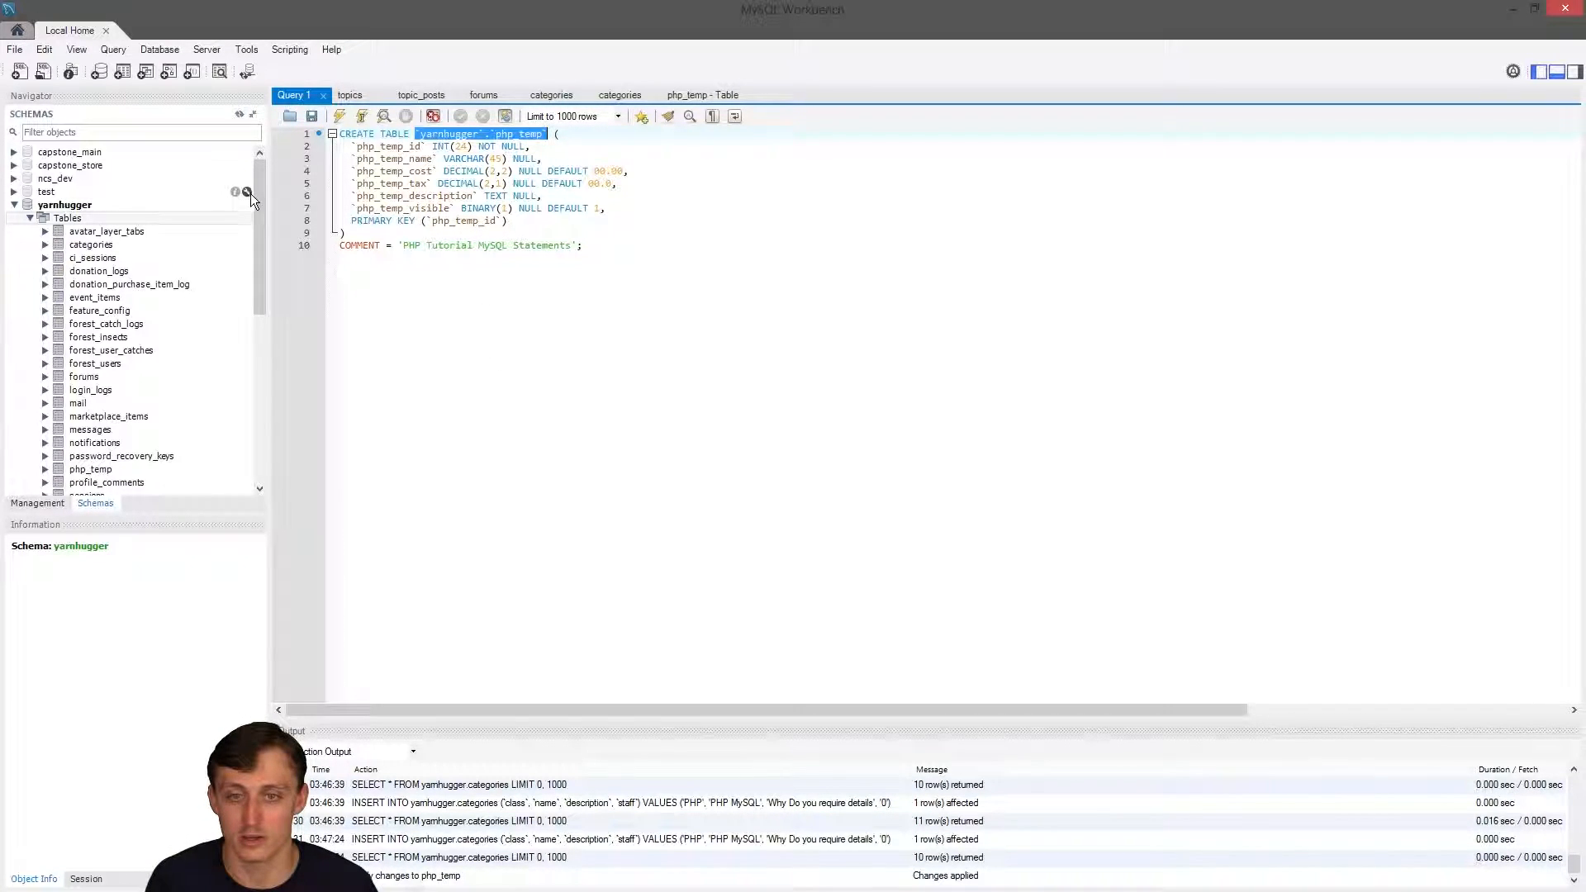
Alter the php_temp table so php_temp_description is TEXT, and review the ALTER script.
scroll(down, 3)
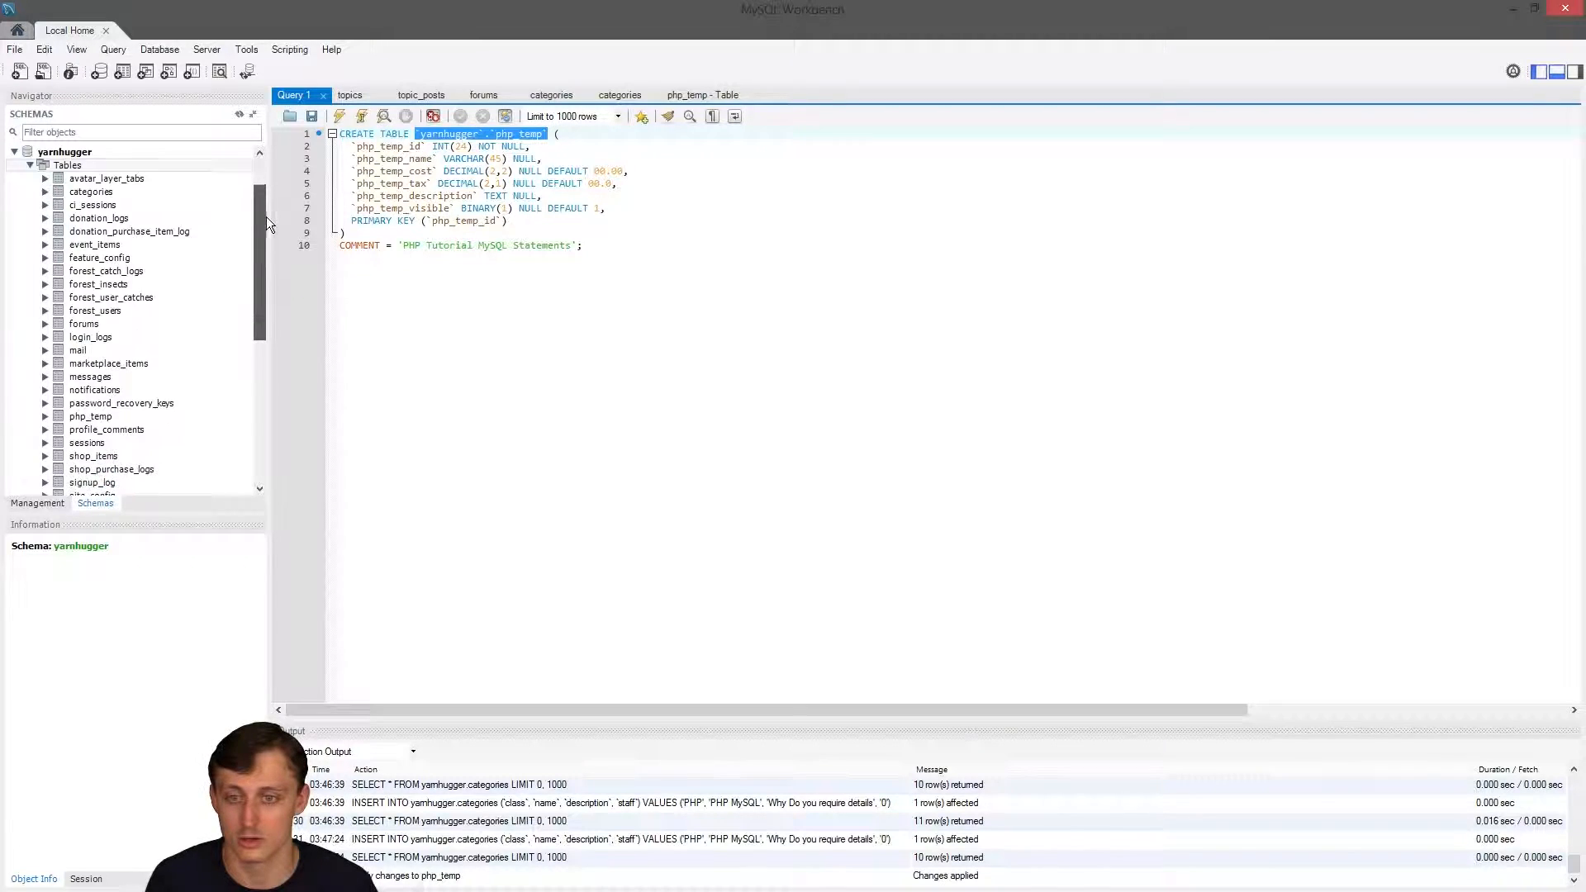
scroll(down, 3)
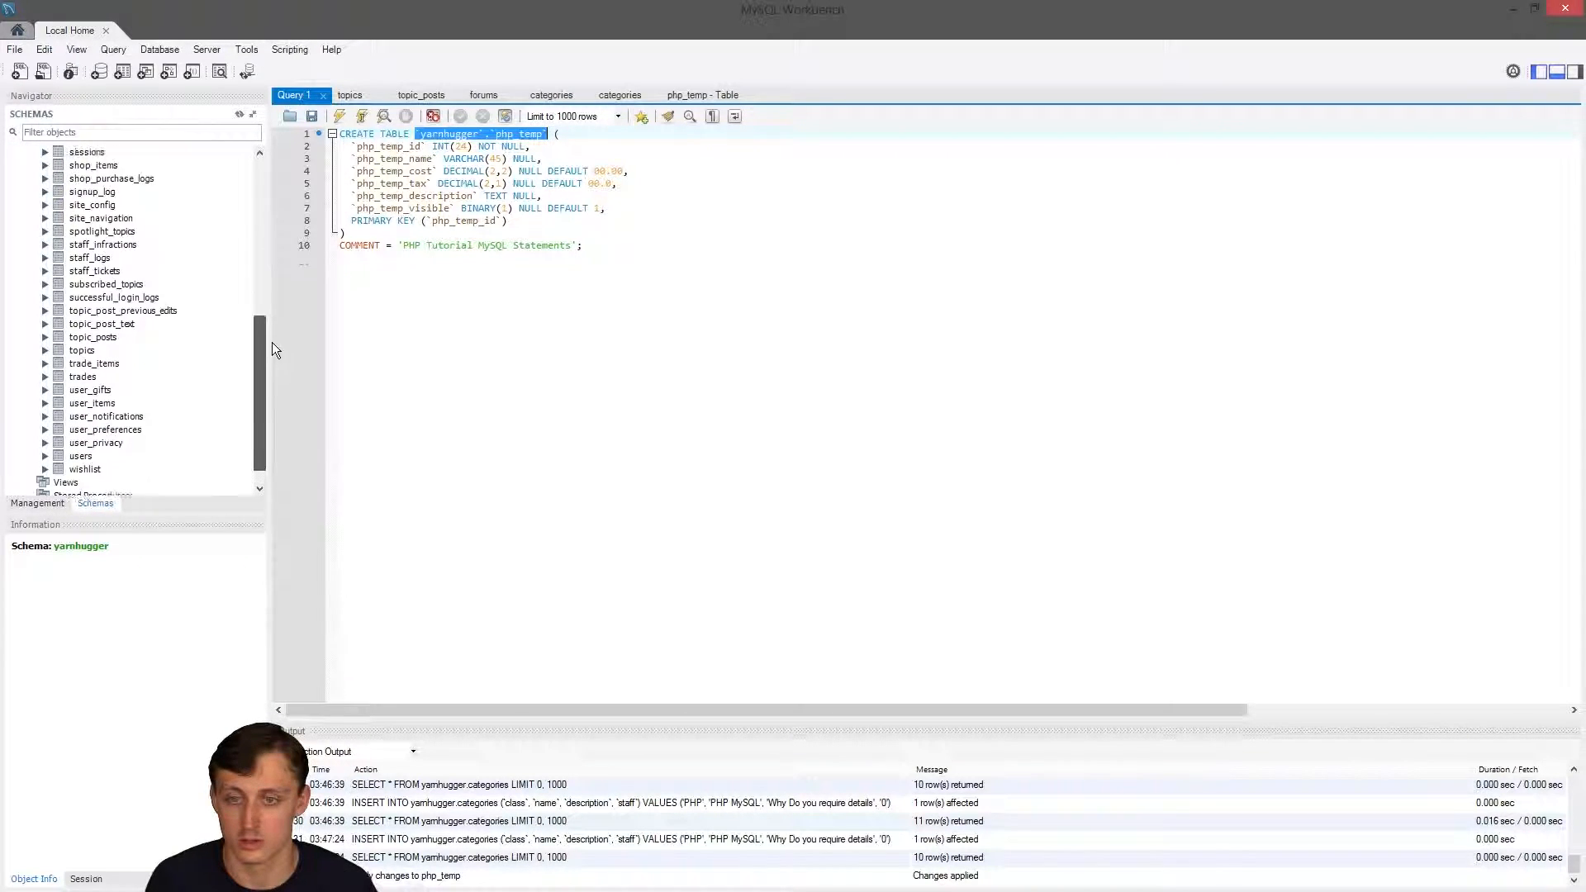
right_click(89, 256)
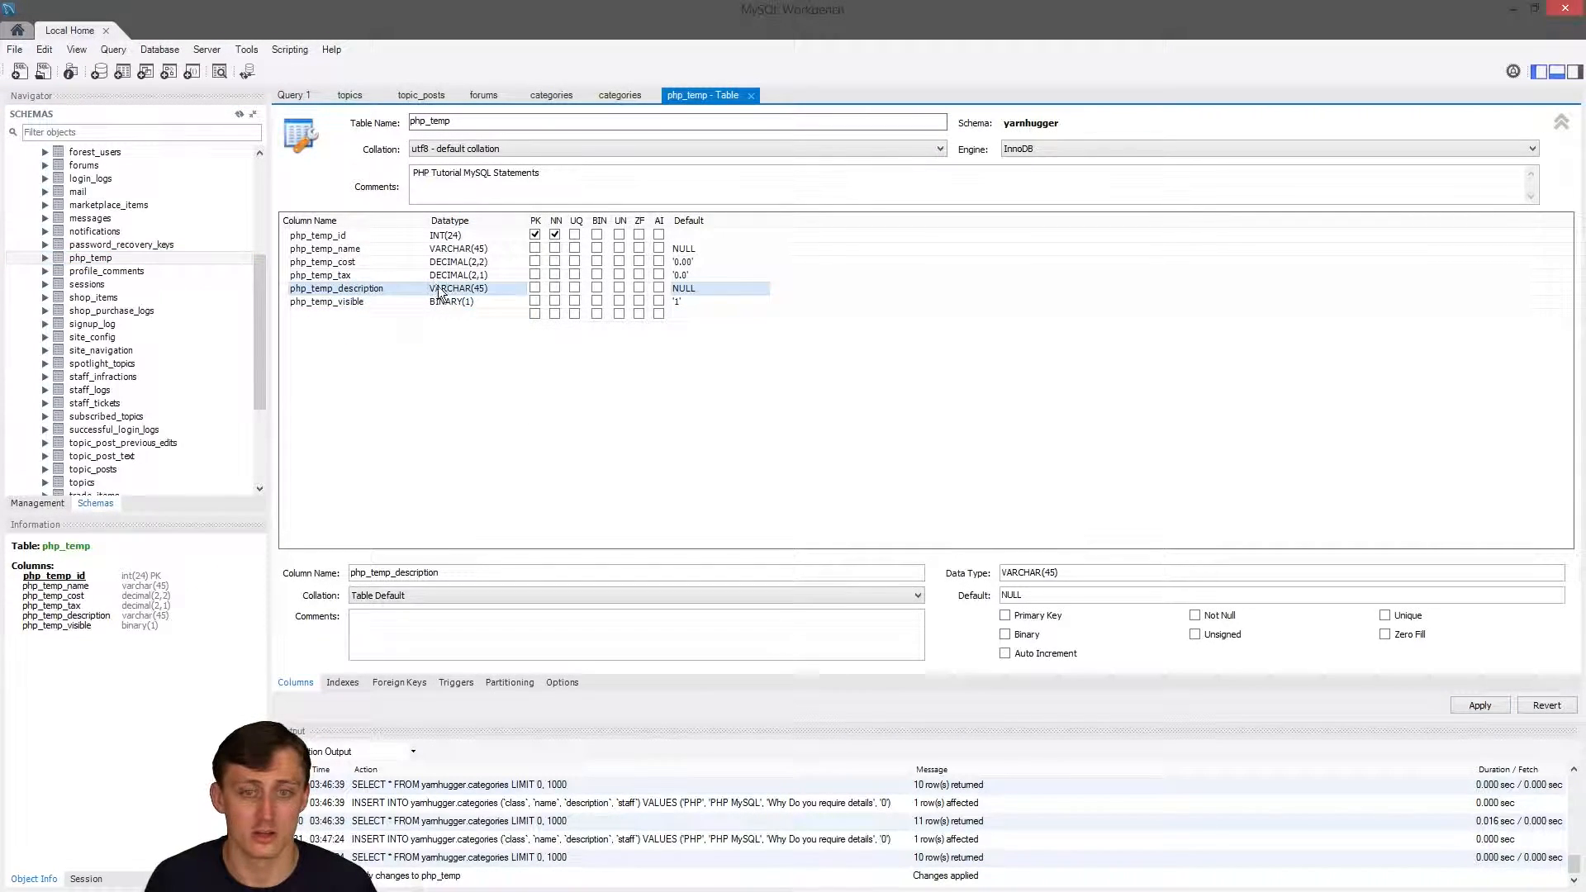
text(TEXT)
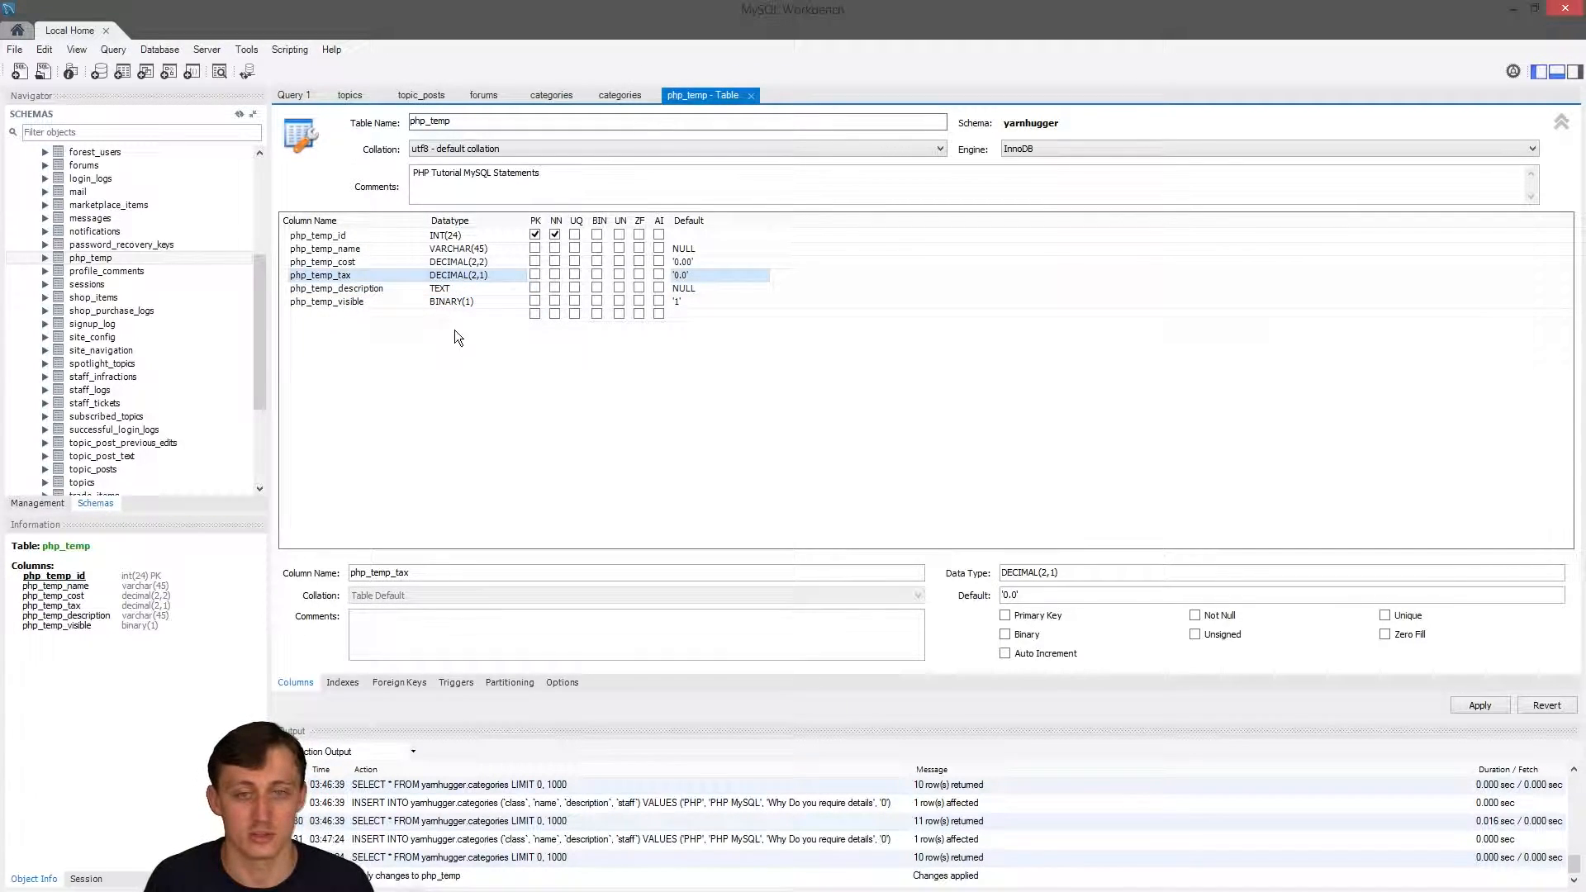
click(1478, 704)
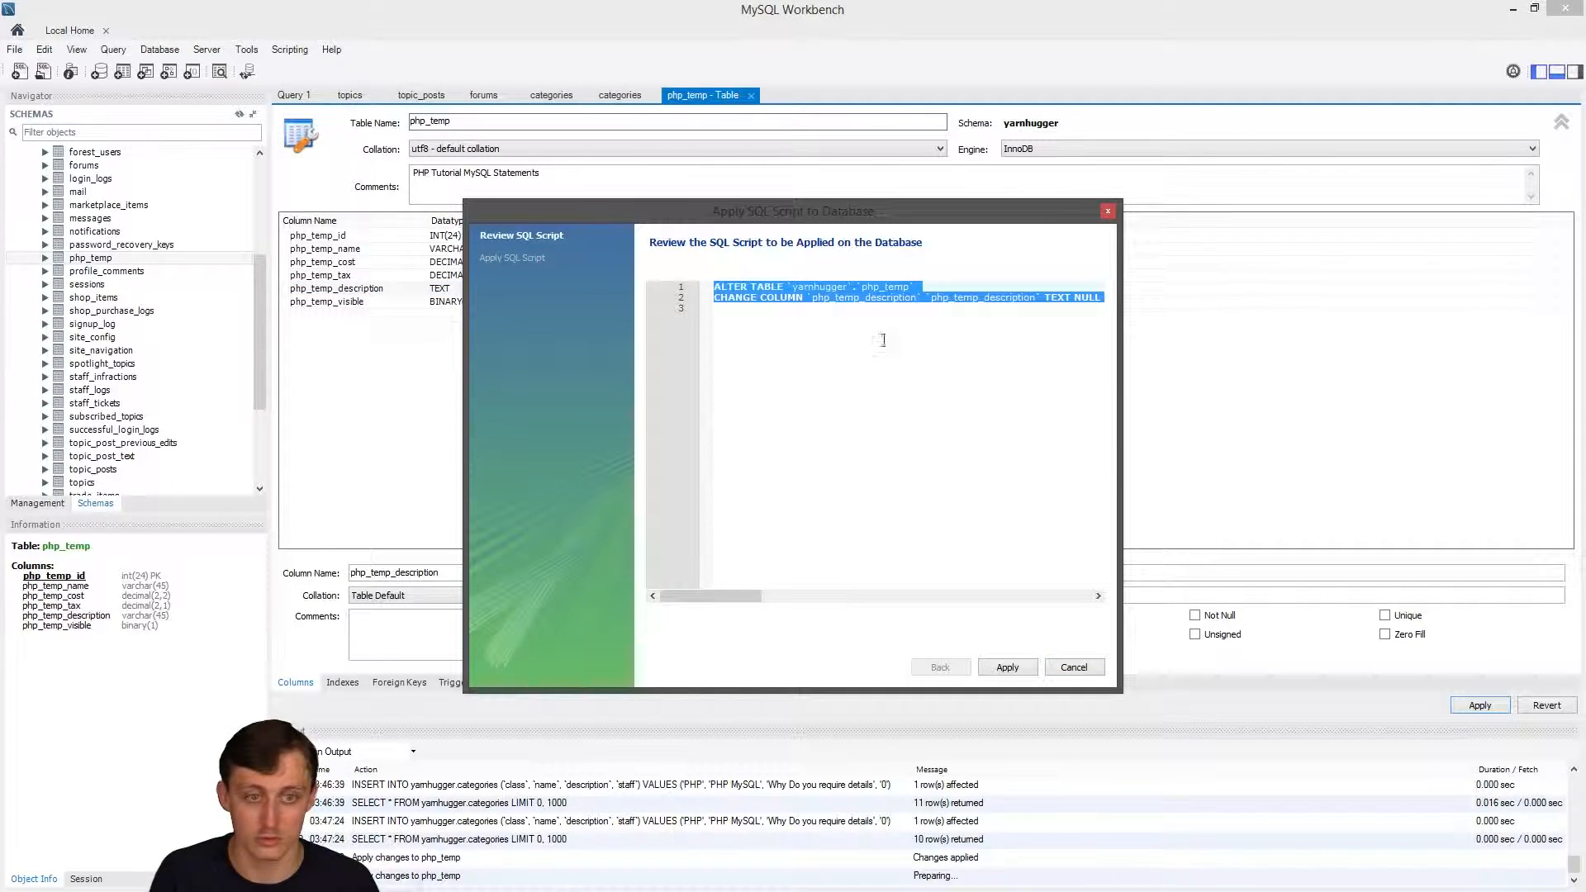
Apply the php_temp_description change to TEXT in the Apply SQL Script dialog.
click(1008, 667)
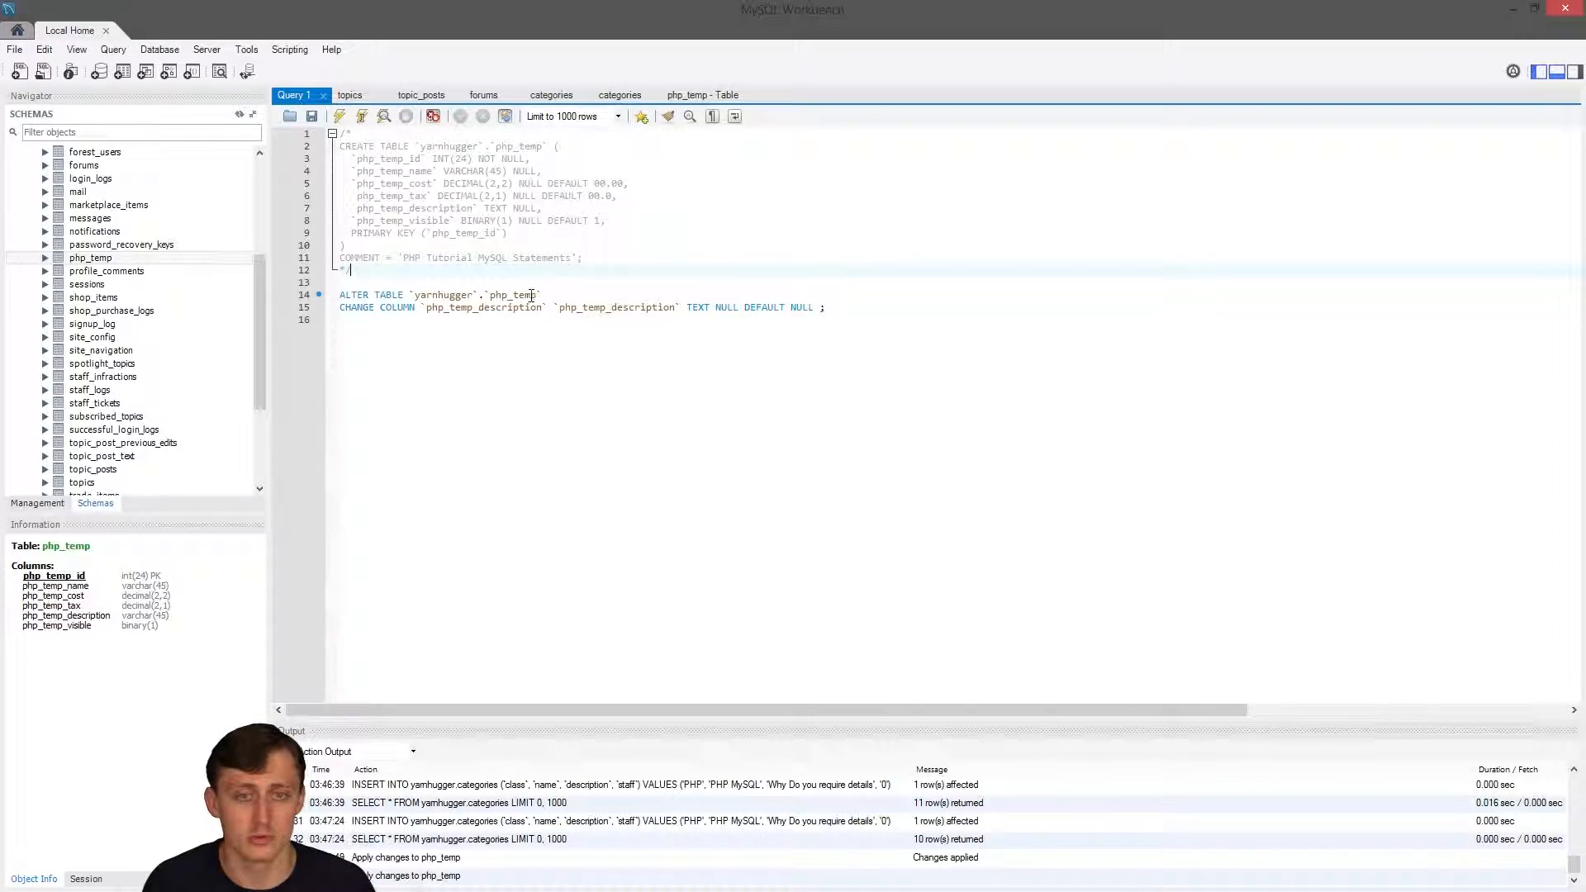
Execute the ALTER TABLE statement making php_temp_description TEXT NULL DEFAULT NULL.
double_click(473, 294)
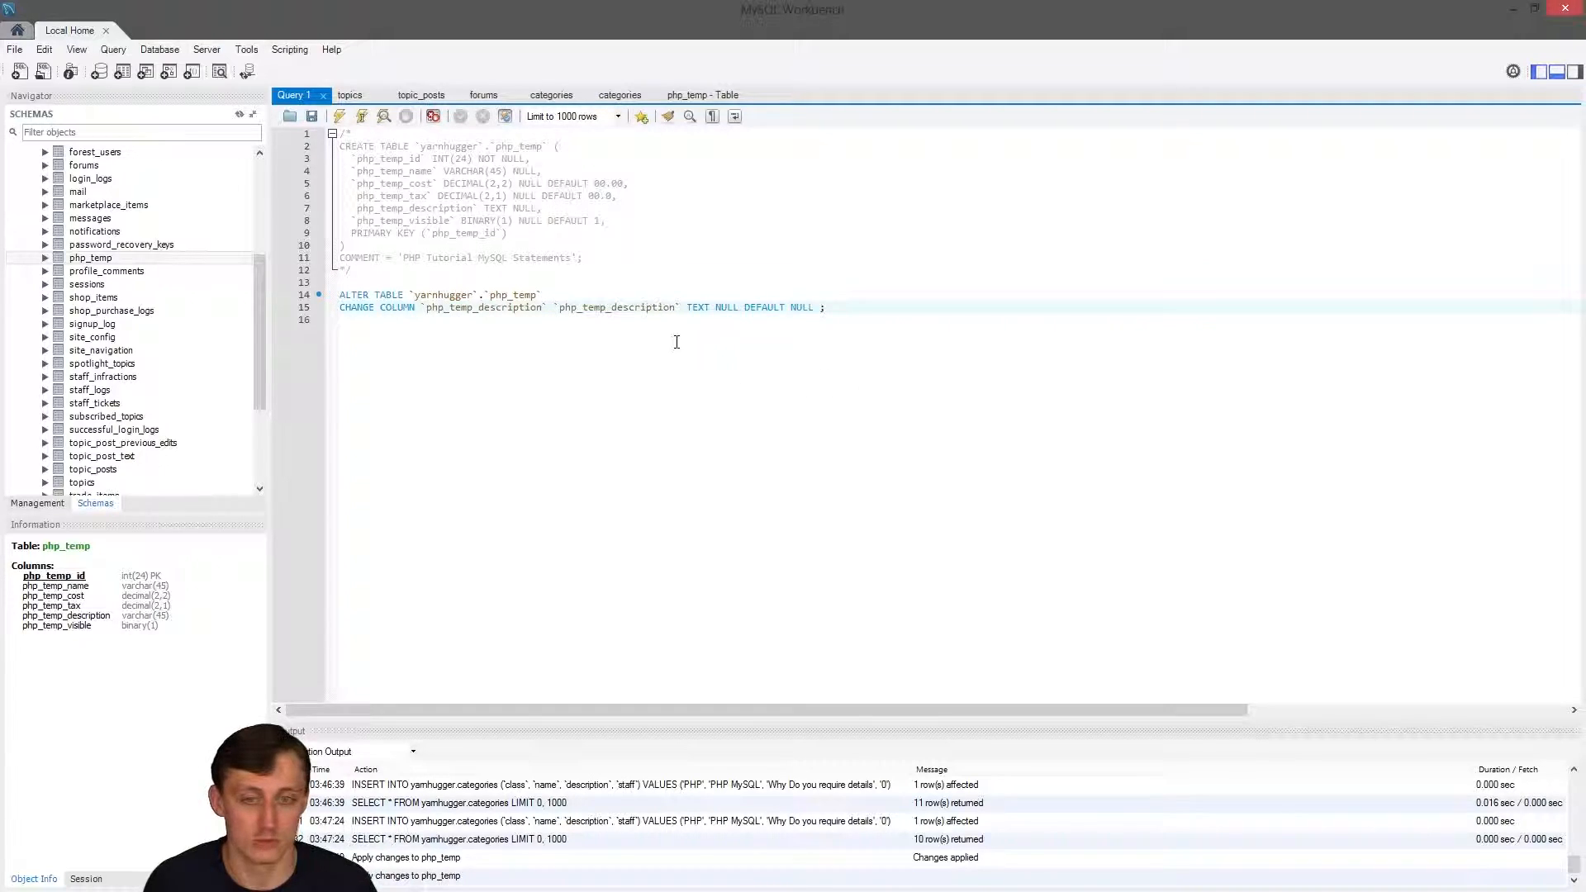
click(339, 115)
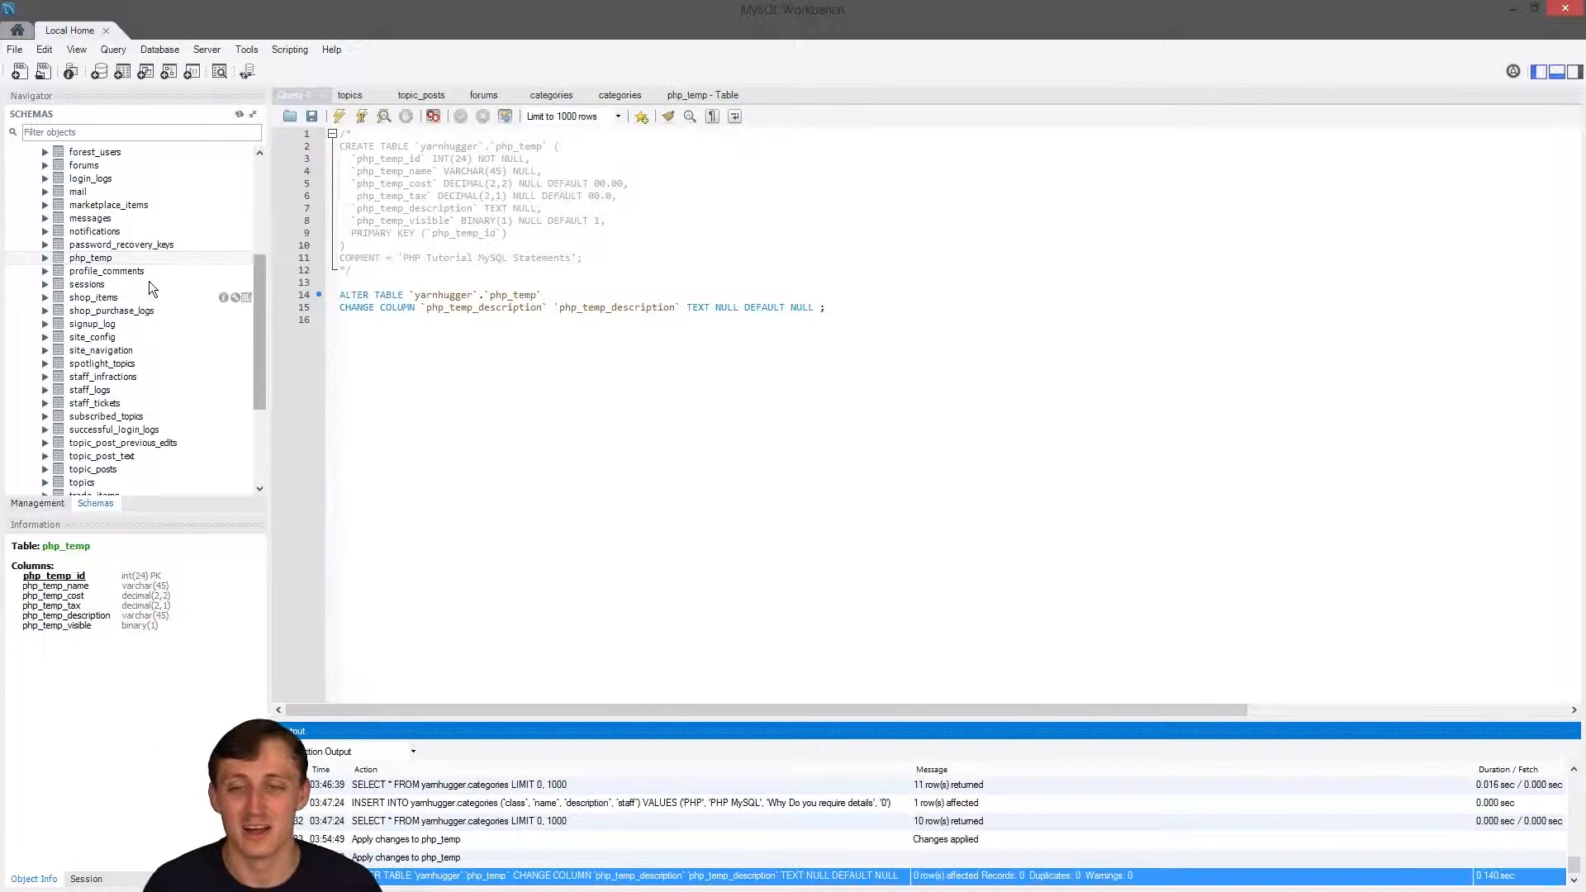
Run SELECT * on php_temp to show the MySQL row in the Result Grid.
click(90, 257)
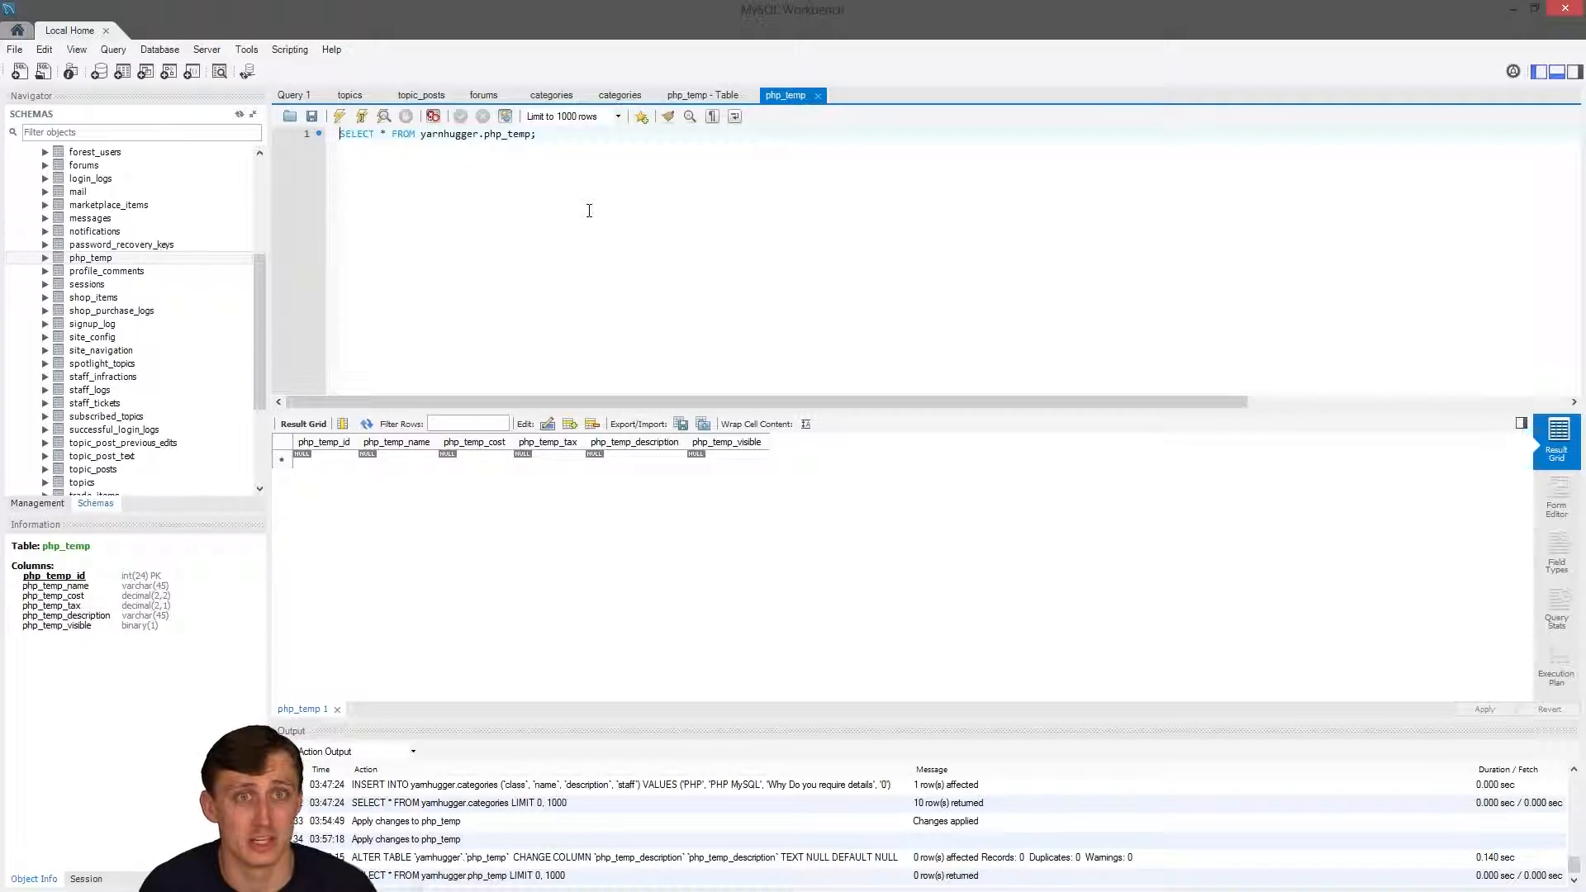
click(1482, 708)
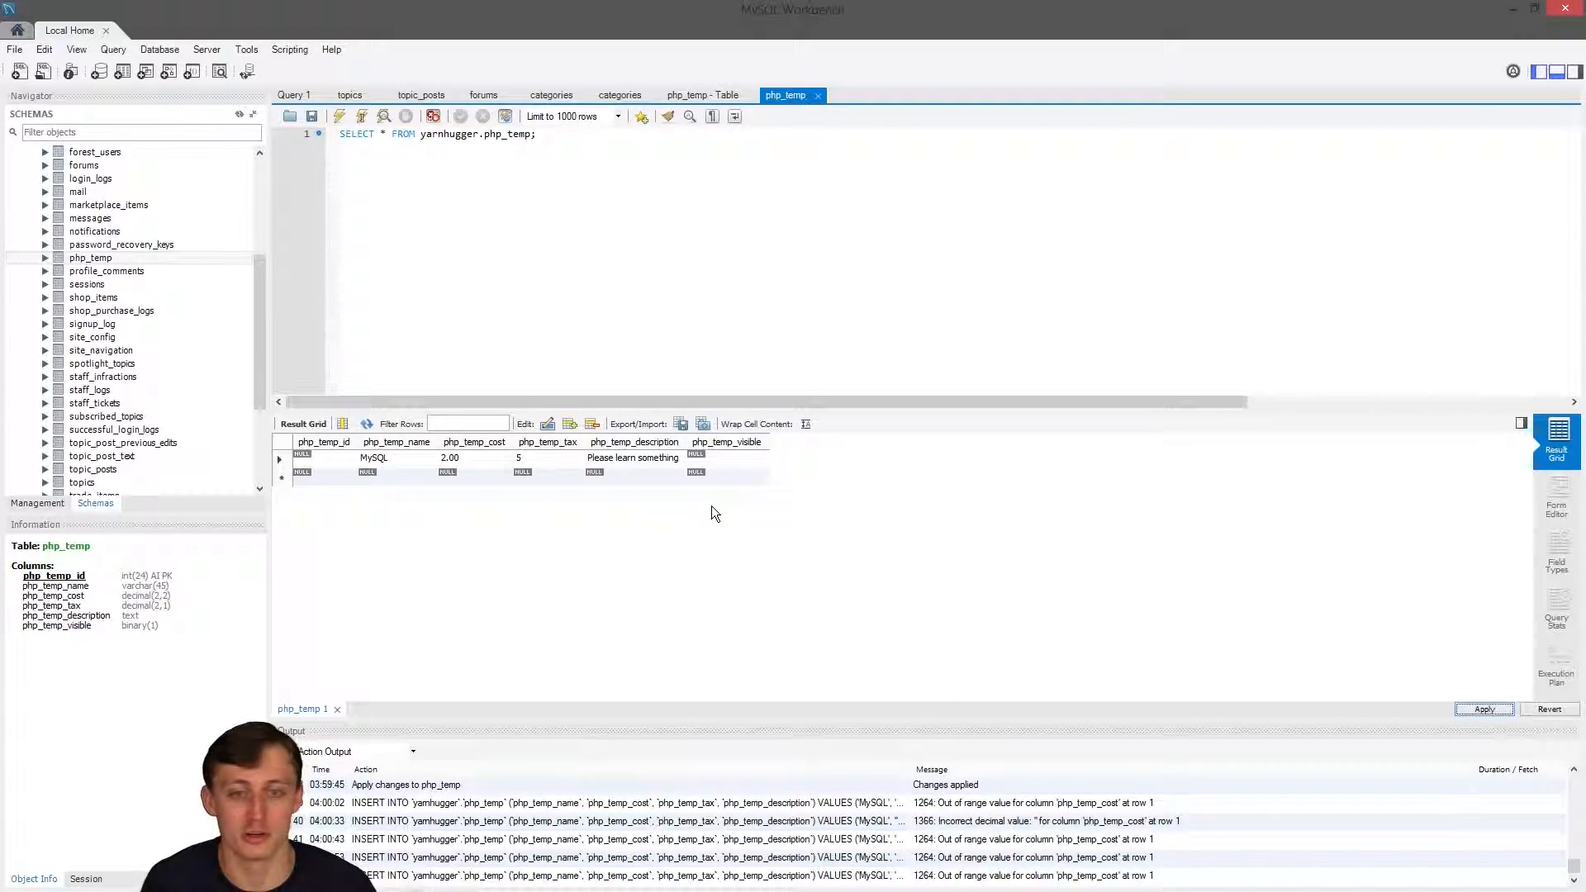
mouse_move(650, 503)
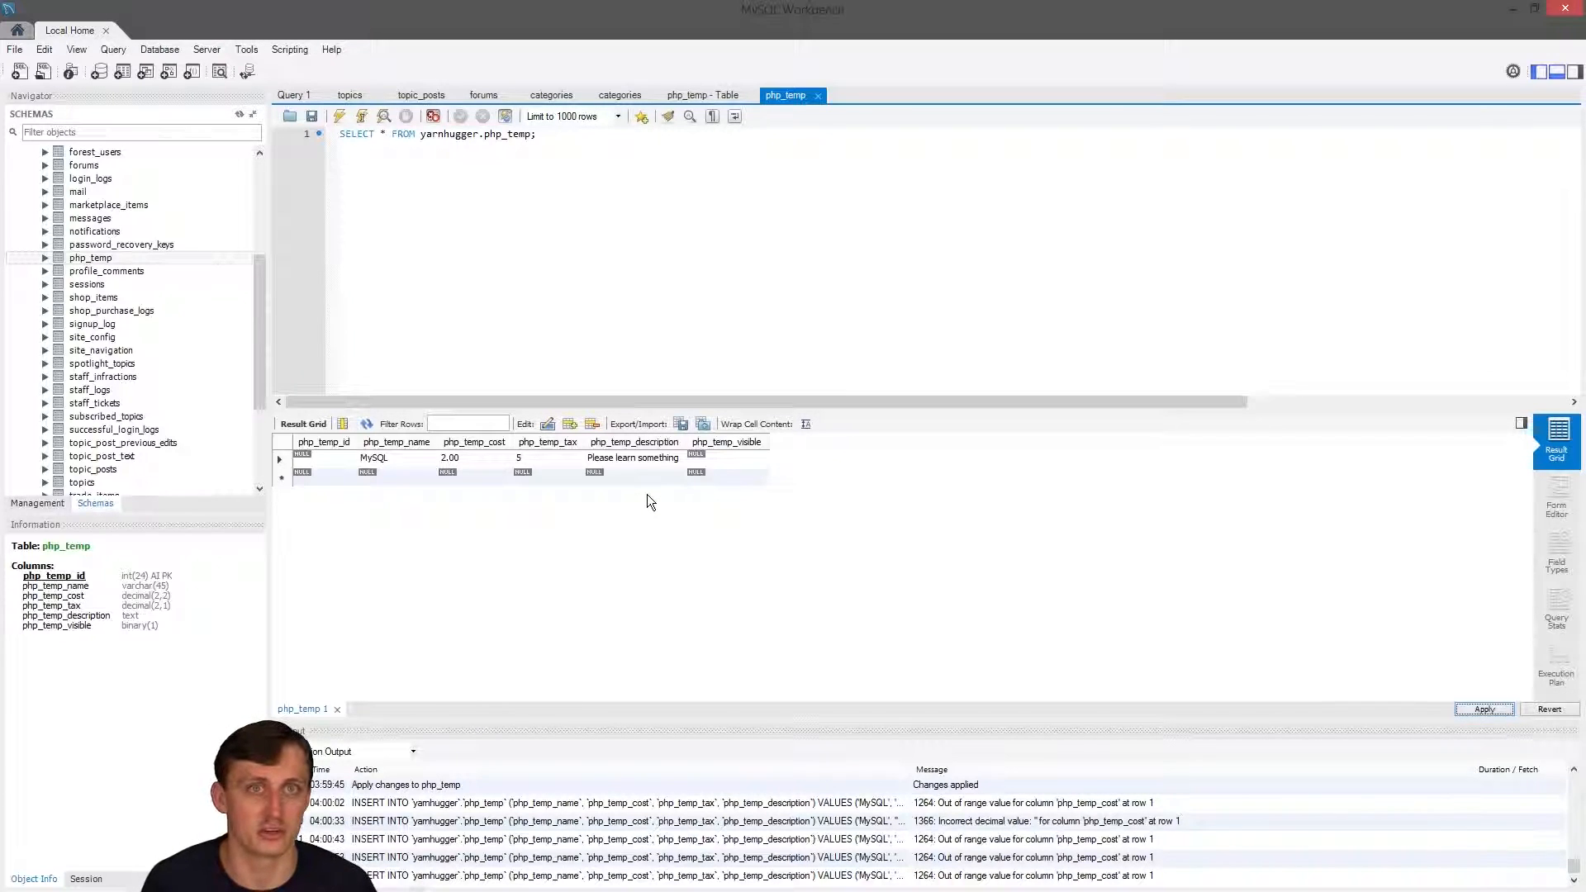
mouse_move(648, 500)
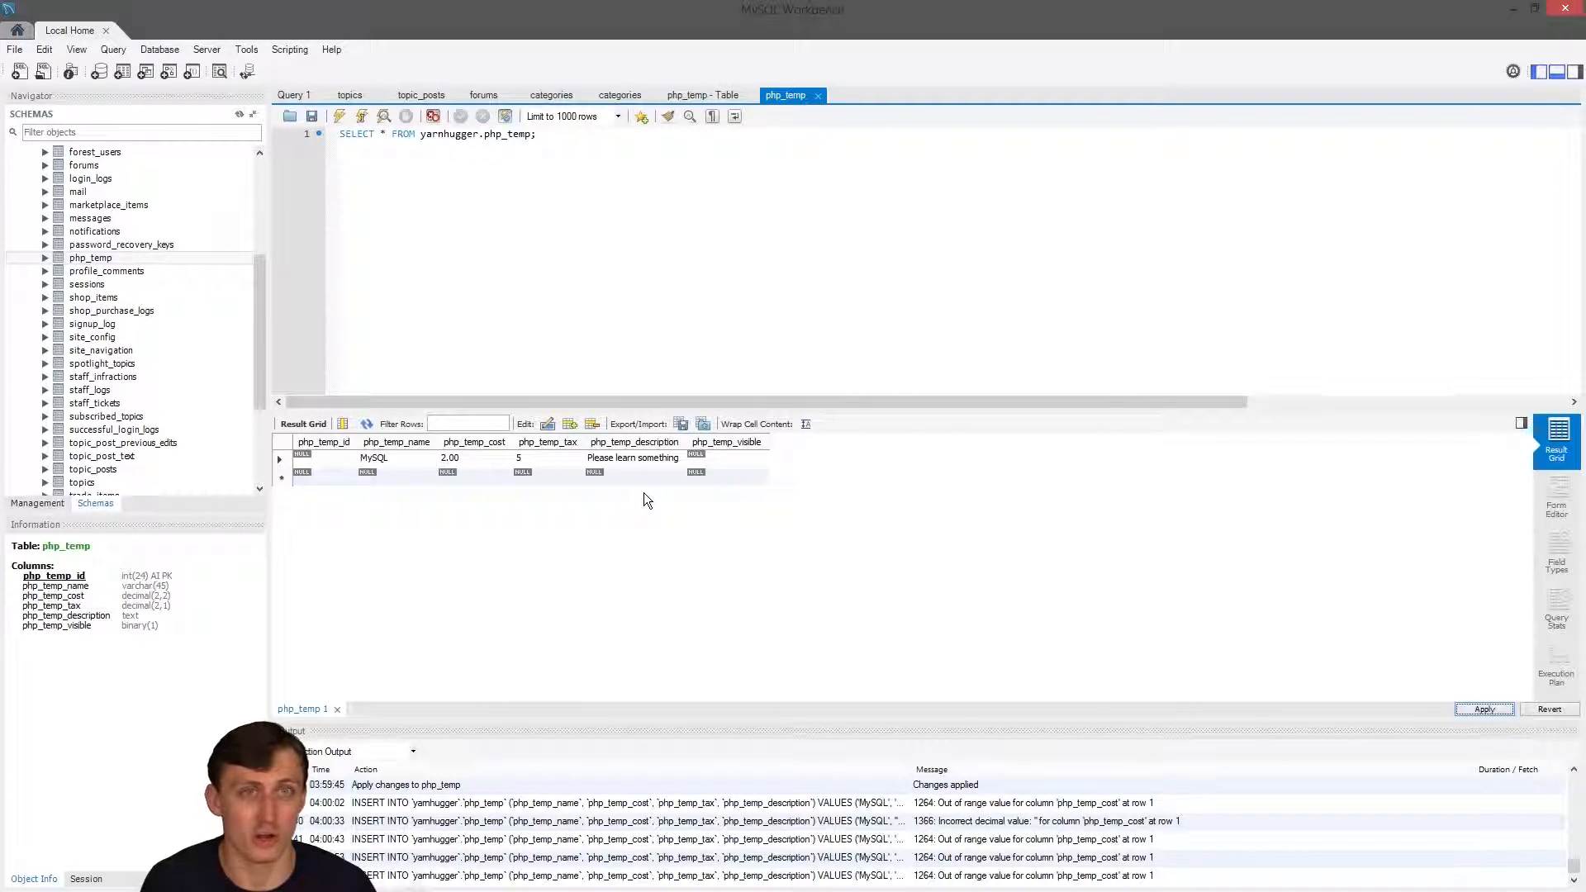